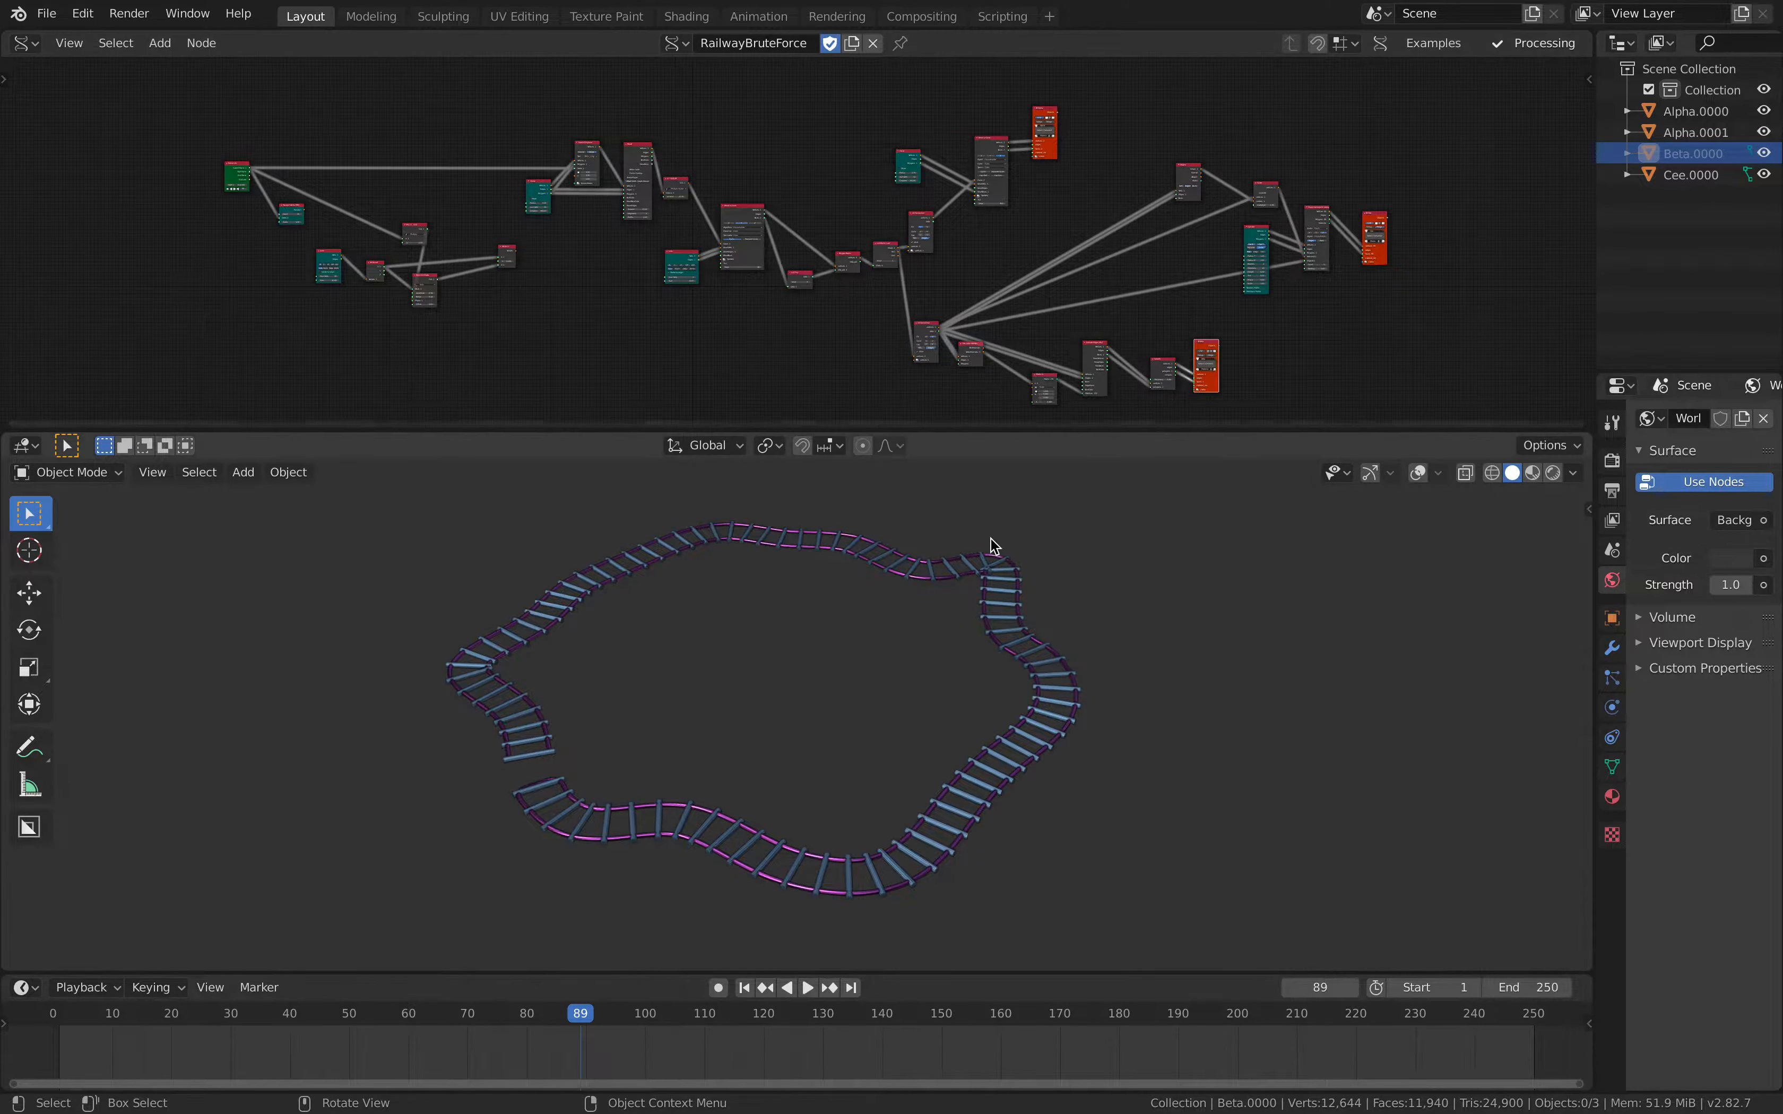
Toggle live update and visibility of the rails, then select the rail object in the scene.
{"action": "left_click_drag", "start_coordinate": [993, 545], "coordinate": [930, 616]}
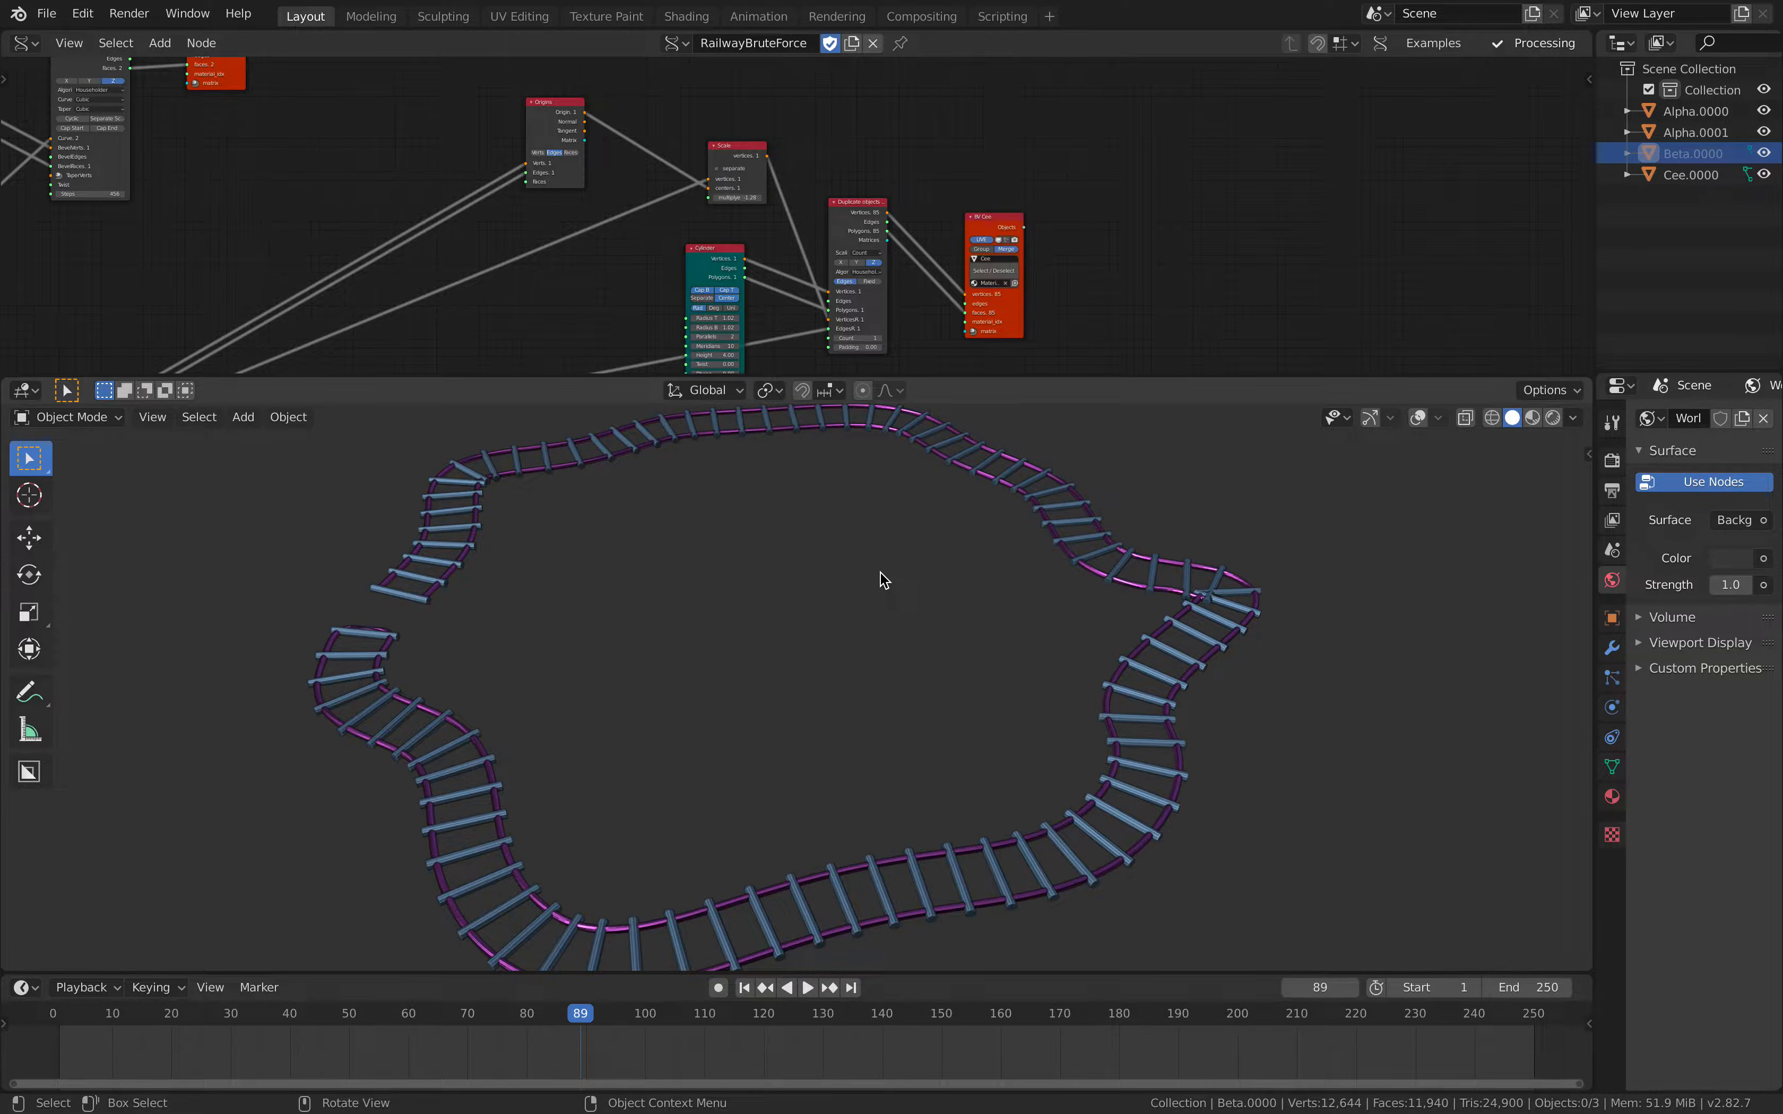
{"action": "mouse_move", "coordinate": [885, 625]}
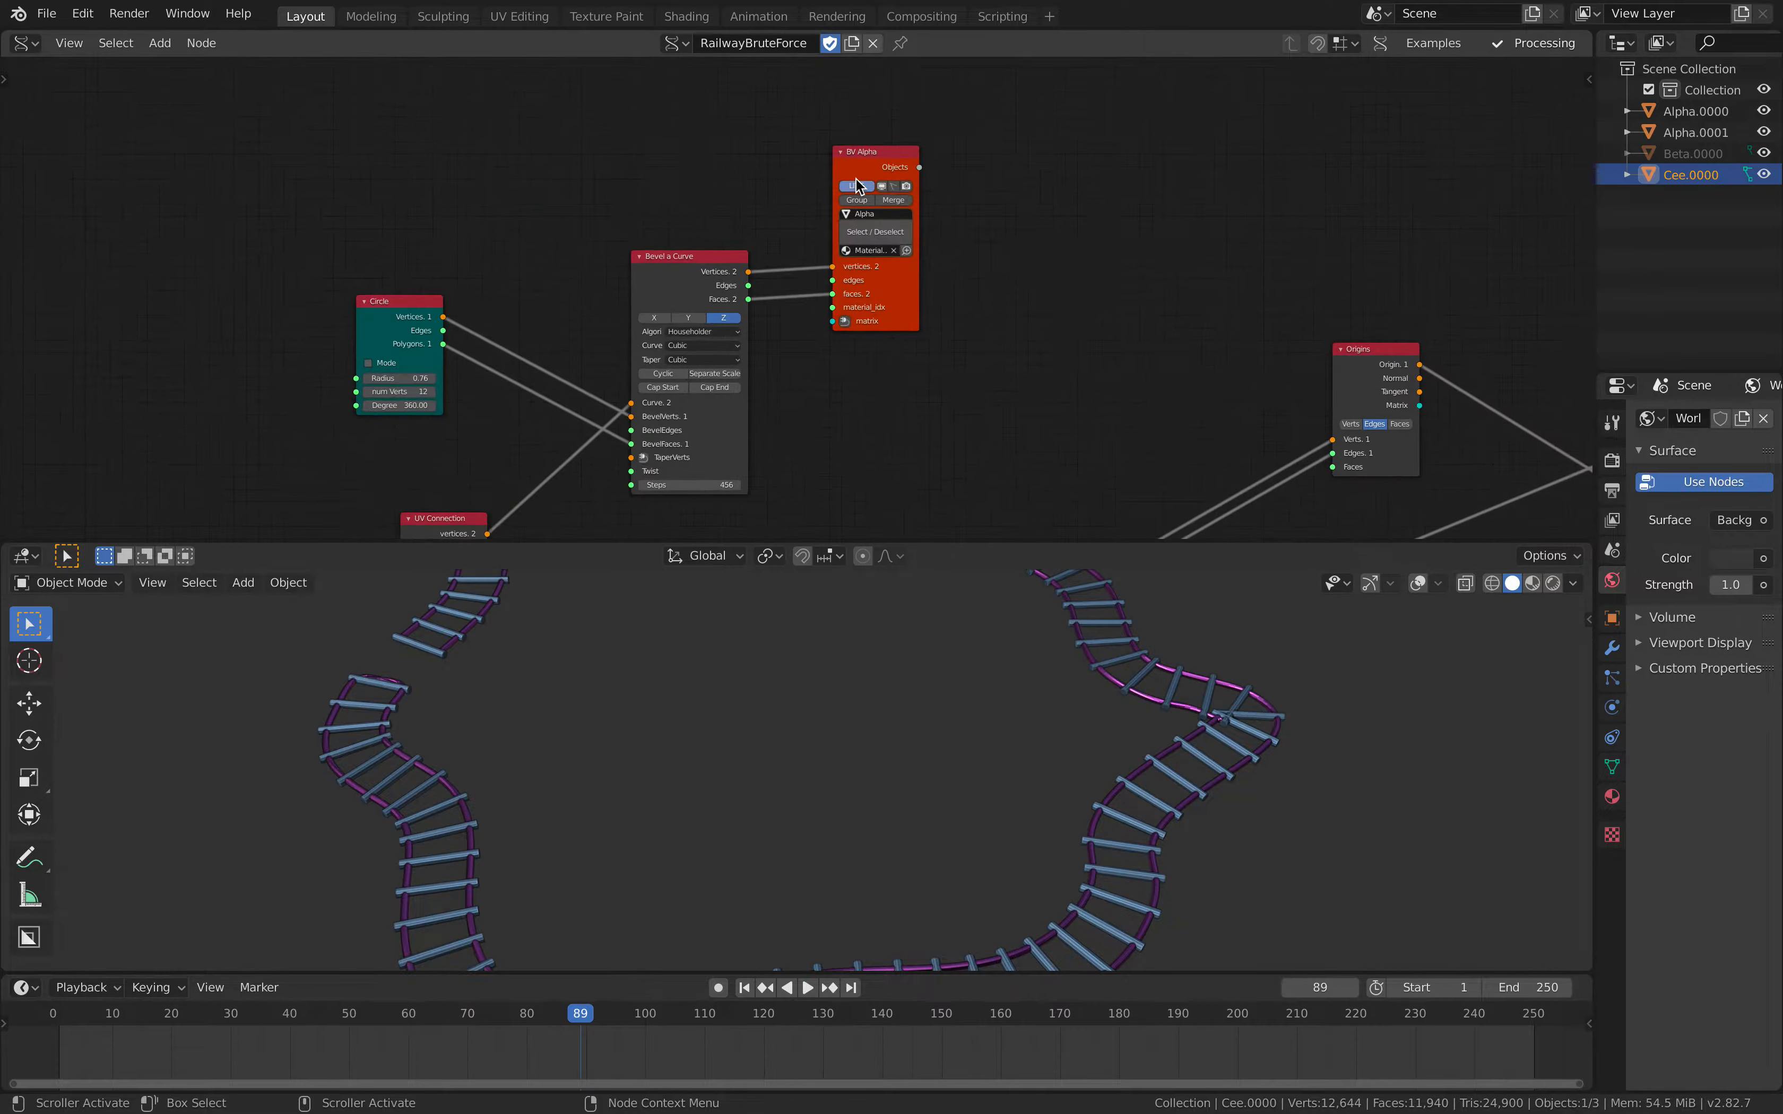
{"action": "left_click", "coordinate": [855, 186]}
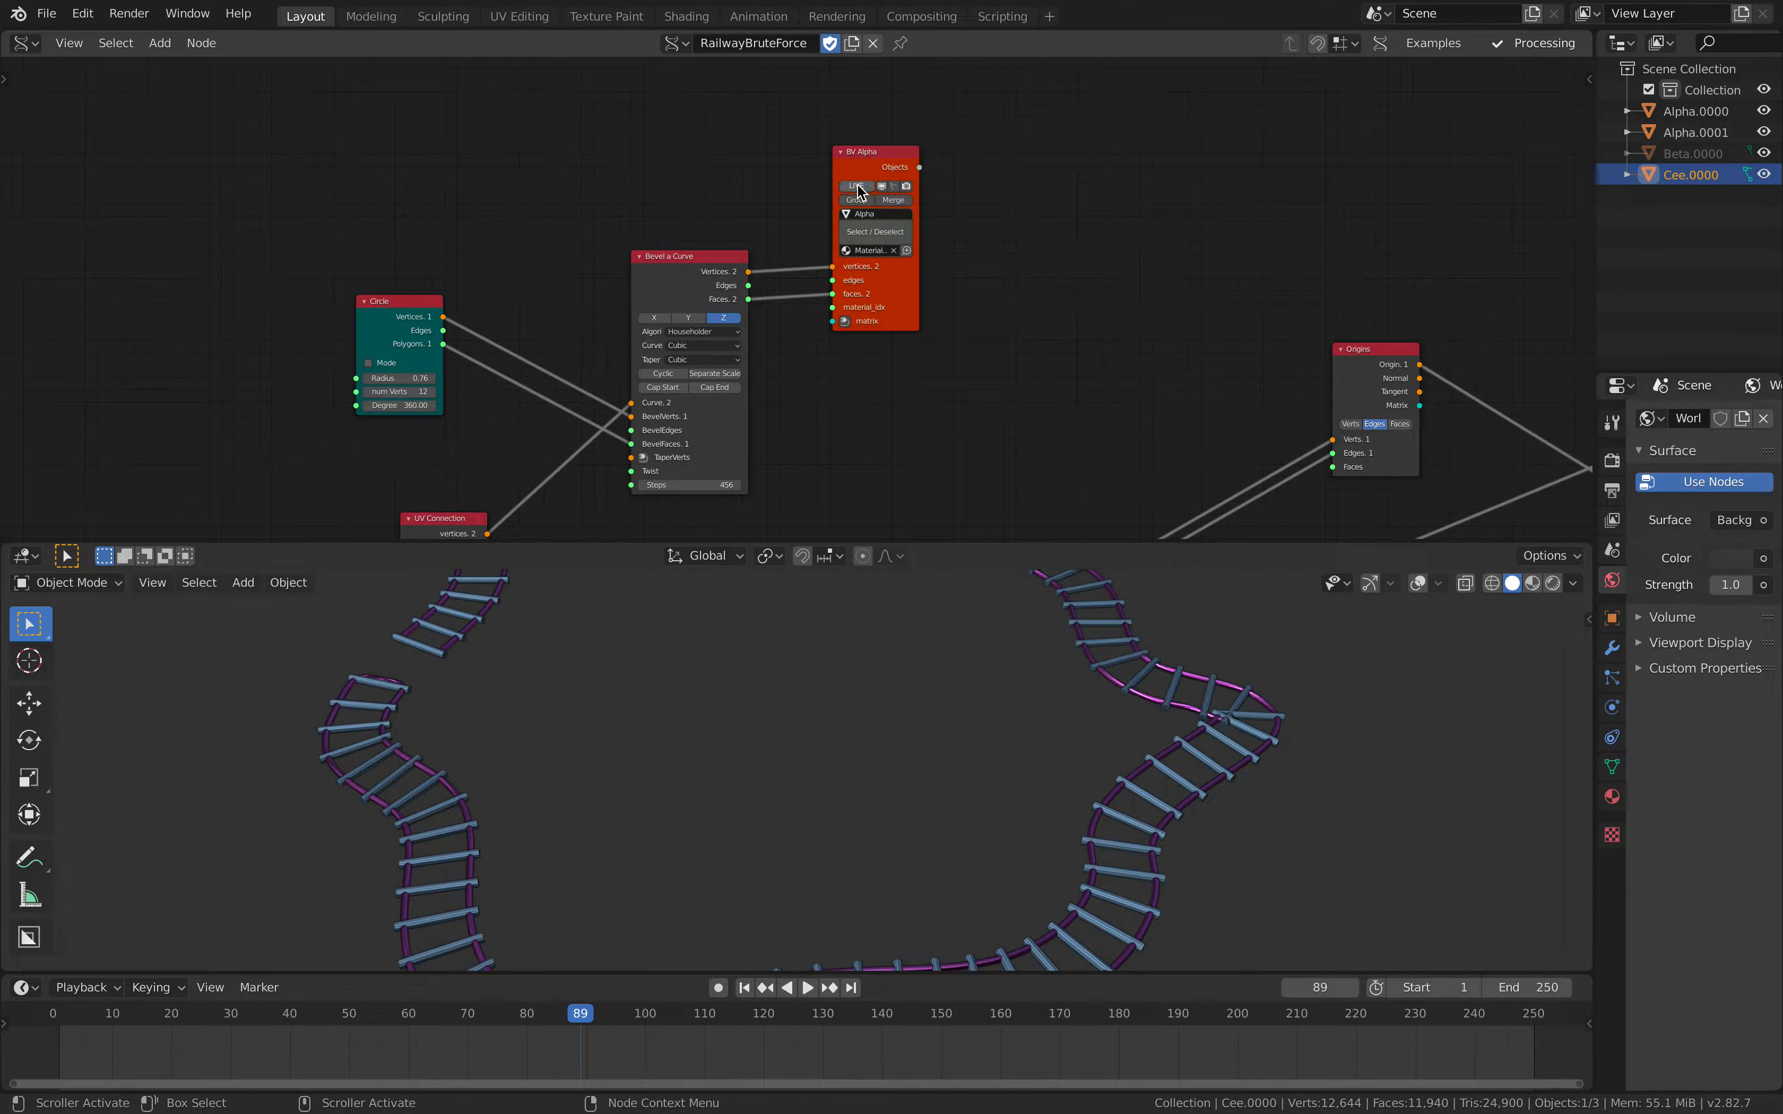
{"action": "left_click", "coordinate": [856, 187]}
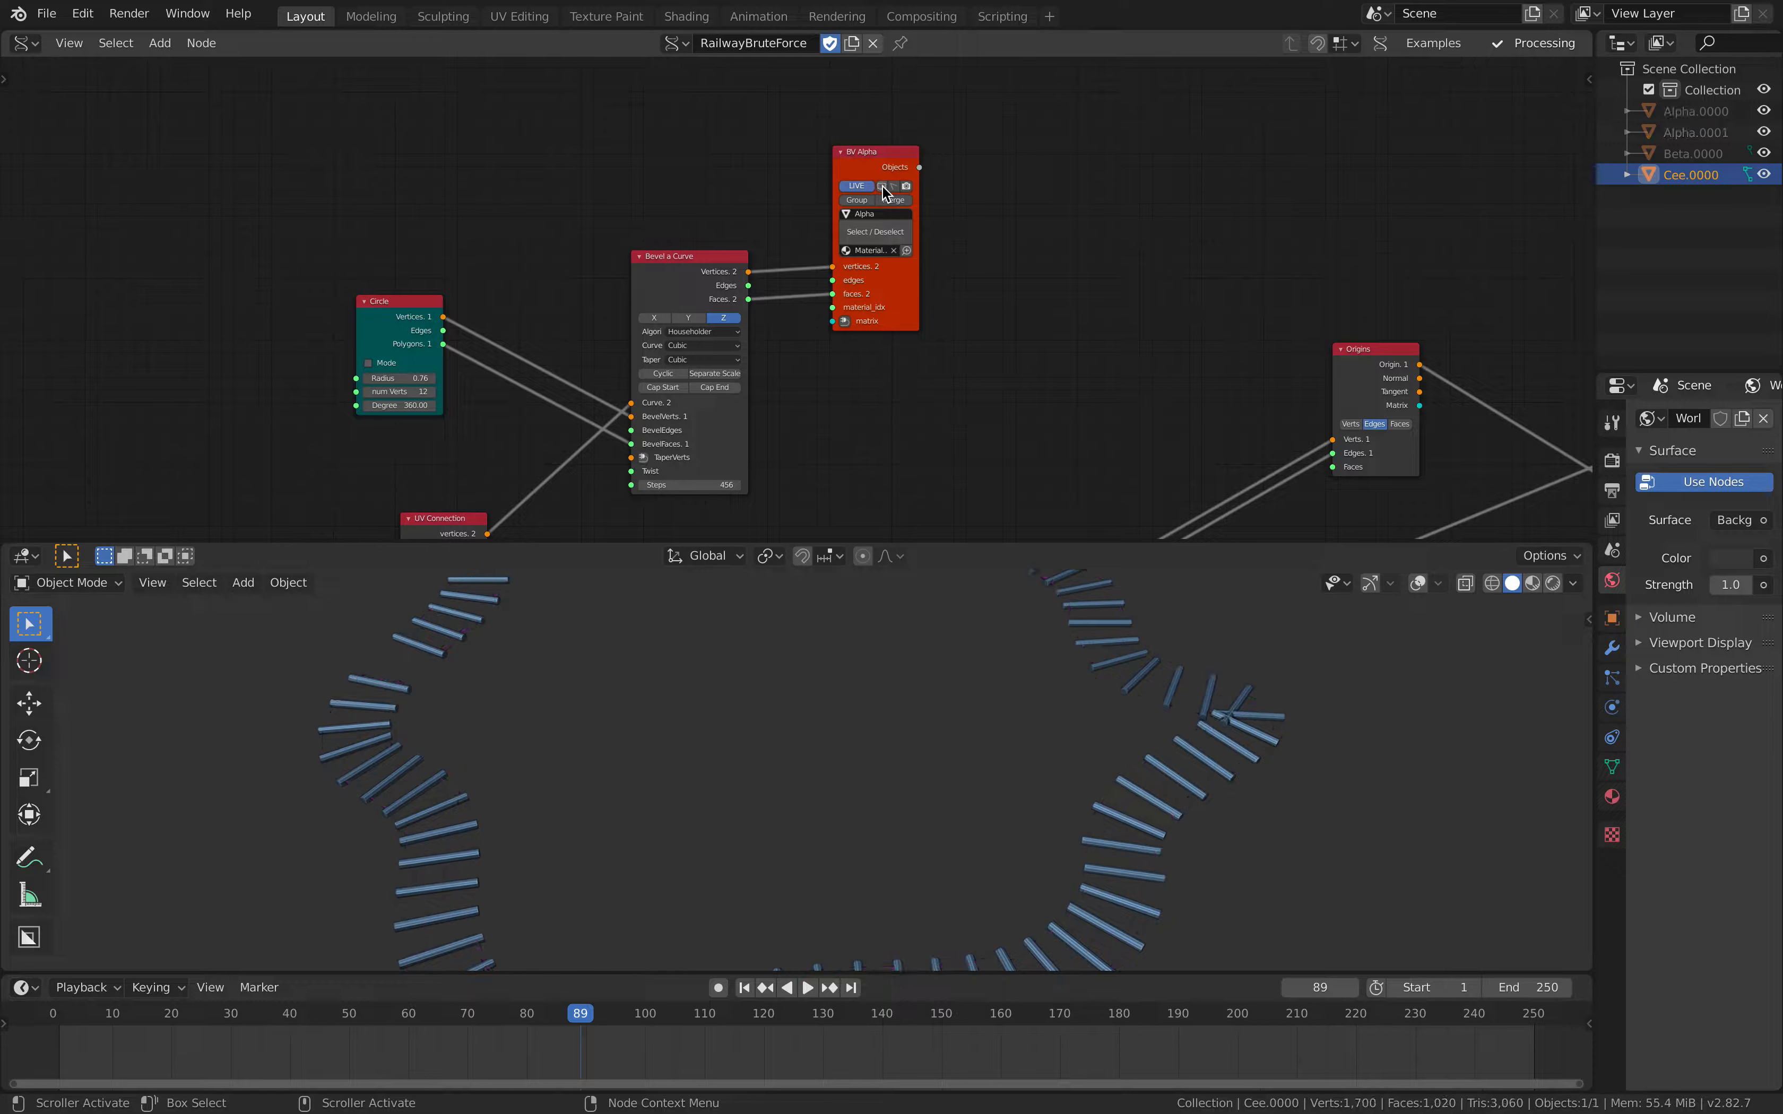
{"action": "left_click", "coordinate": [855, 187]}
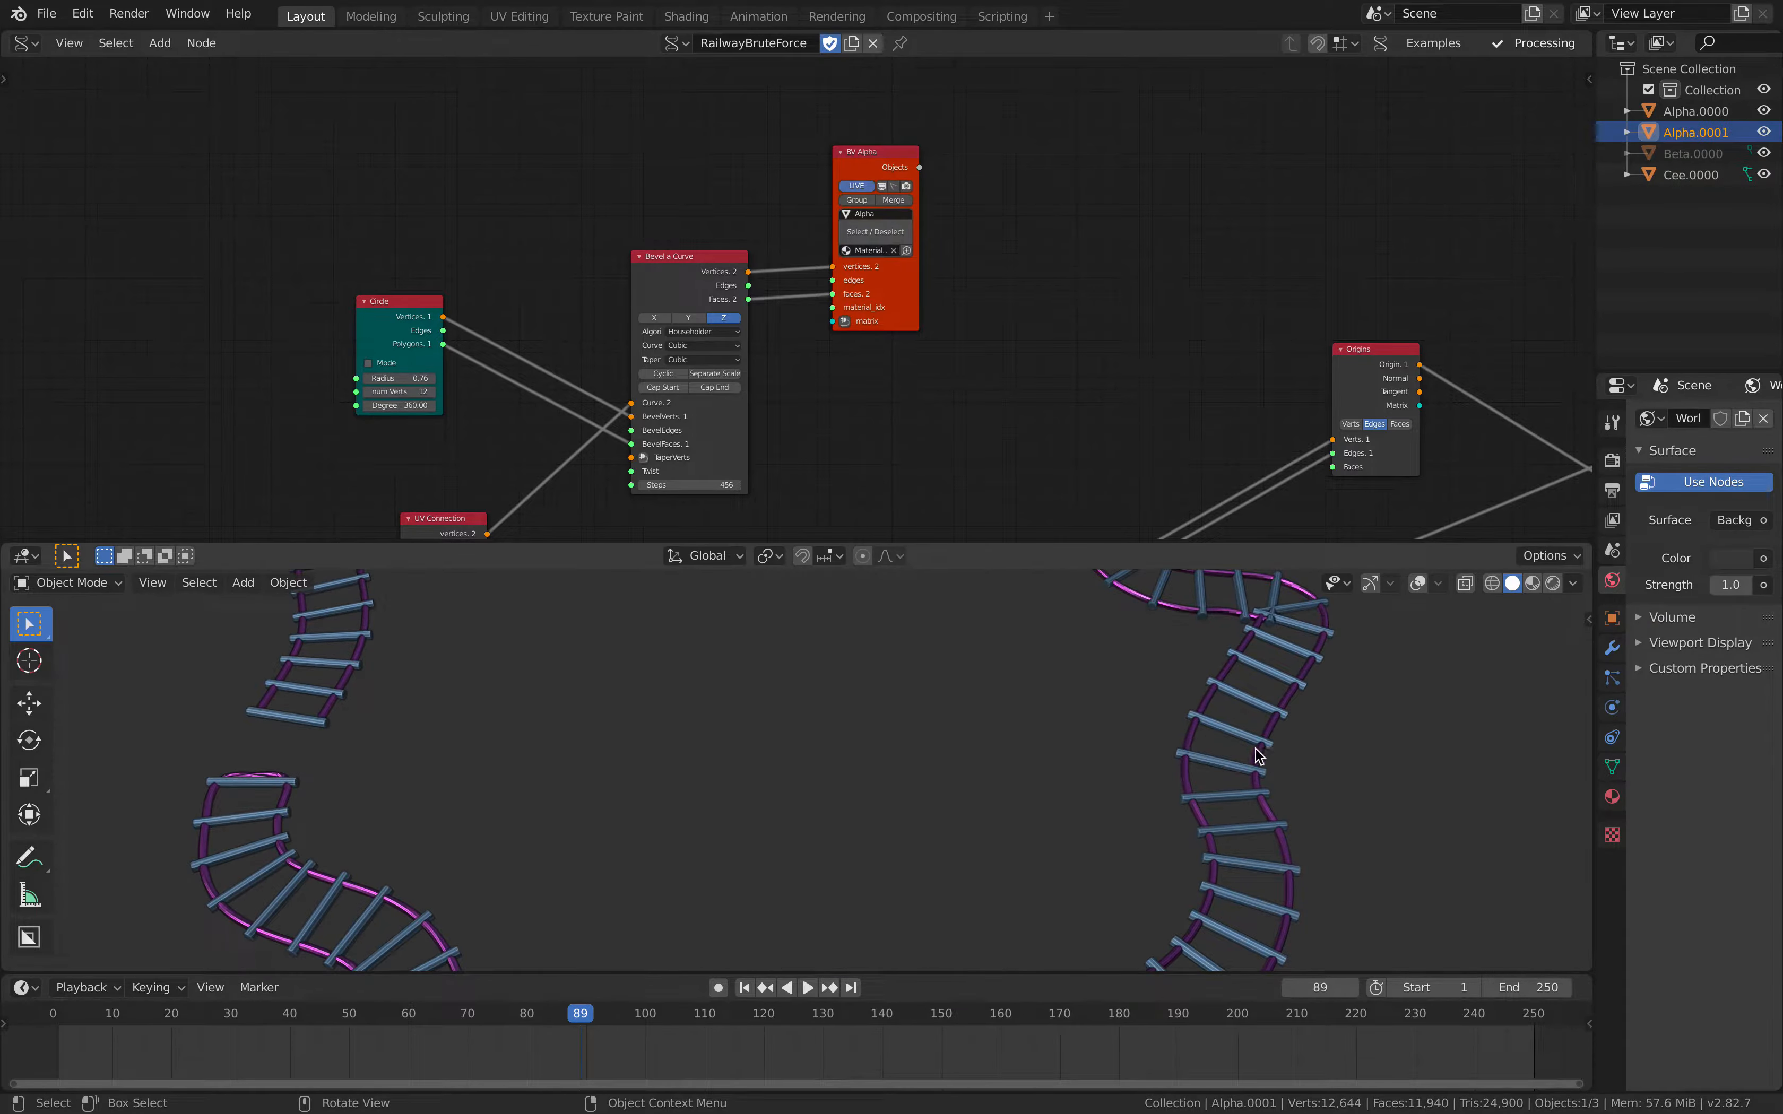
{"action": "left_click", "coordinate": [1692, 110]}
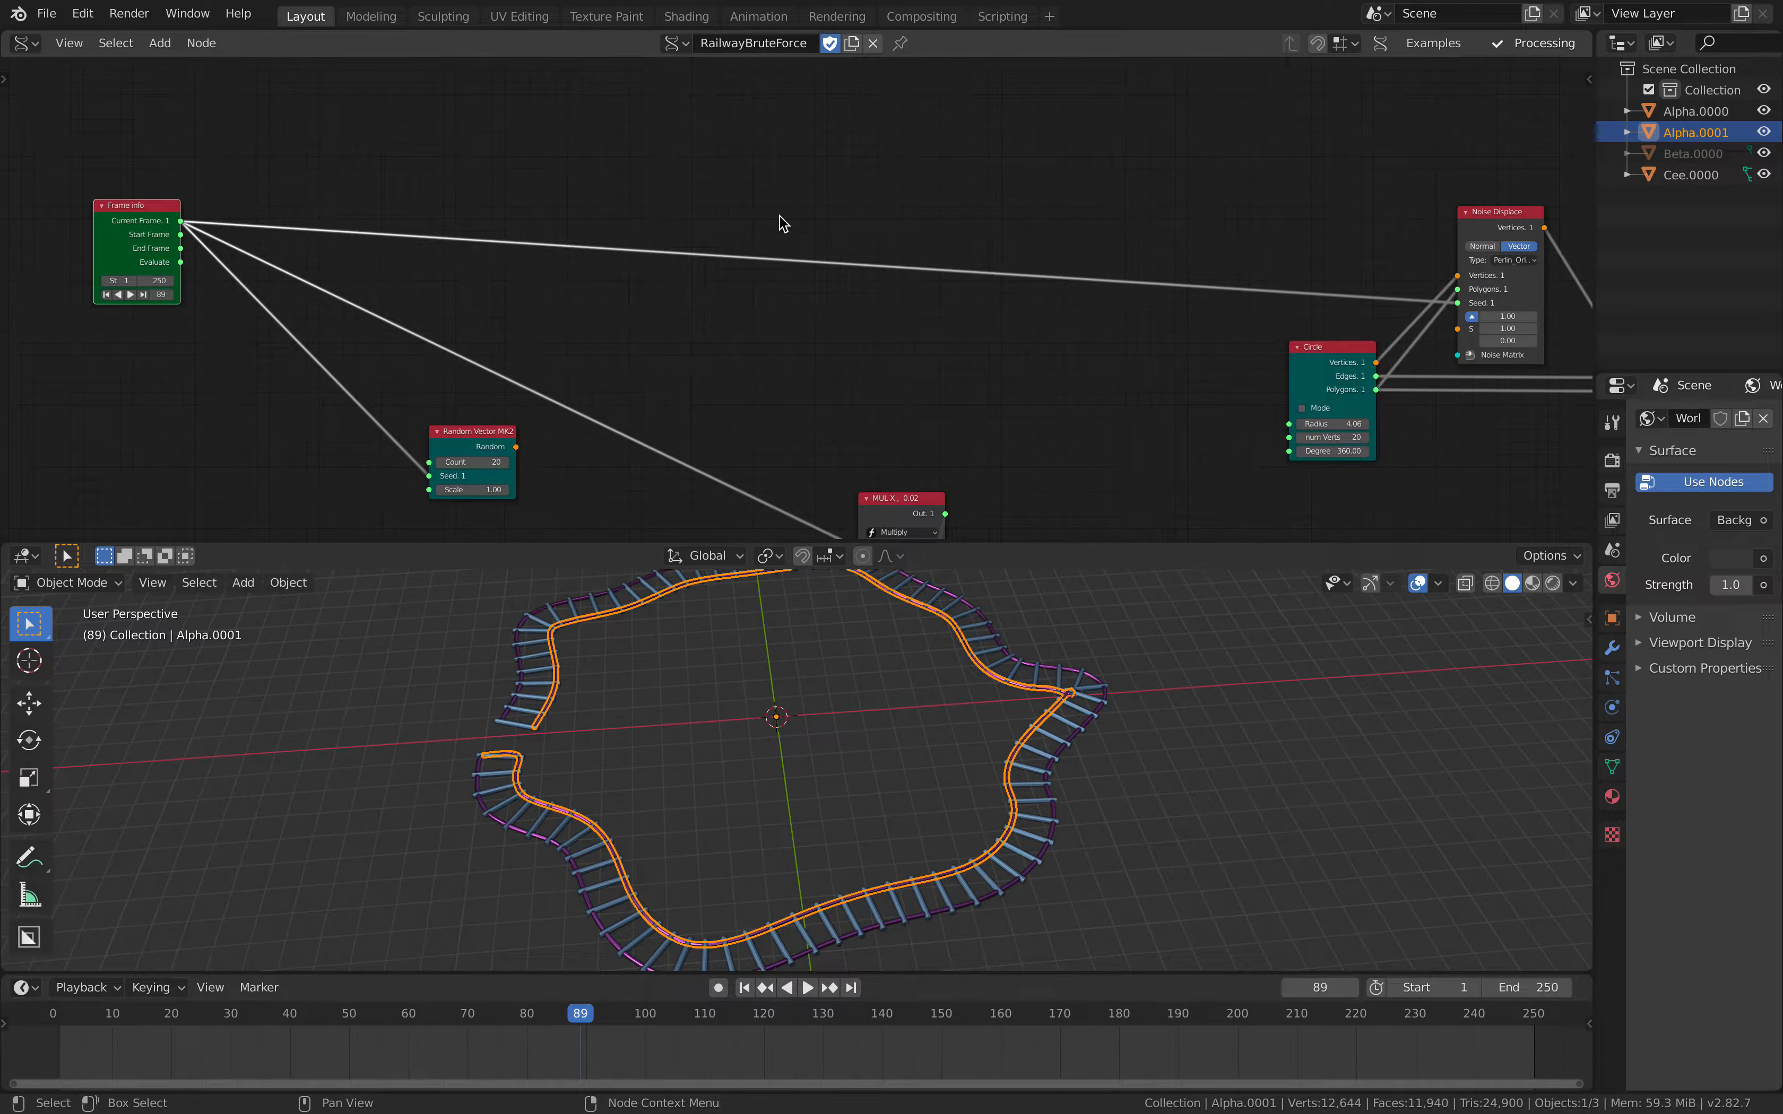
Advance the timeline from frame 89 toward 107 and reposition the MUL X node.
{"action": "left_click", "coordinate": [806, 986]}
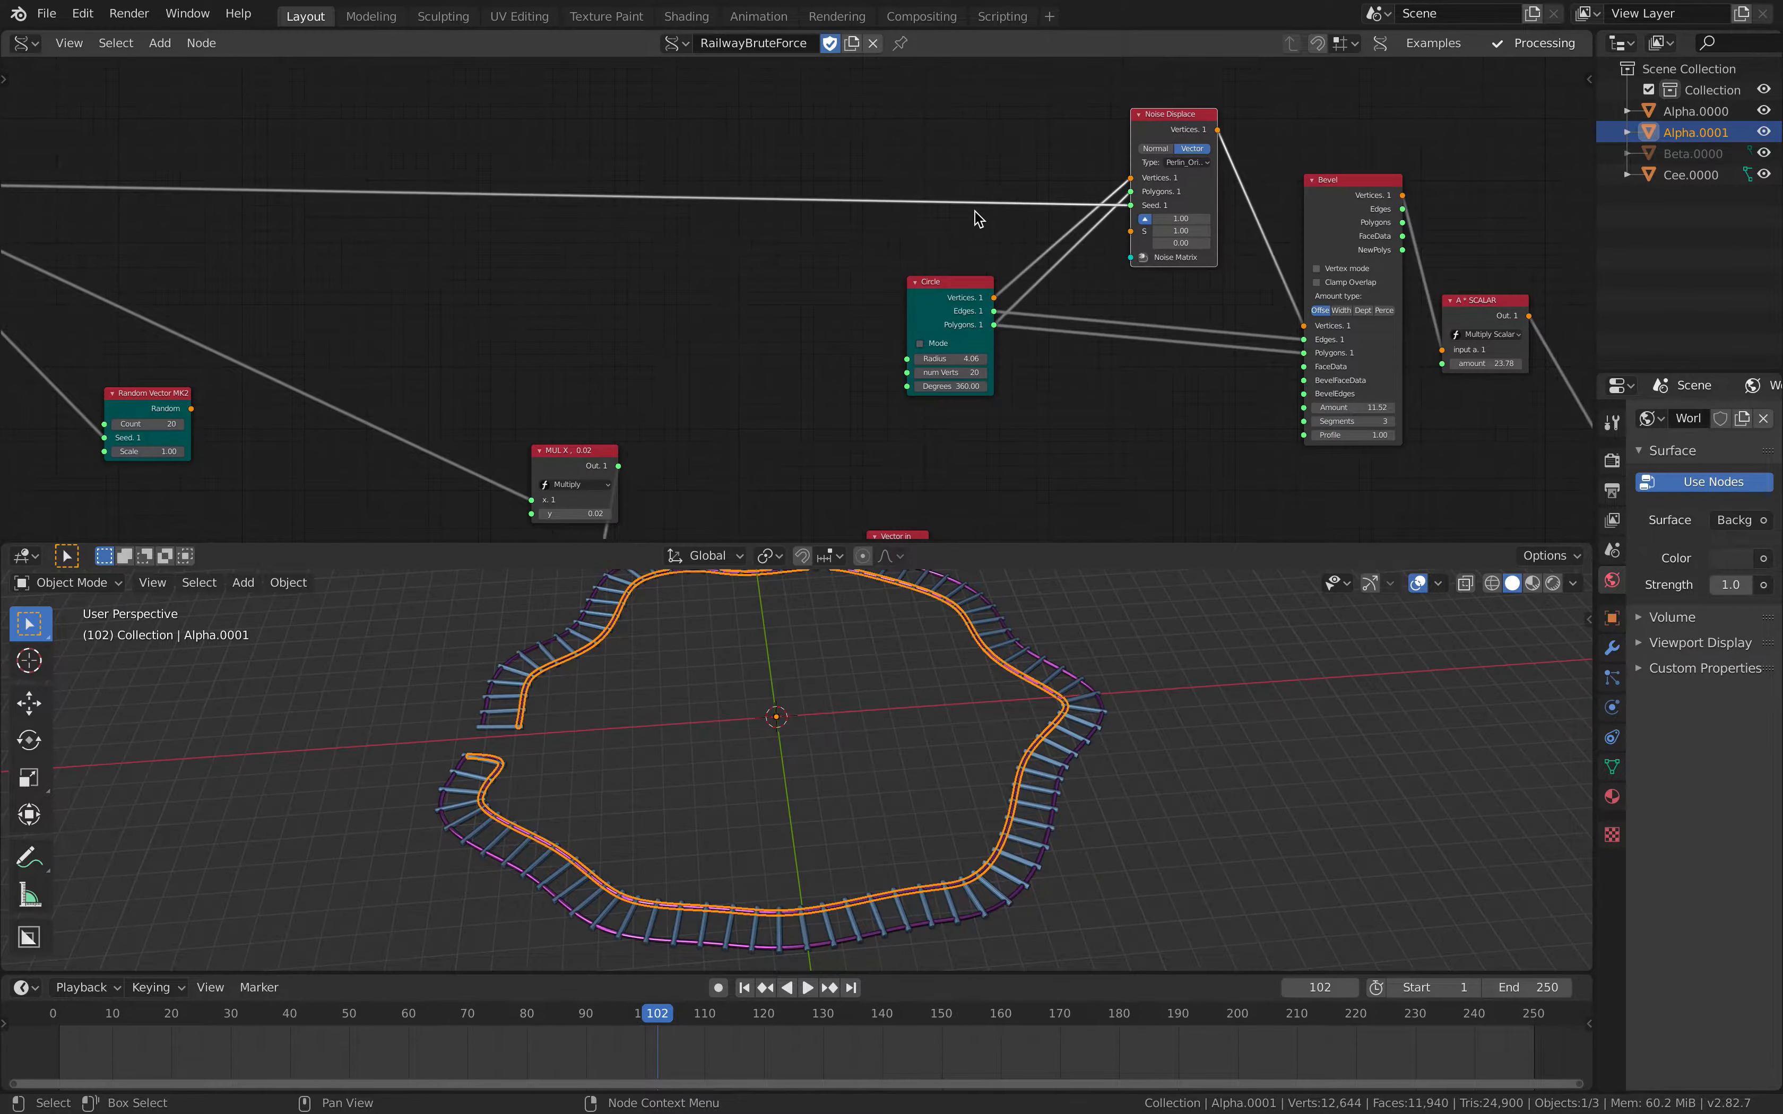
{"action": "left_click", "coordinate": [807, 987]}
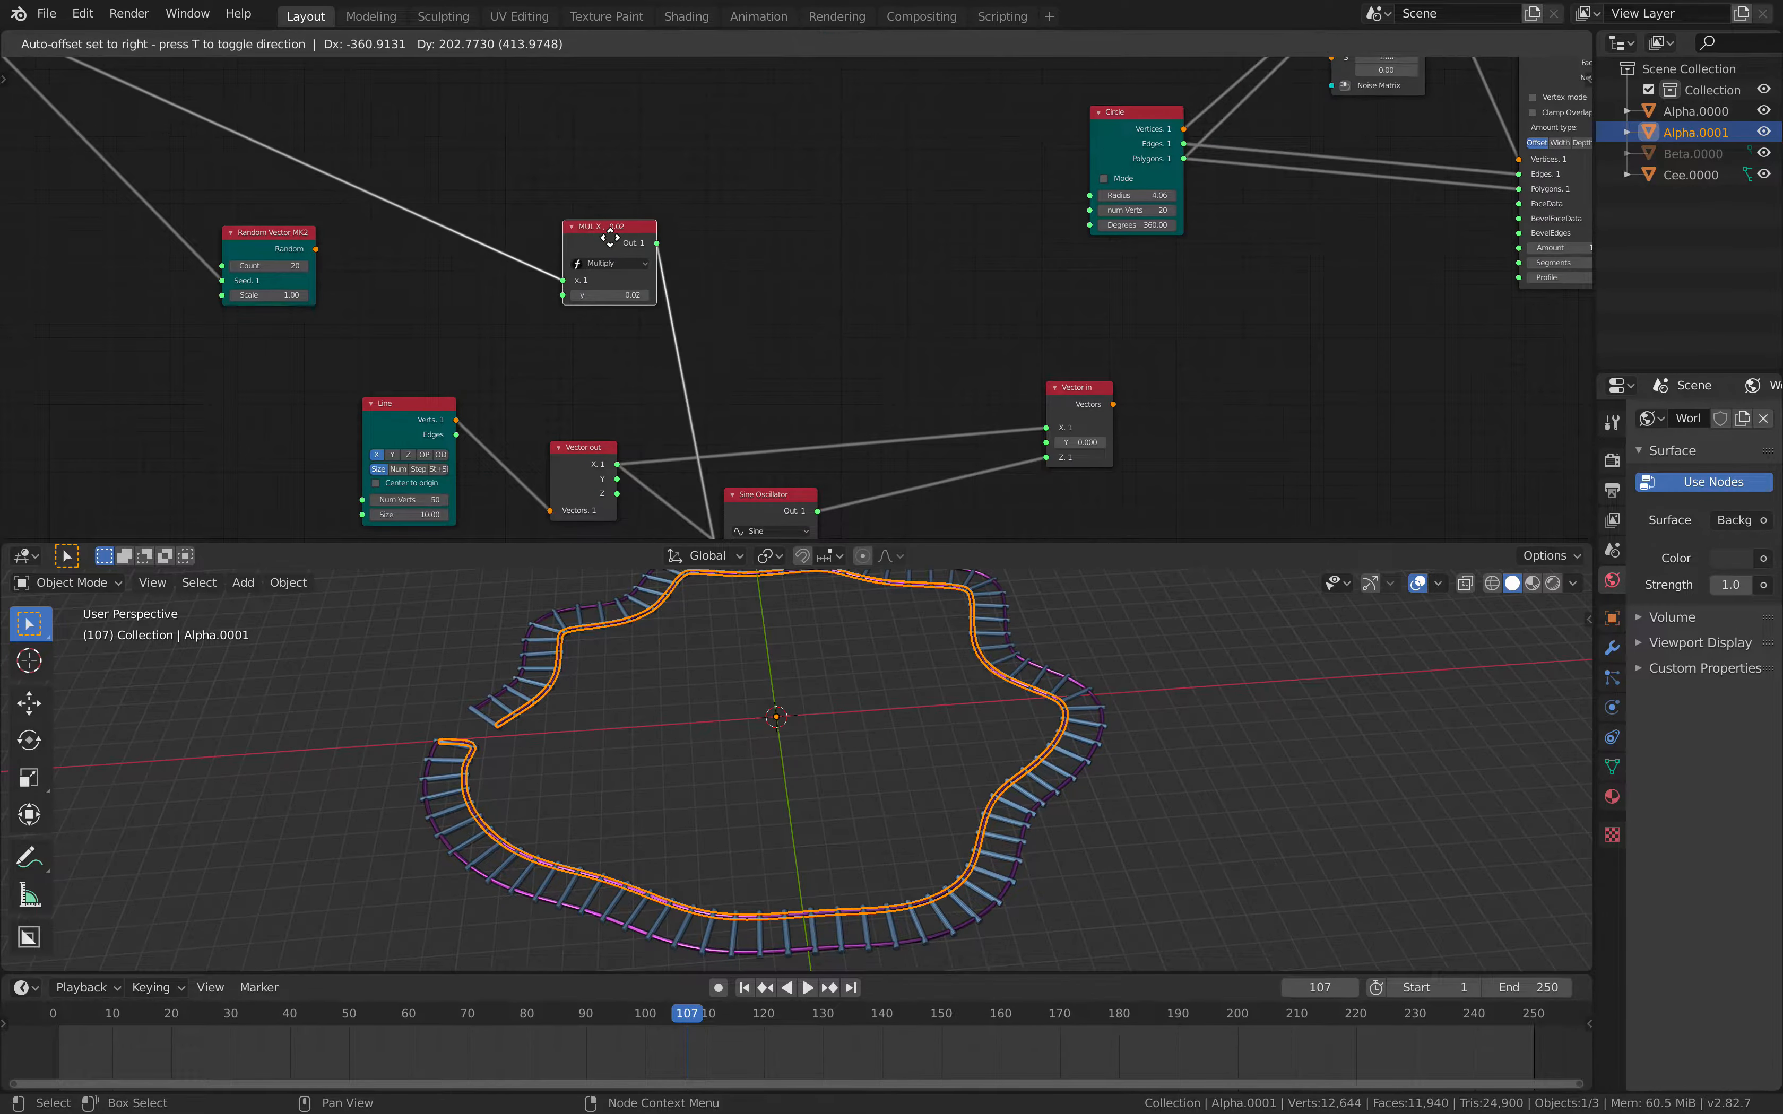
{"action": "left_click", "coordinate": [808, 987]}
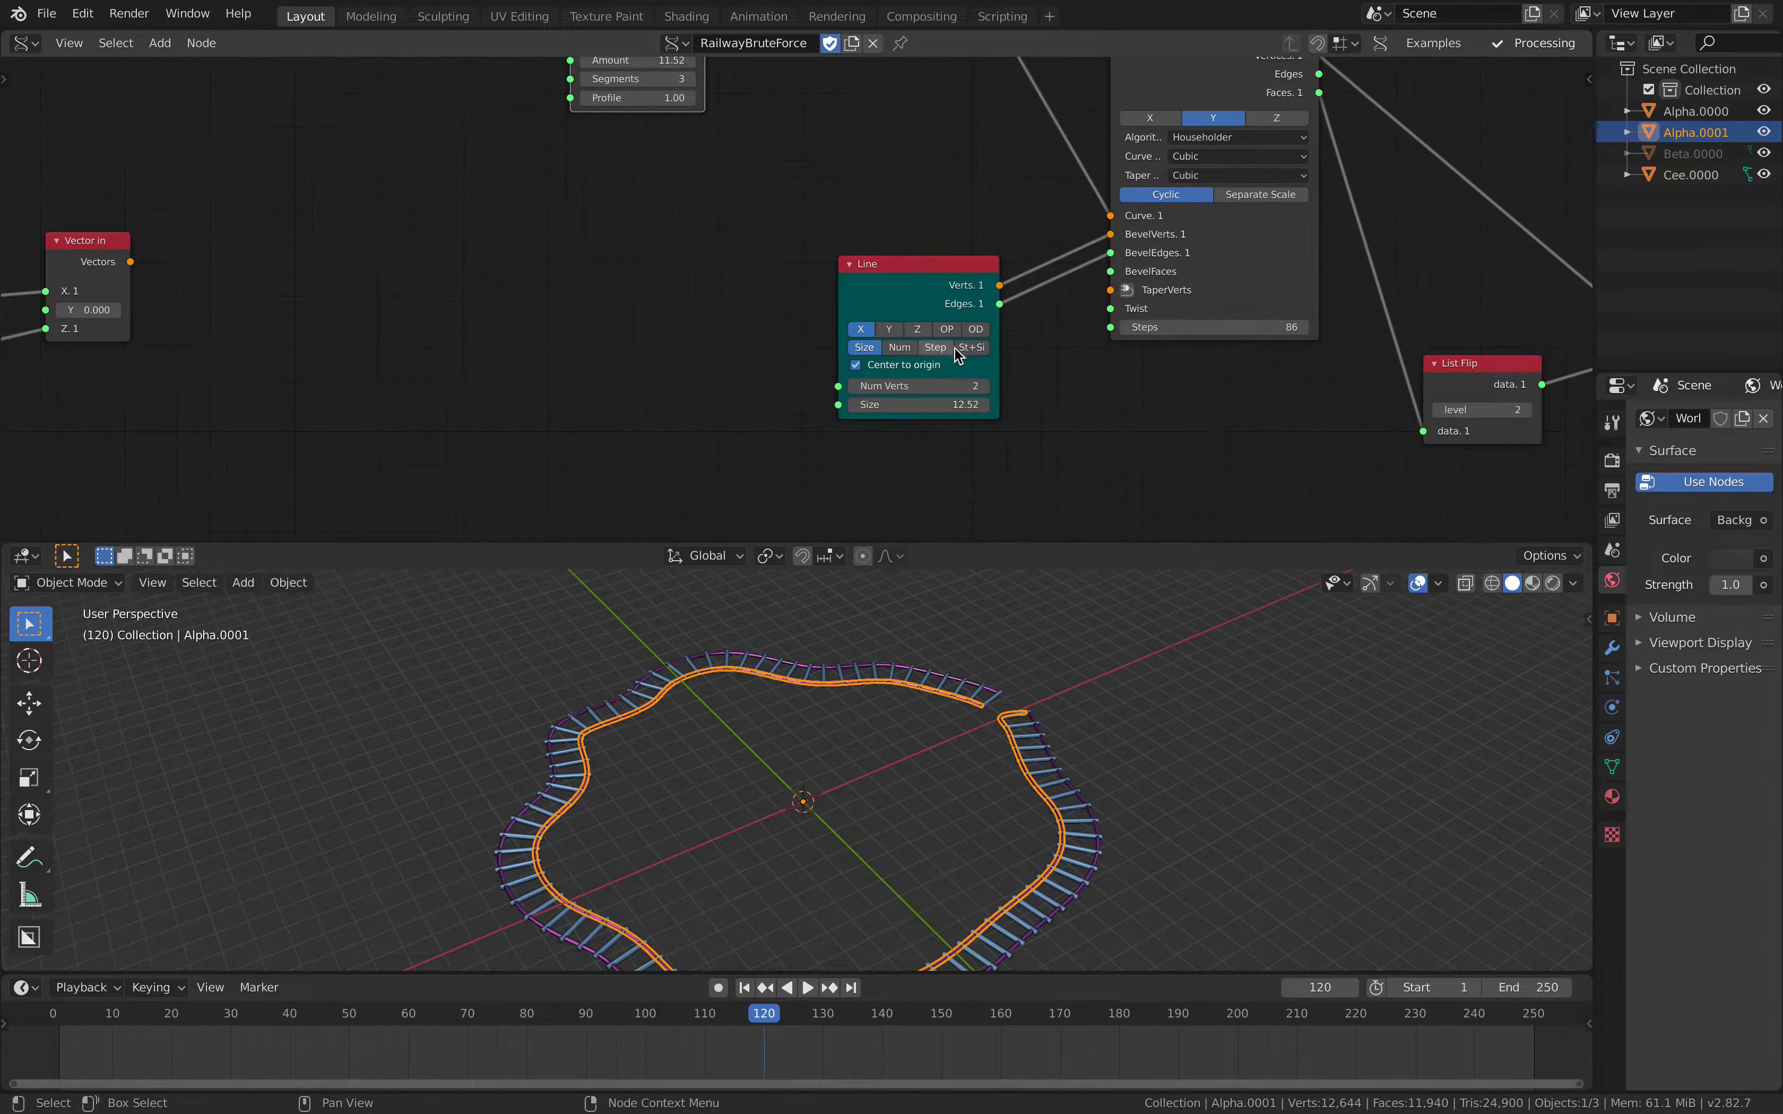
Increase the Line node's Size so the cross ties stretch wider, rails forming a triangle.
{"action": "left_click_drag", "start_coordinate": [918, 403], "coordinate": [943, 403]}
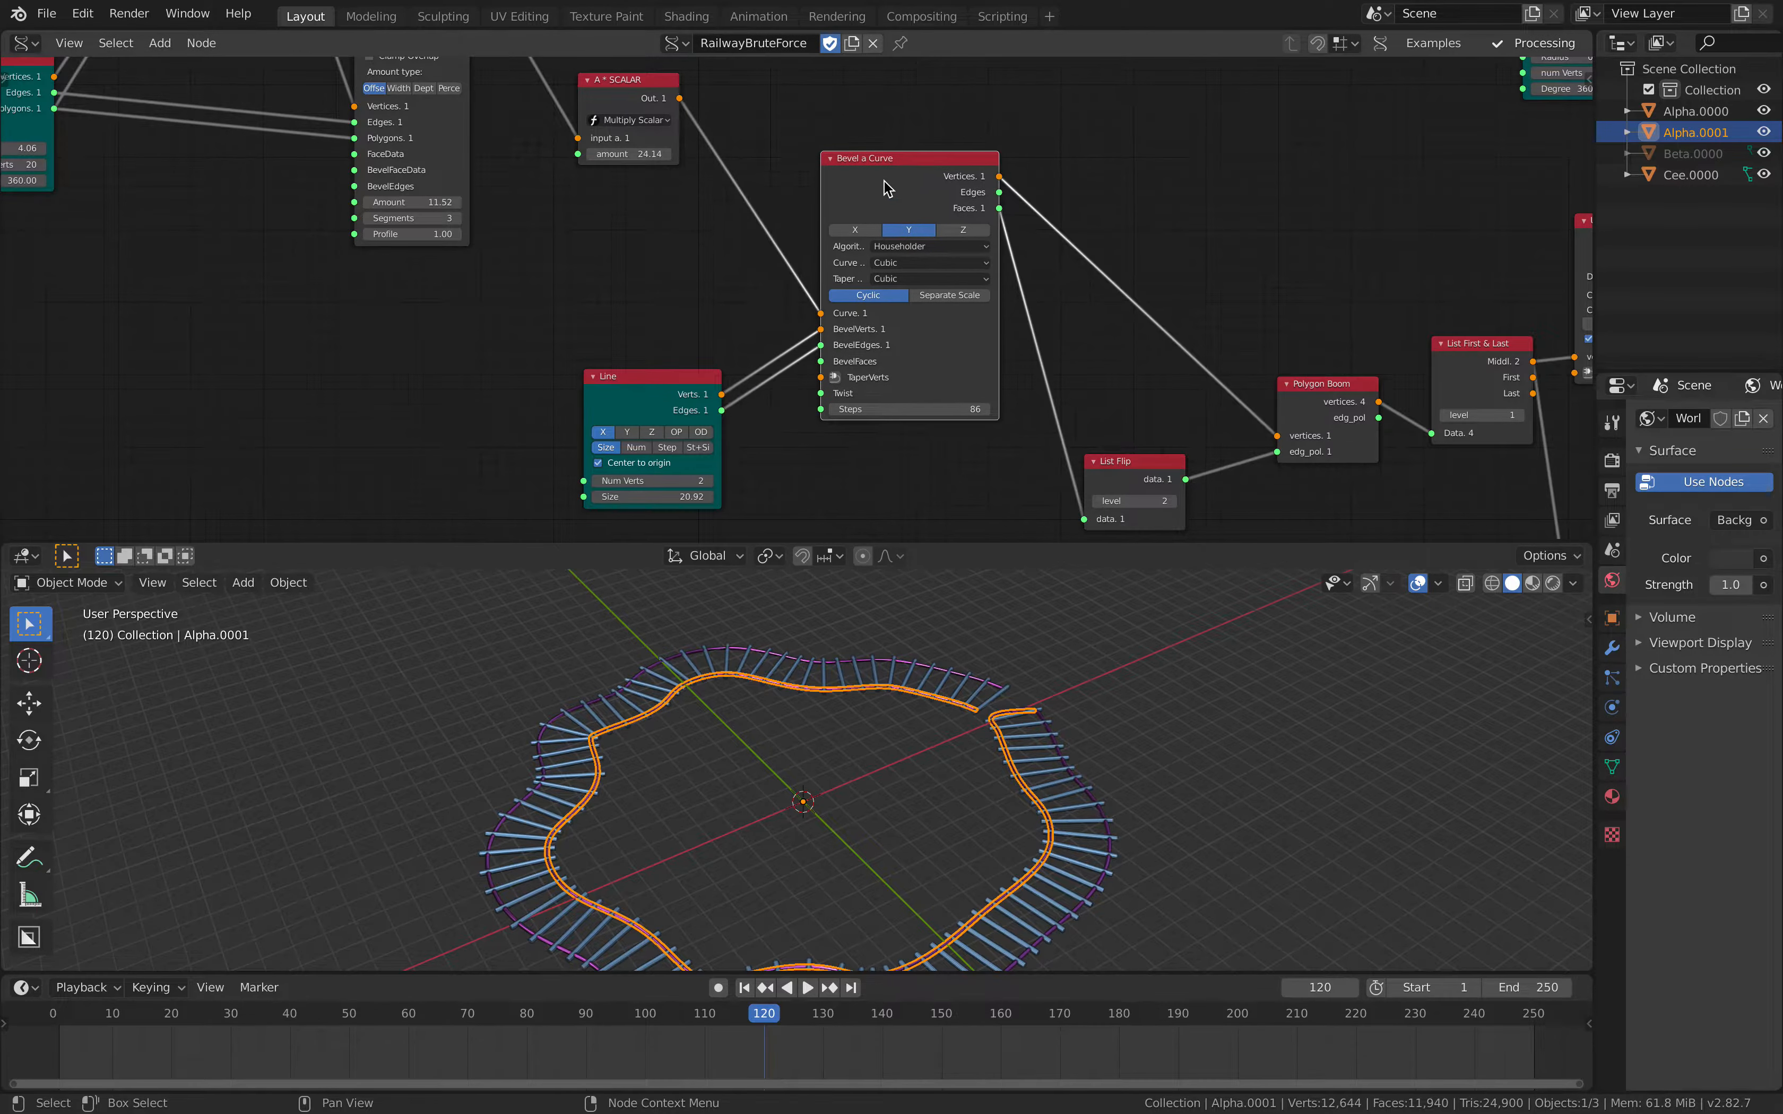
{"action": "mouse_move", "coordinate": [1035, 292]}
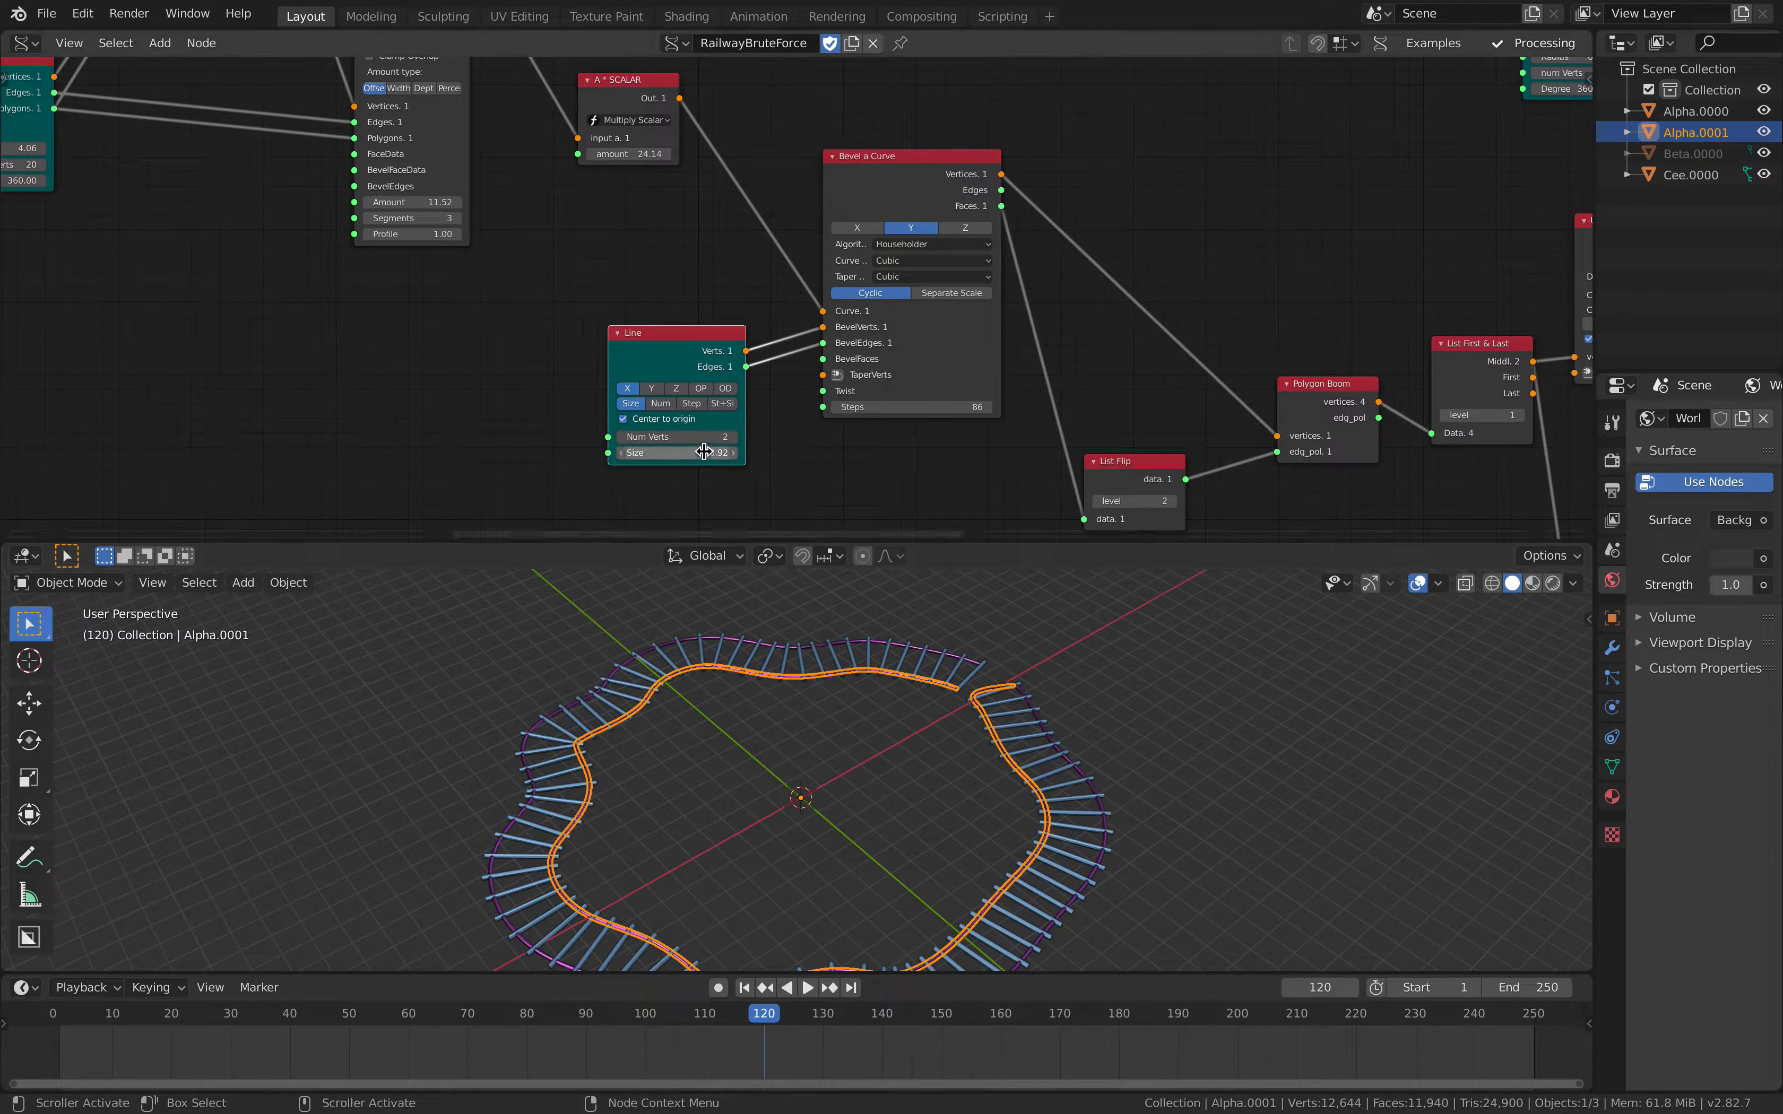
{"action": "left_click_drag", "start_coordinate": [705, 452], "coordinate": [637, 452]}
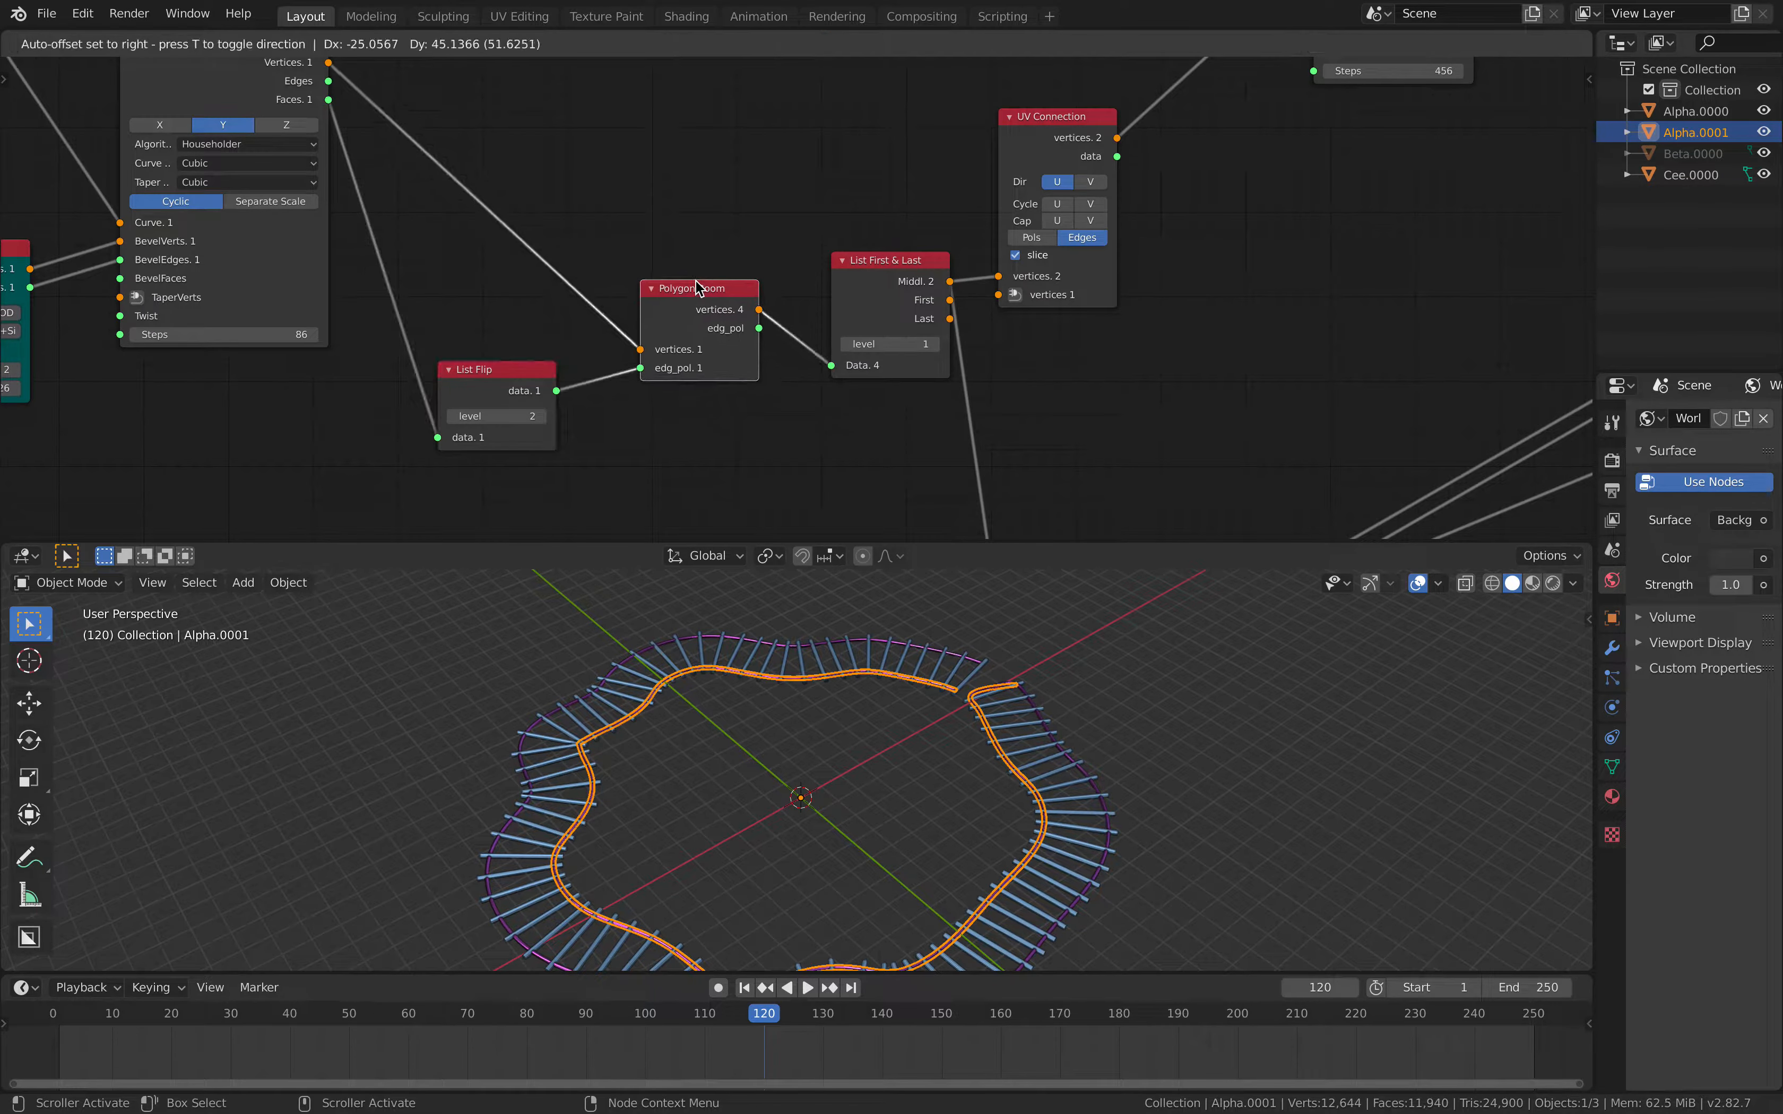
{"action": "scroll", "scroll_direction": "down", "scroll_amount": 3}
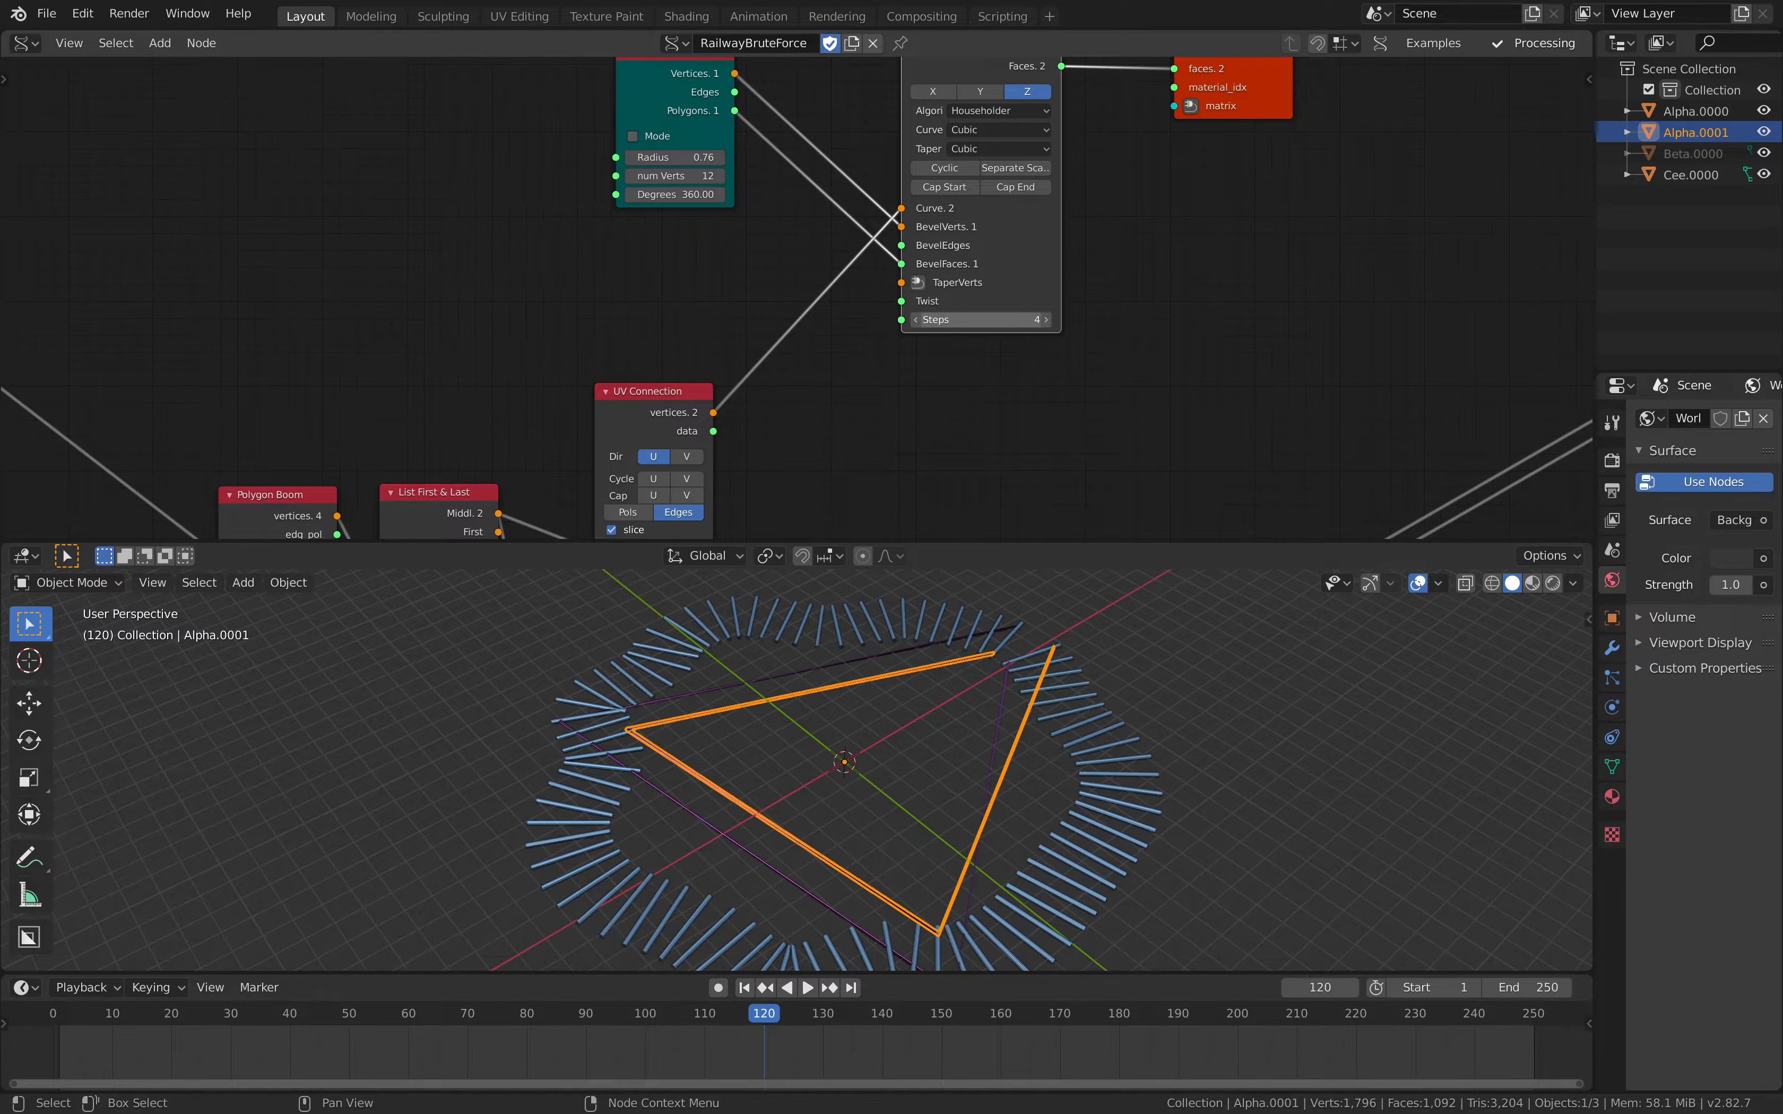
Set Bevel a Curve Steps to 156 and interpolation Linear then back to Cubic.
{"action": "left_click", "coordinate": [978, 319]}
{"action": "type", "text": "156"}
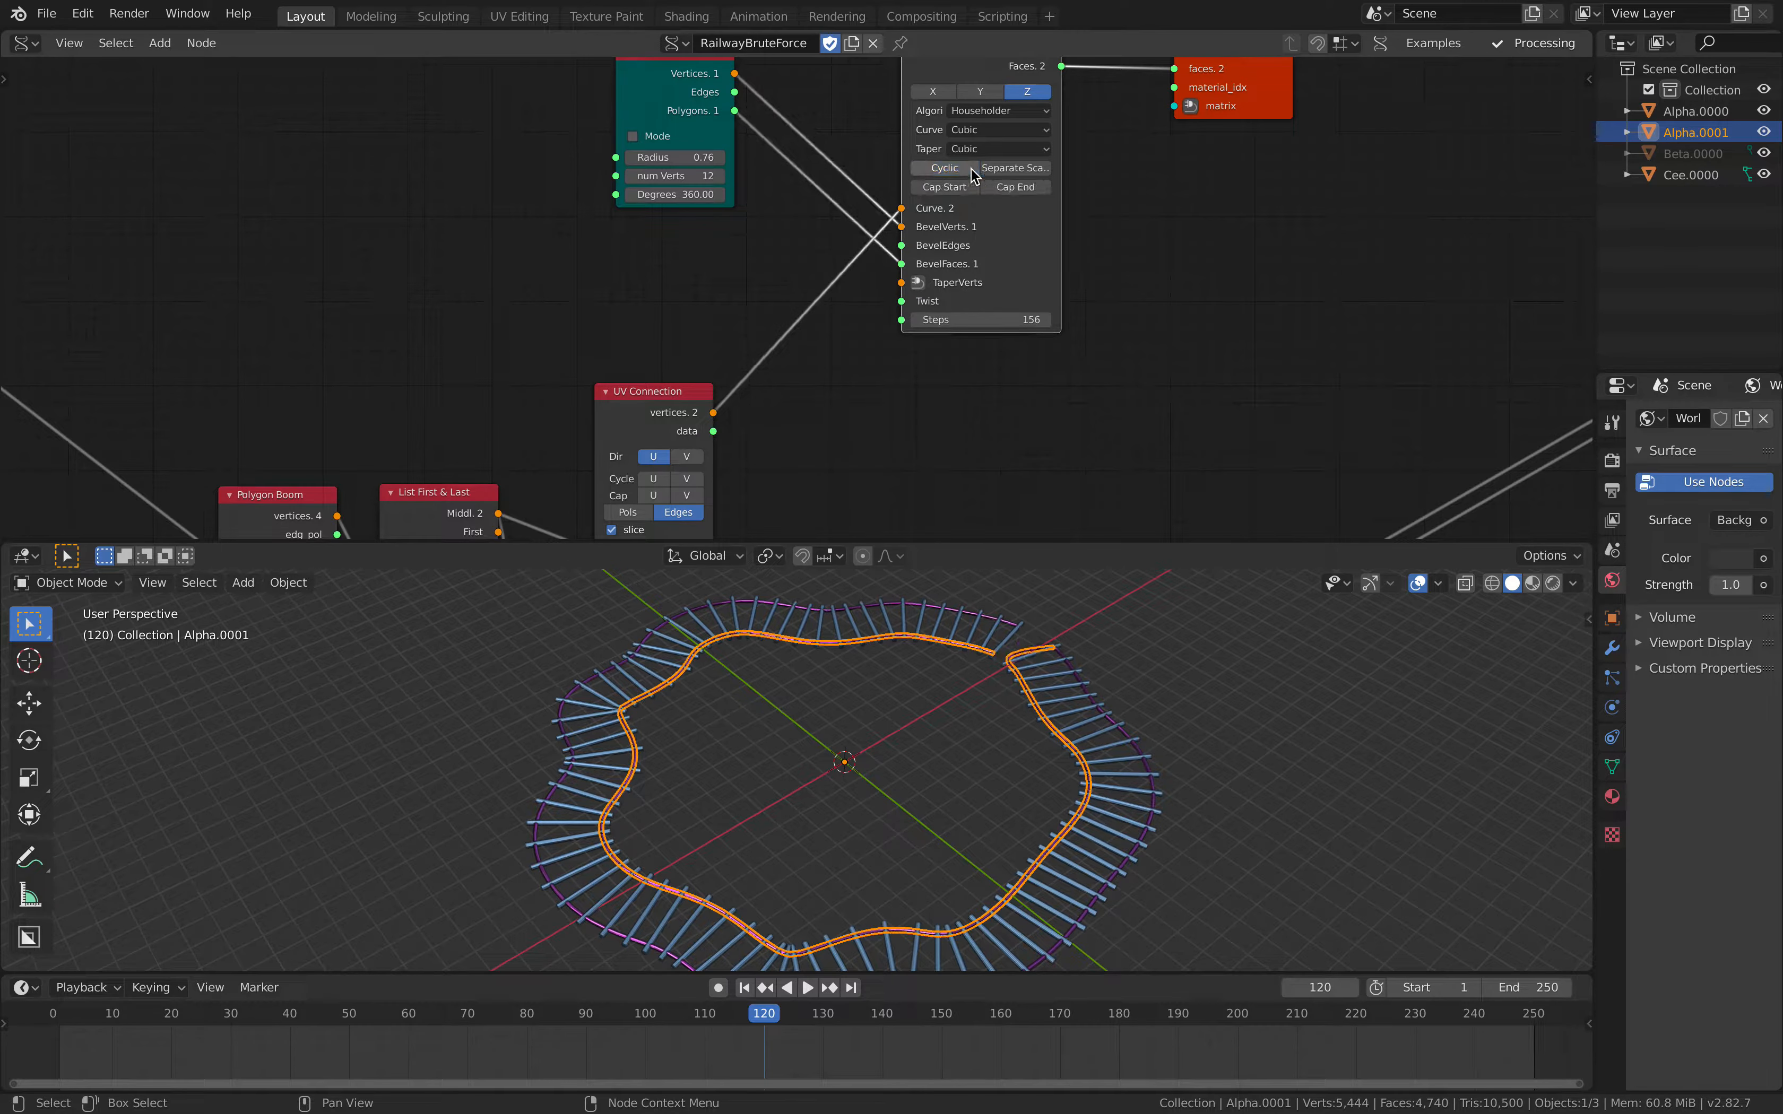
{"action": "left_click", "coordinate": [998, 128]}
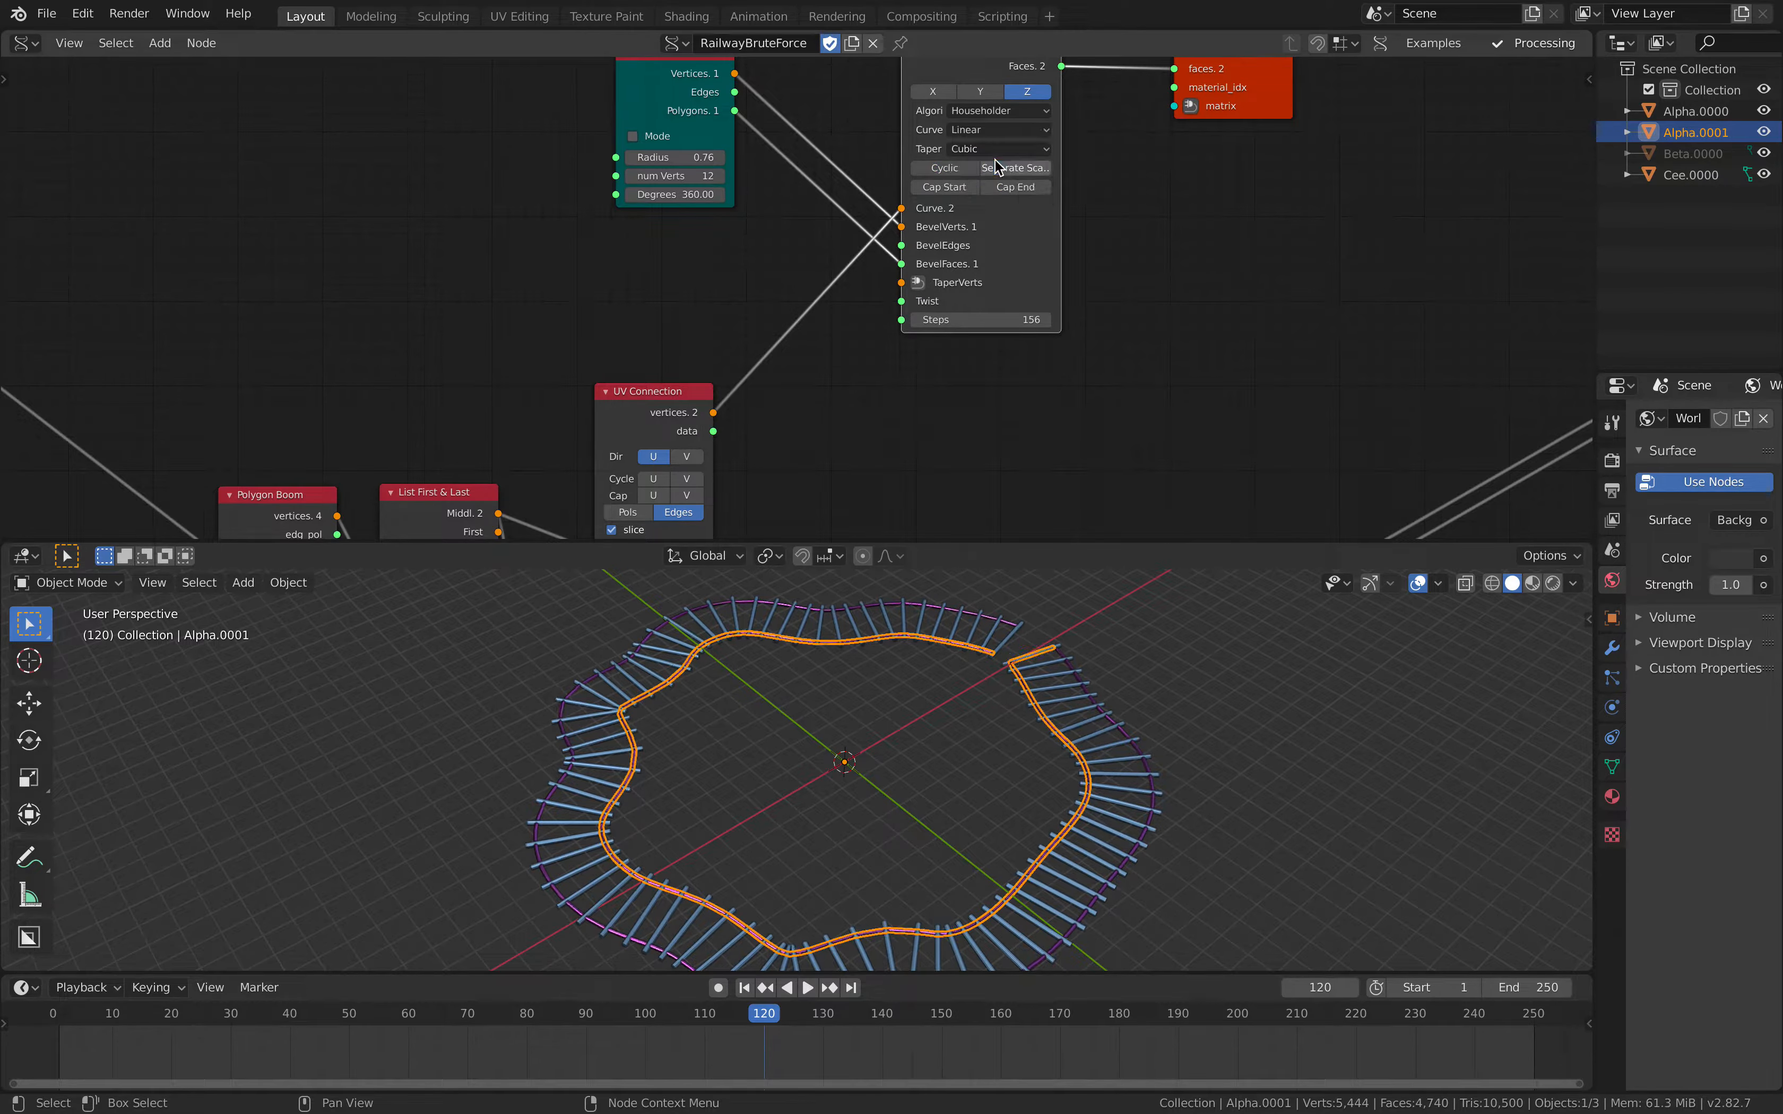
{"action": "left_click", "coordinate": [998, 129]}
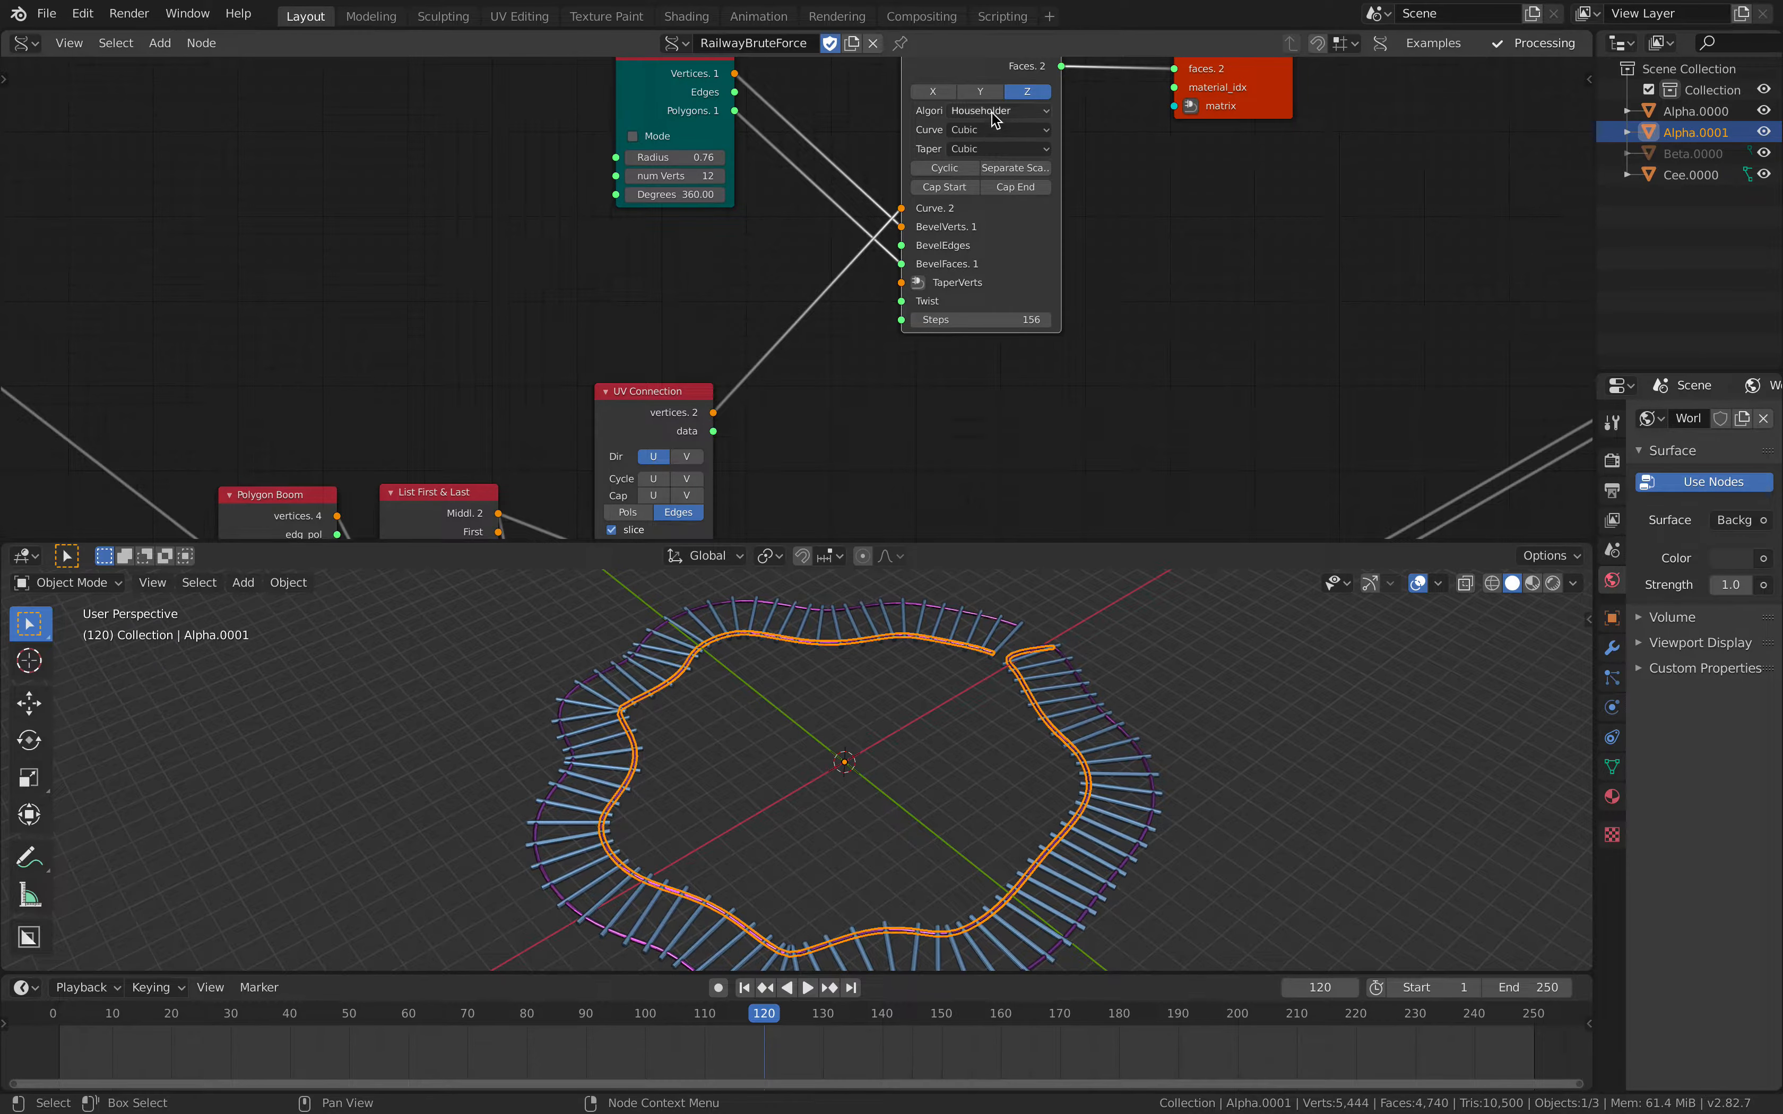
{"action": "left_click", "coordinate": [932, 91]}
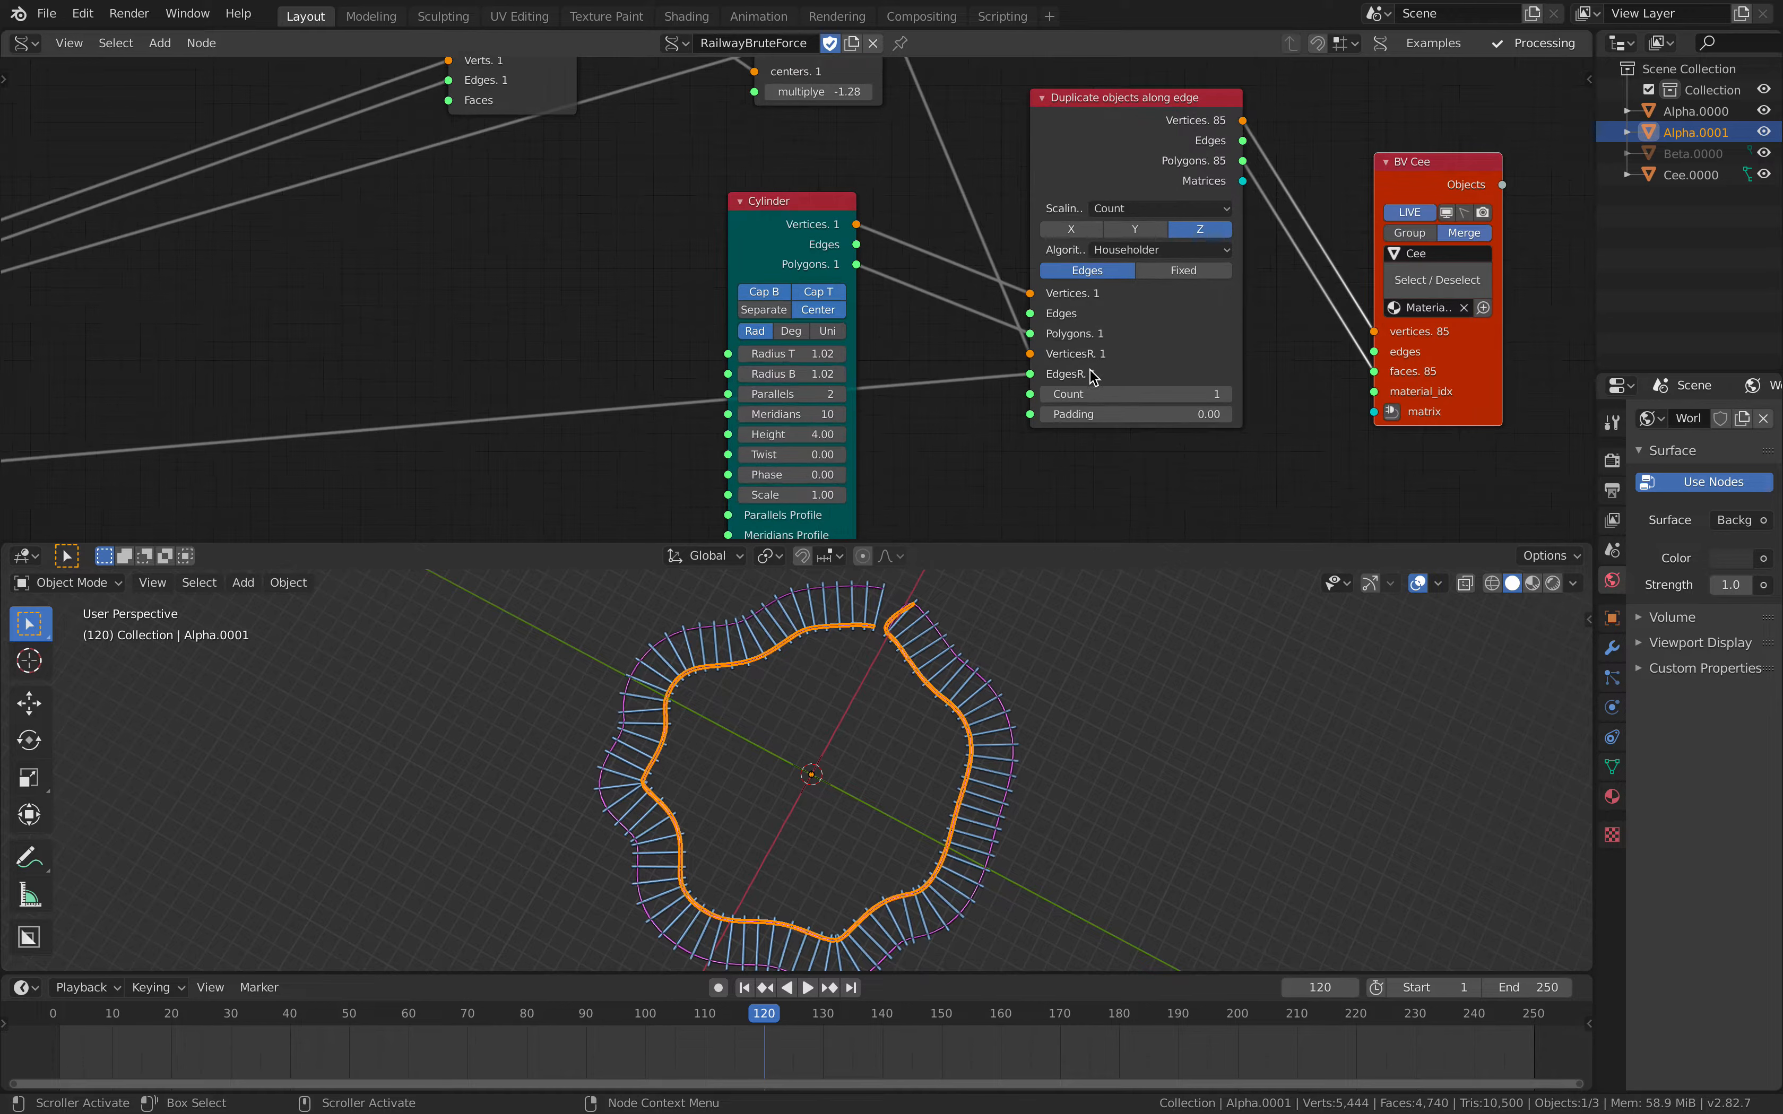
Change the sleeper Cylinder node's Height from 4.00 to 4.06.
{"action": "left_click", "coordinate": [1215, 393]}
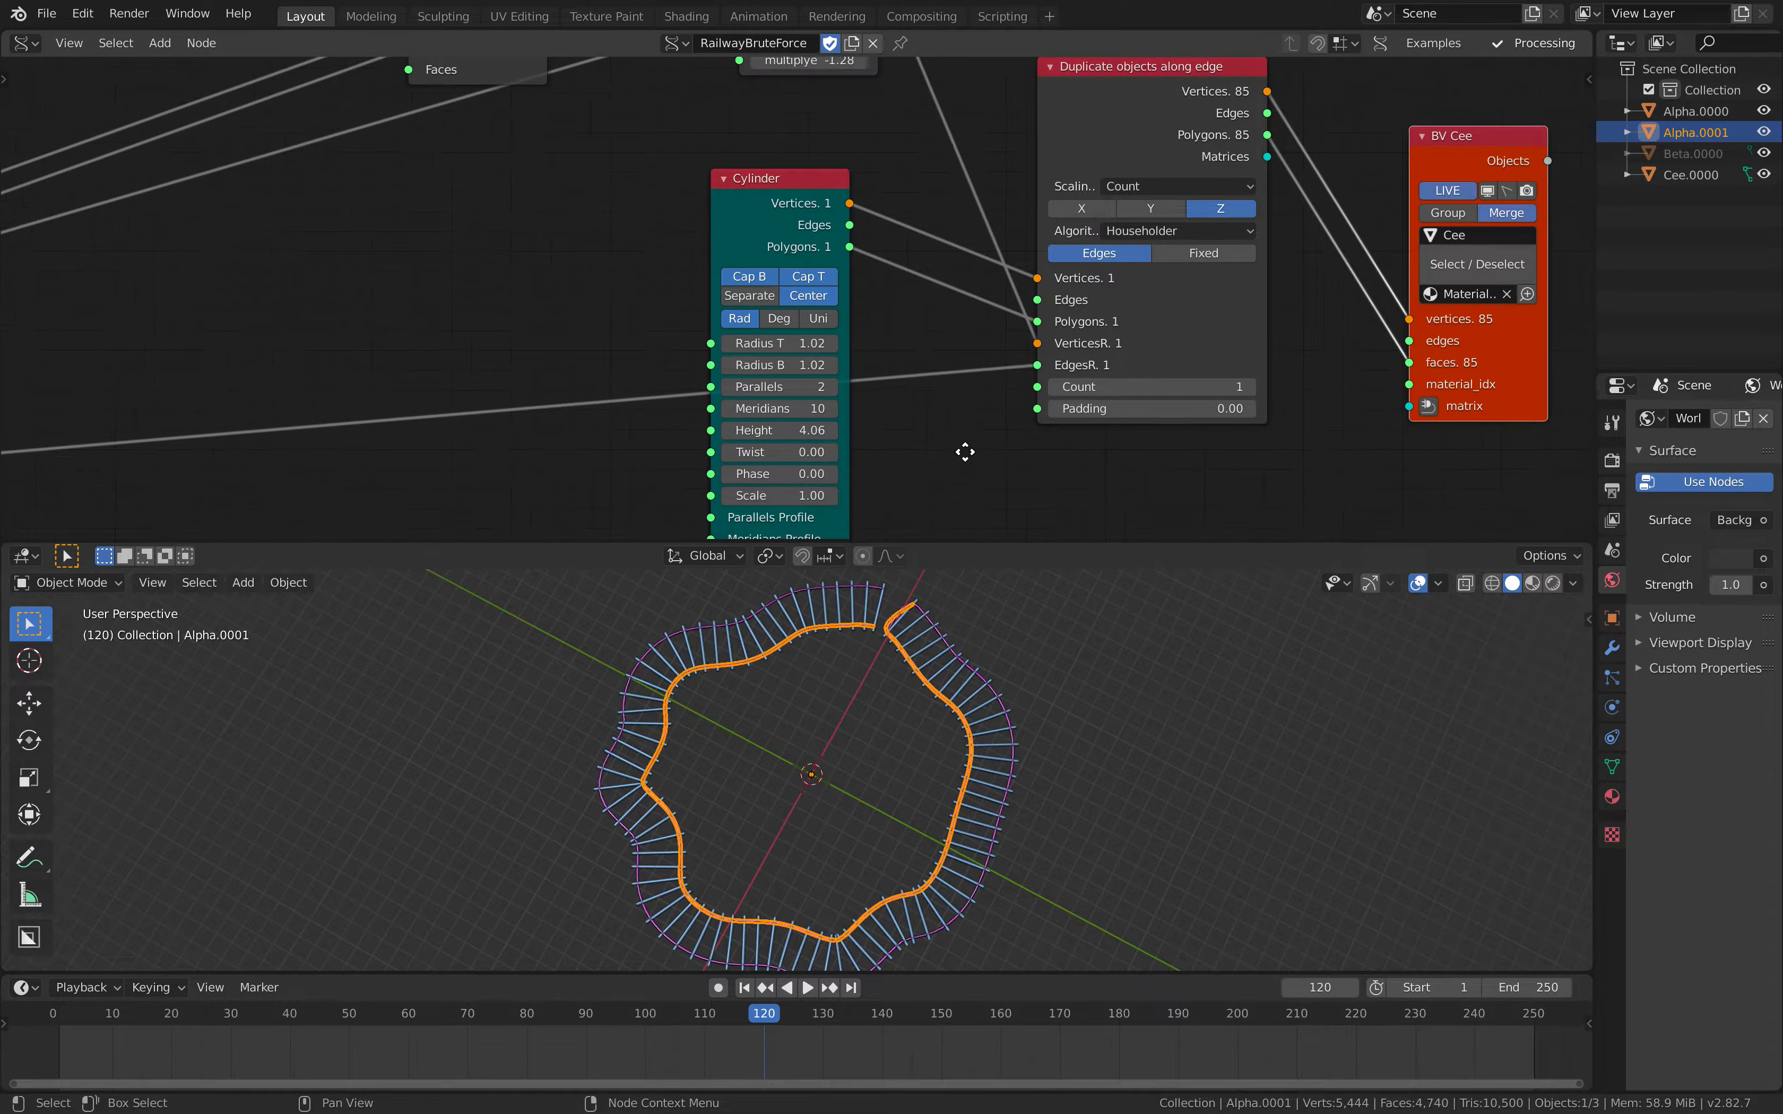
{"action": "left_click", "coordinate": [1149, 386]}
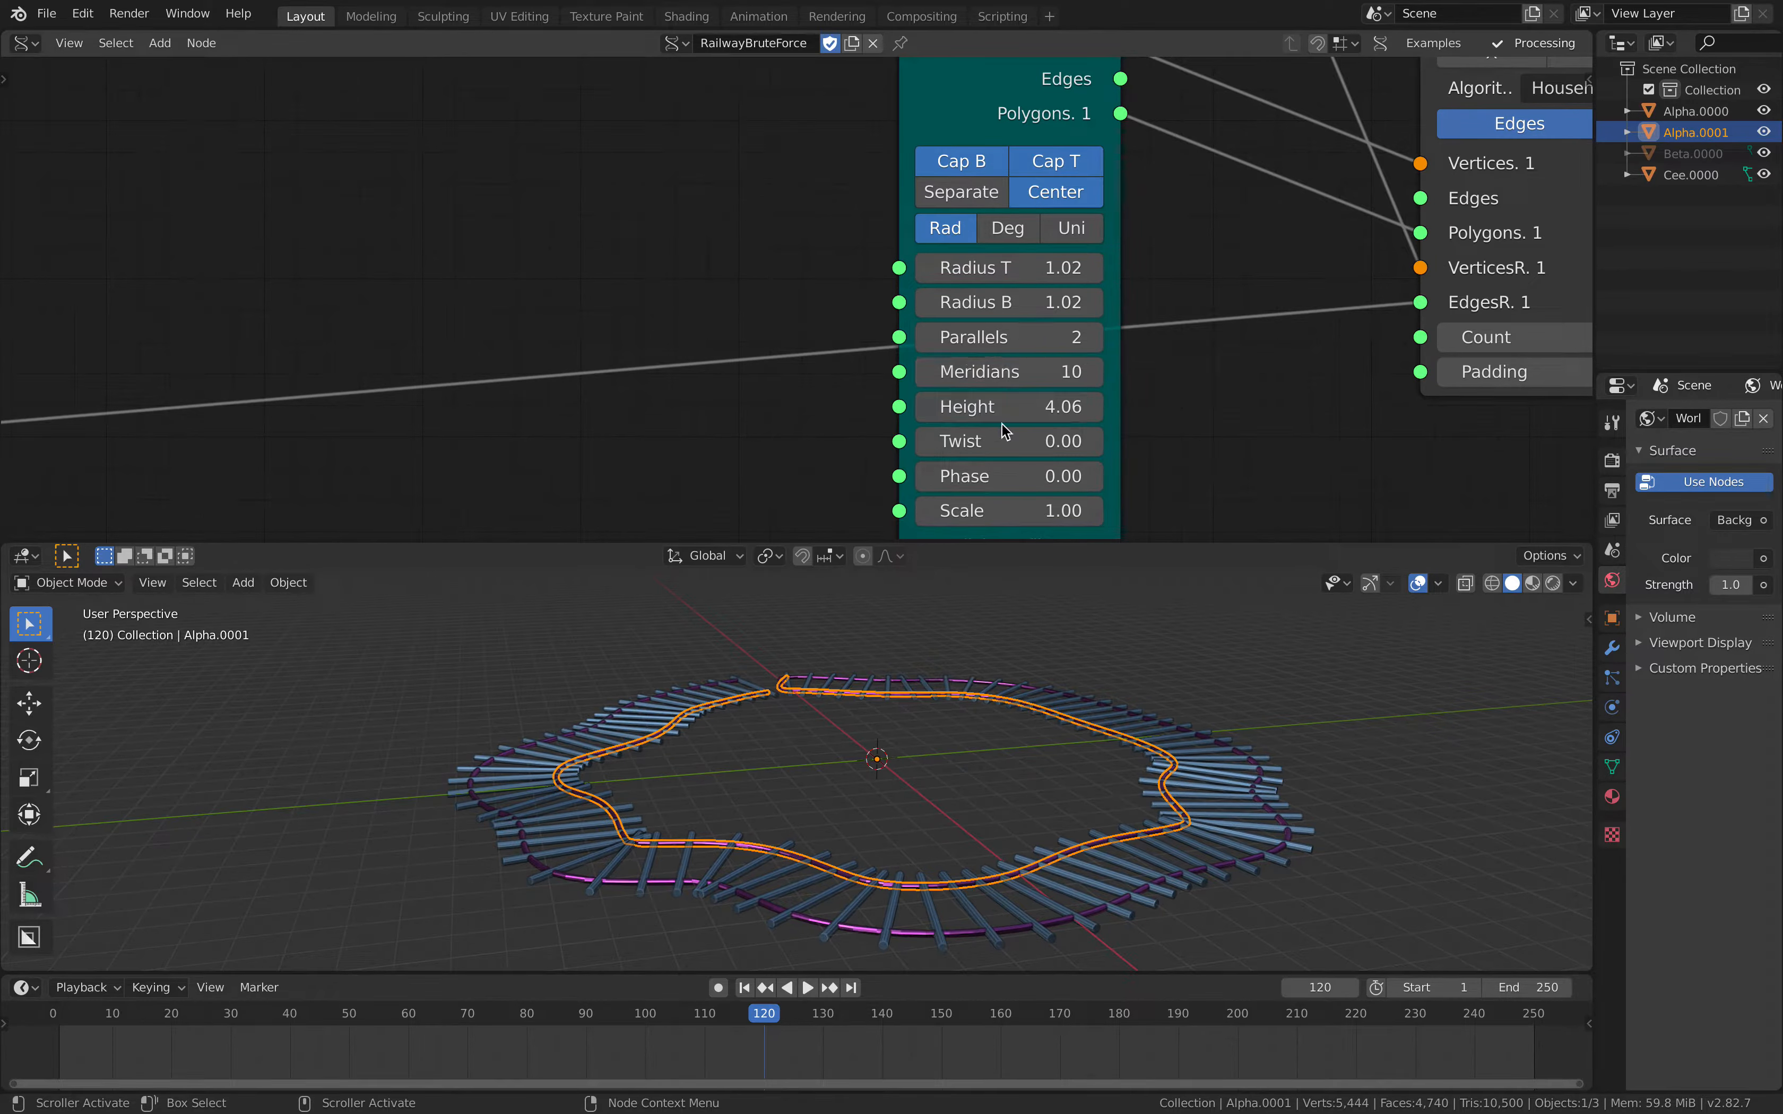
{"action": "mouse_move", "coordinate": [1006, 268]}
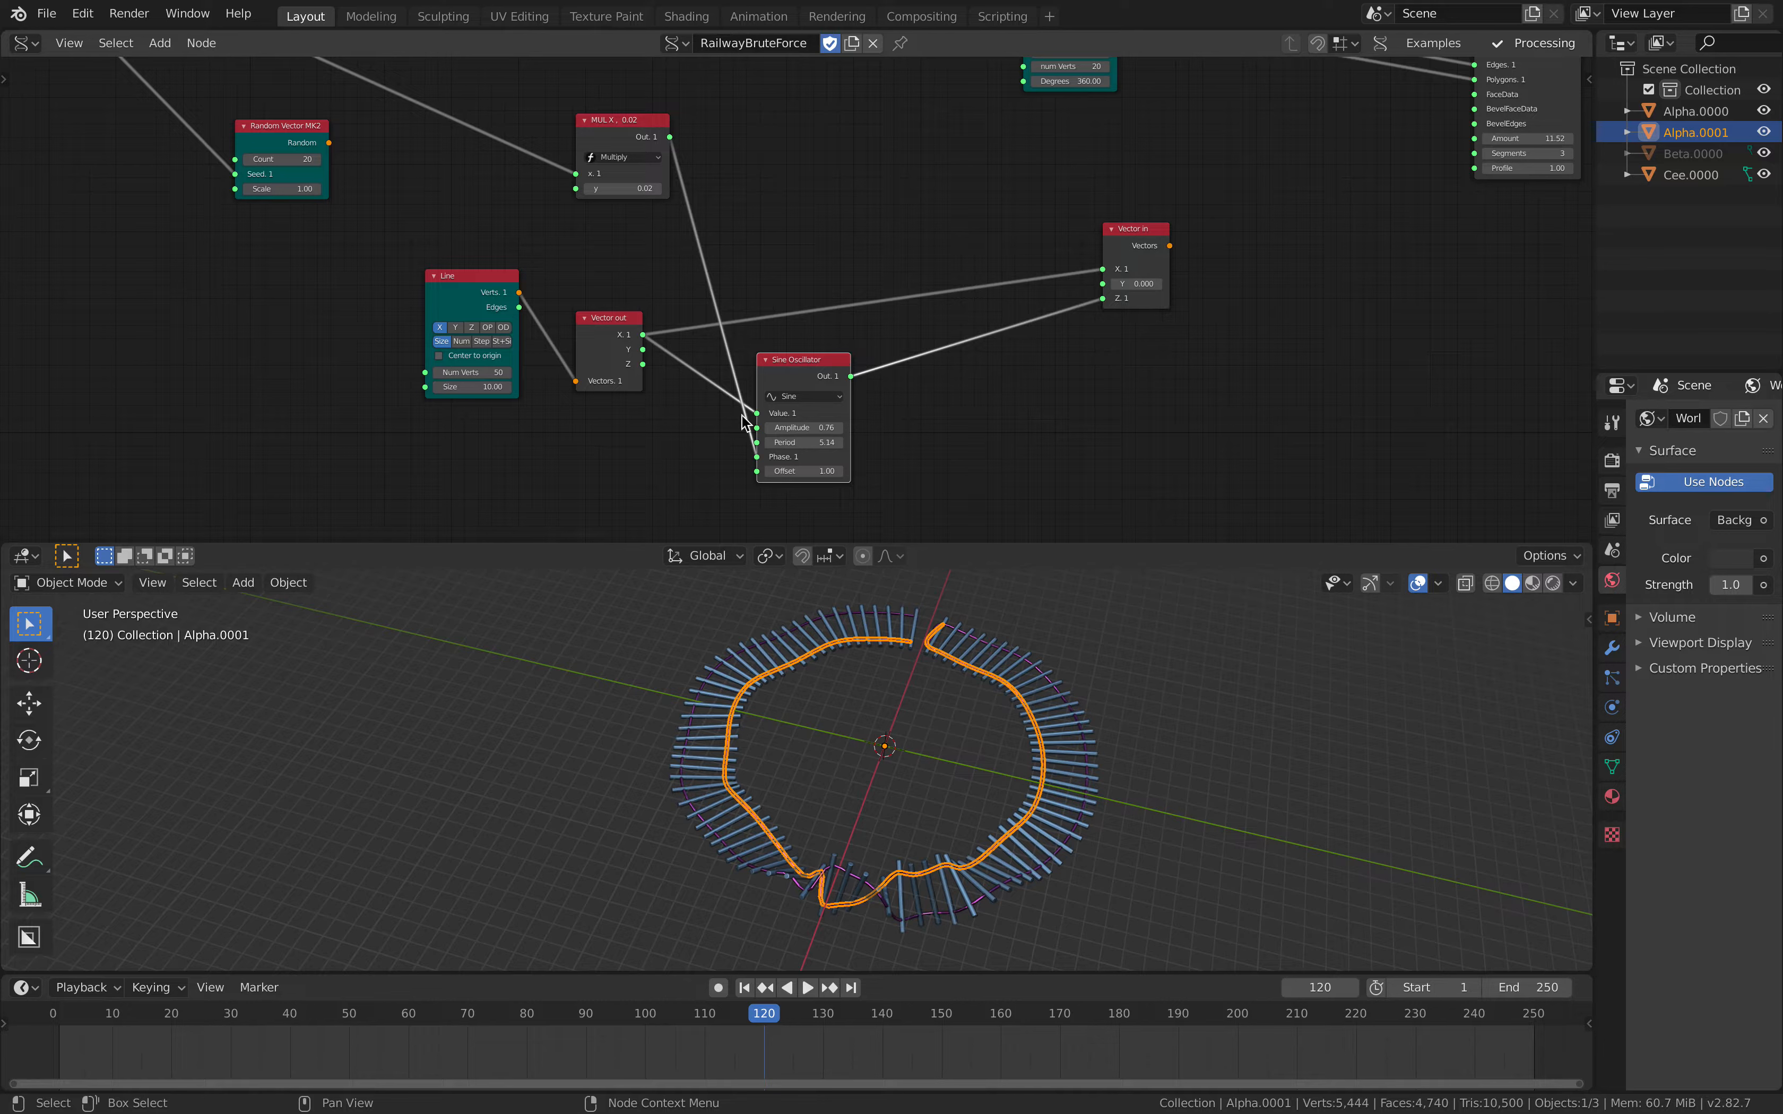
Wire the line into the sine oscillator and switch Bevel a Curve's algorithm to Tracking.
{"action": "left_click_drag", "start_coordinate": [619, 118], "coordinate": [583, 107]}
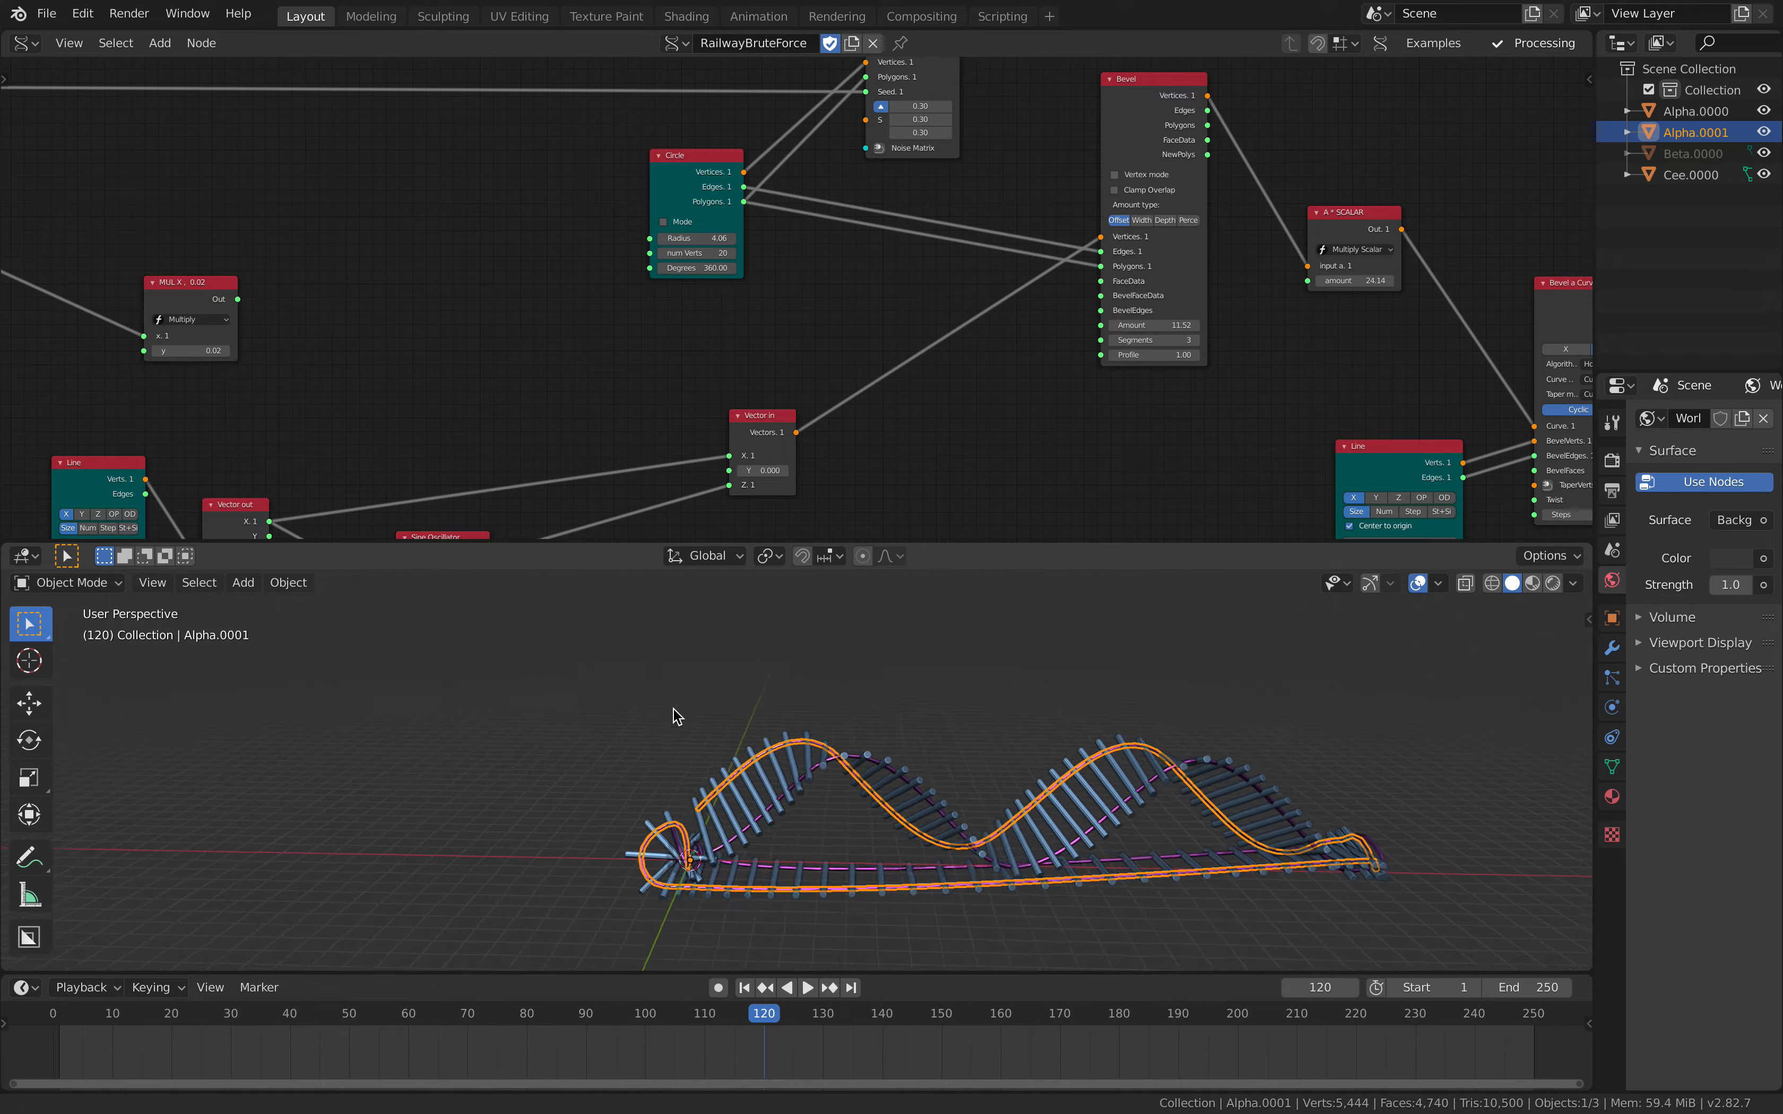
{"action": "left_click", "coordinate": [807, 986]}
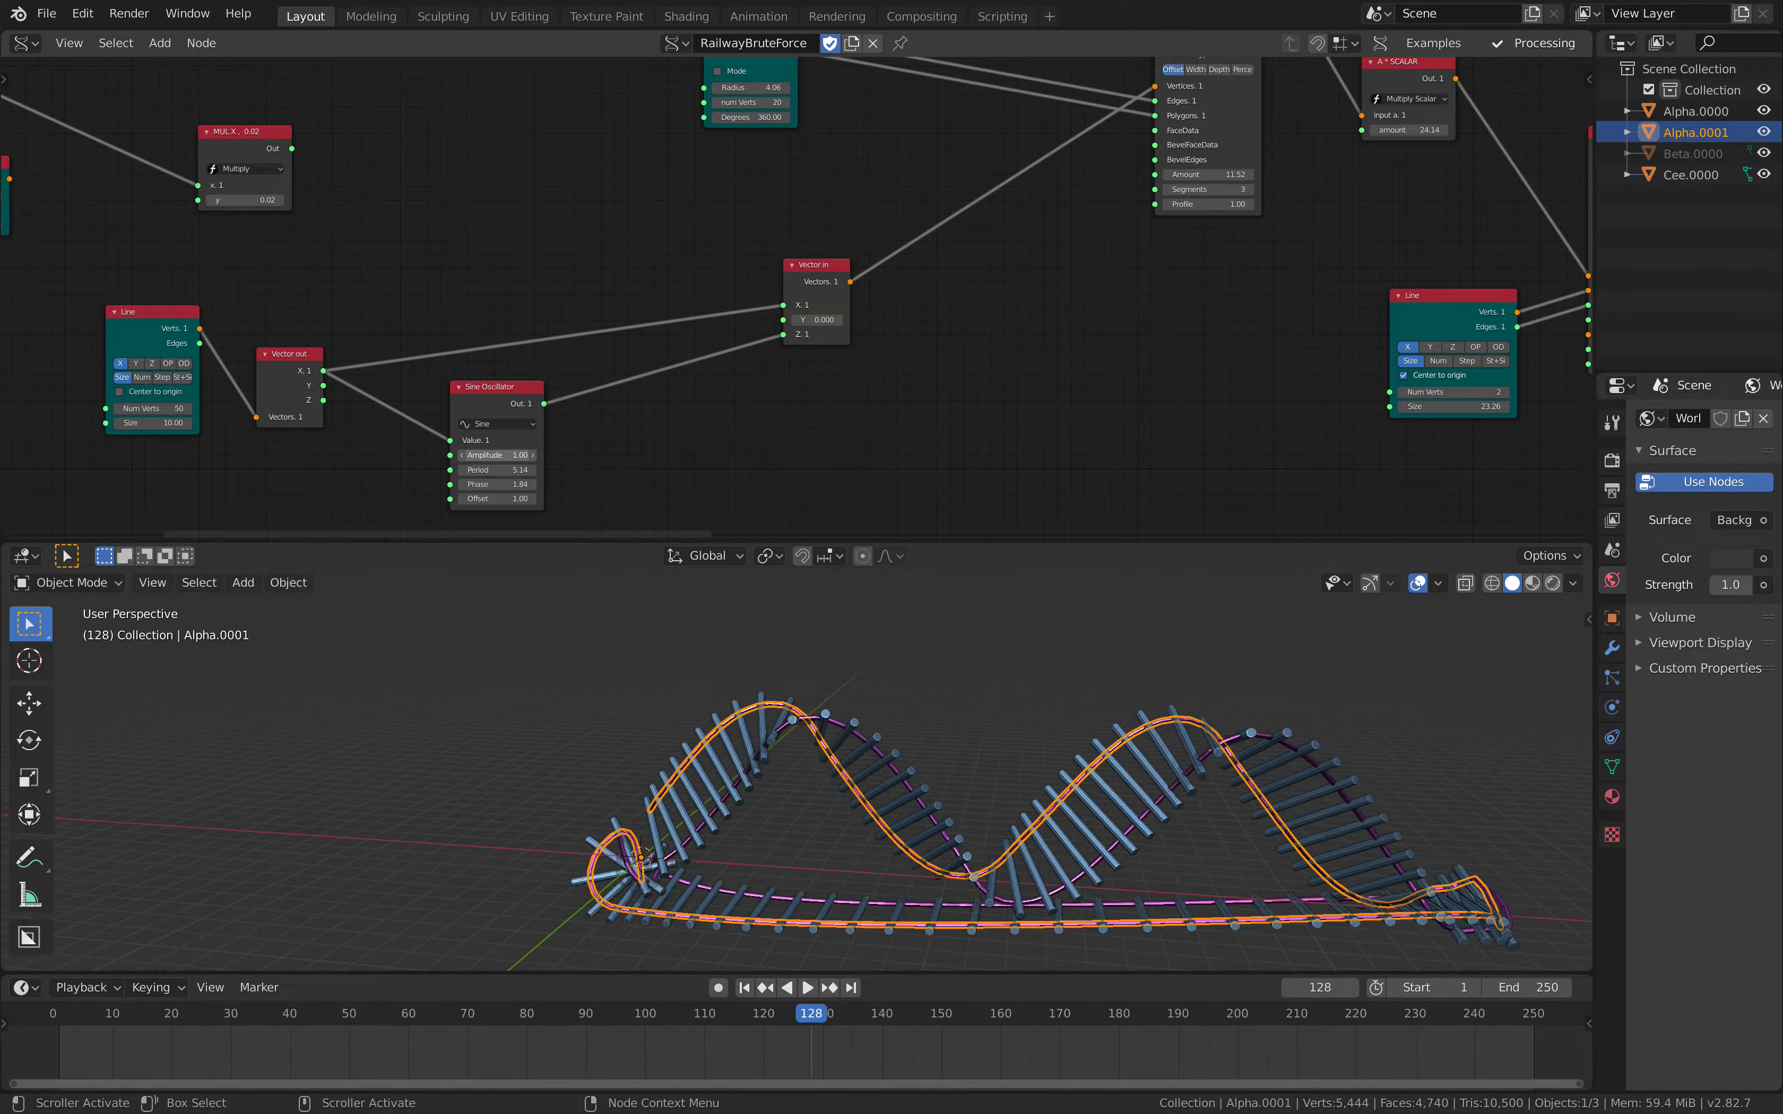
{"action": "left_click_drag", "start_coordinate": [523, 456], "coordinate": [478, 455]}
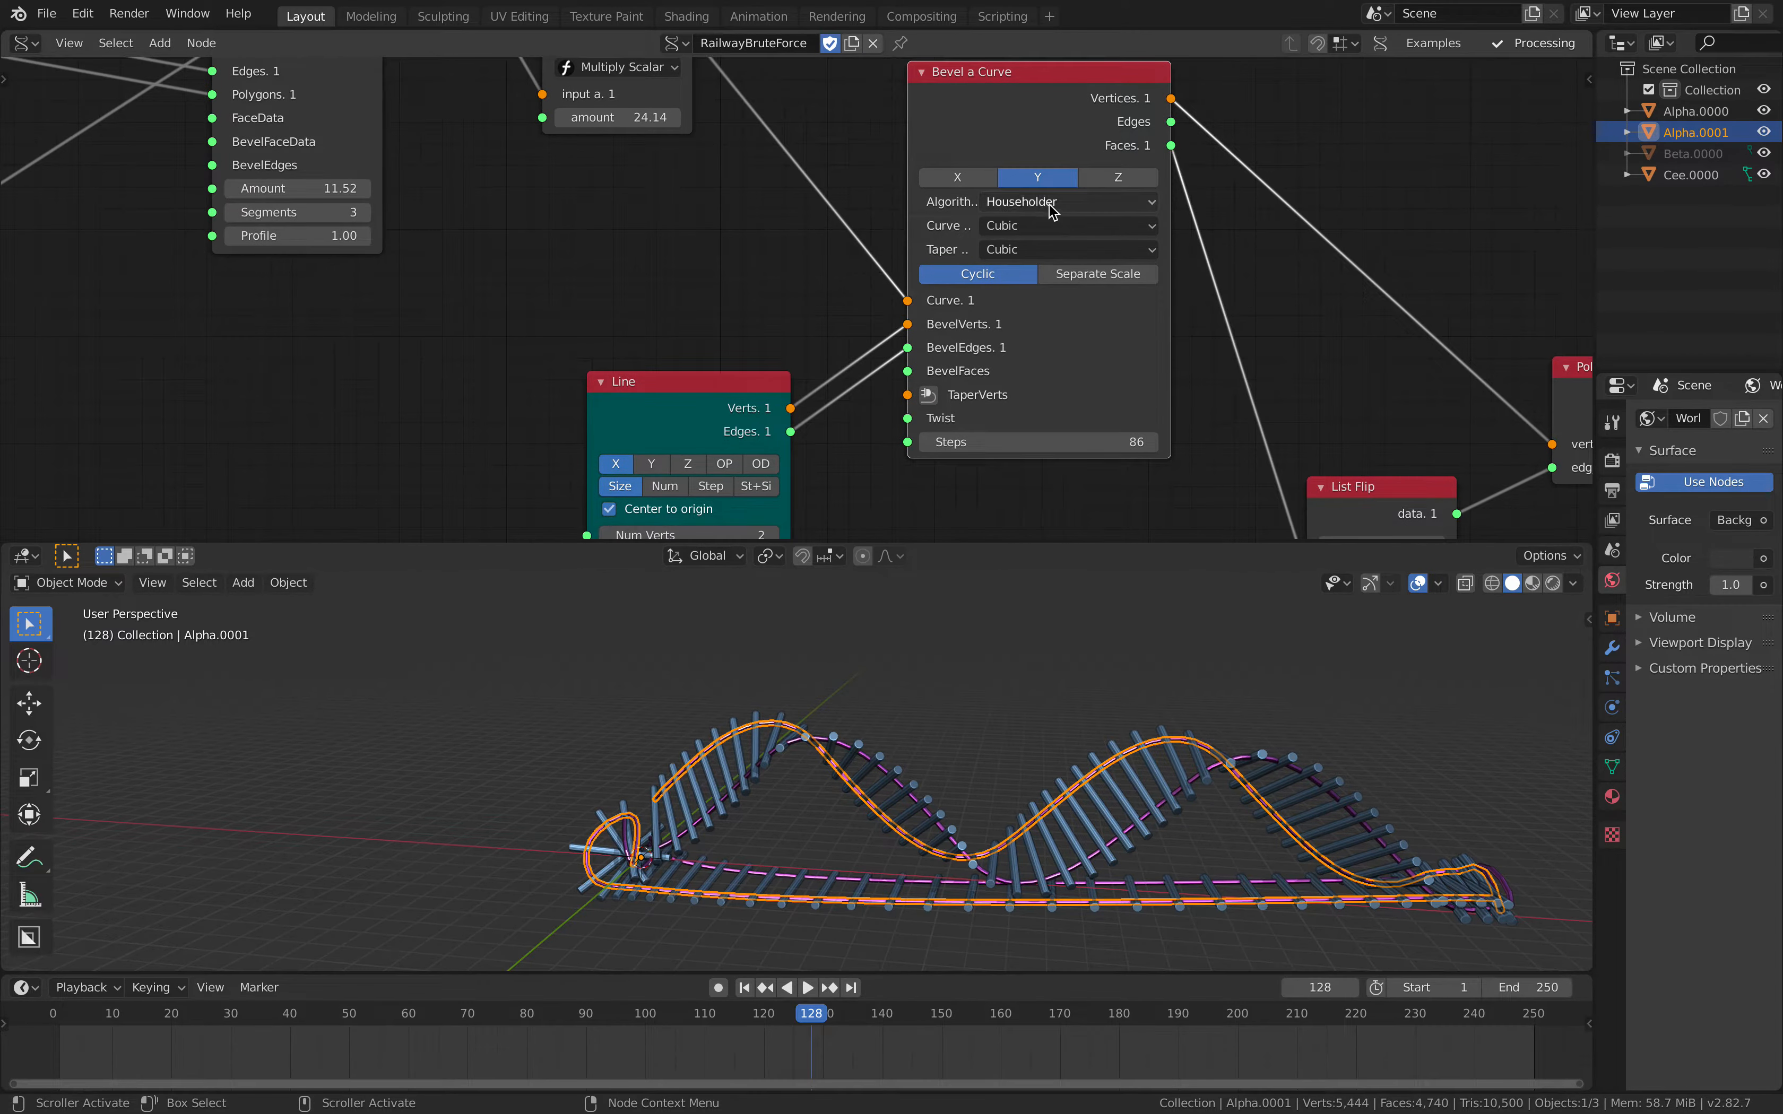
{"action": "left_click", "coordinate": [1067, 201]}
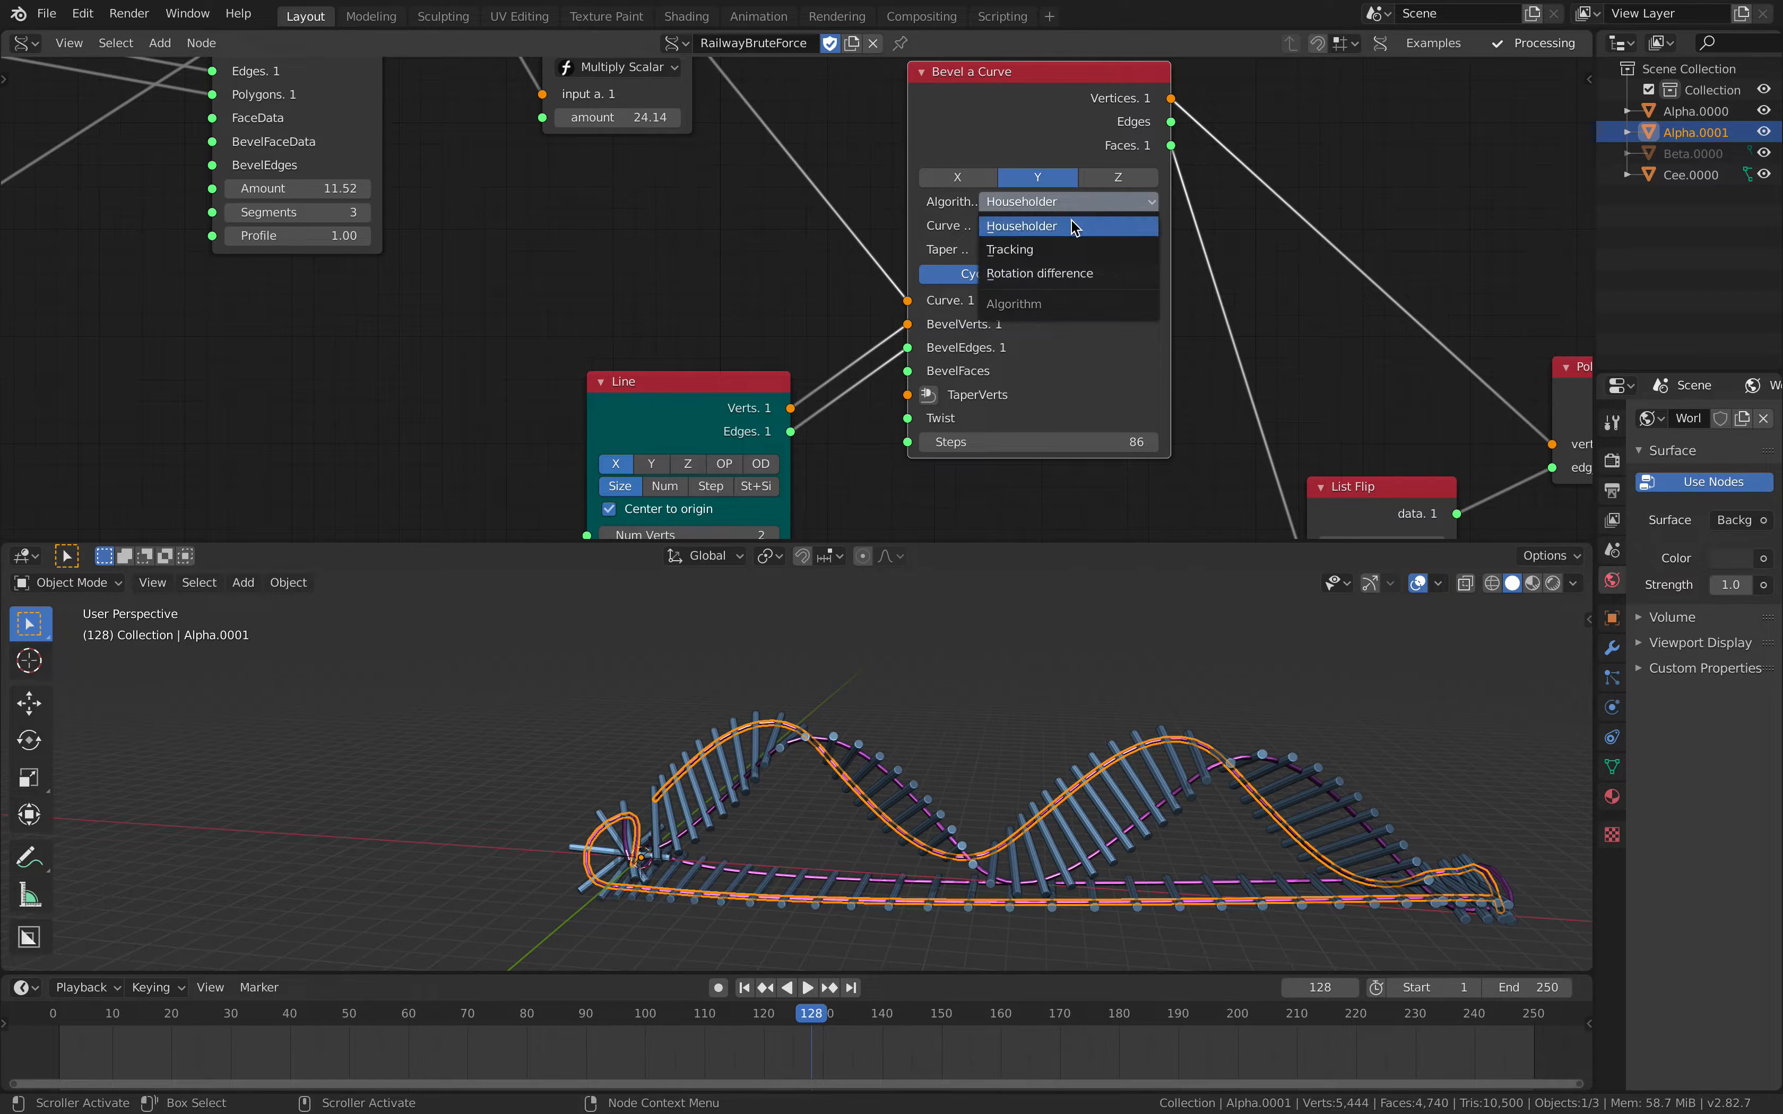
{"action": "left_click", "coordinate": [1020, 226]}
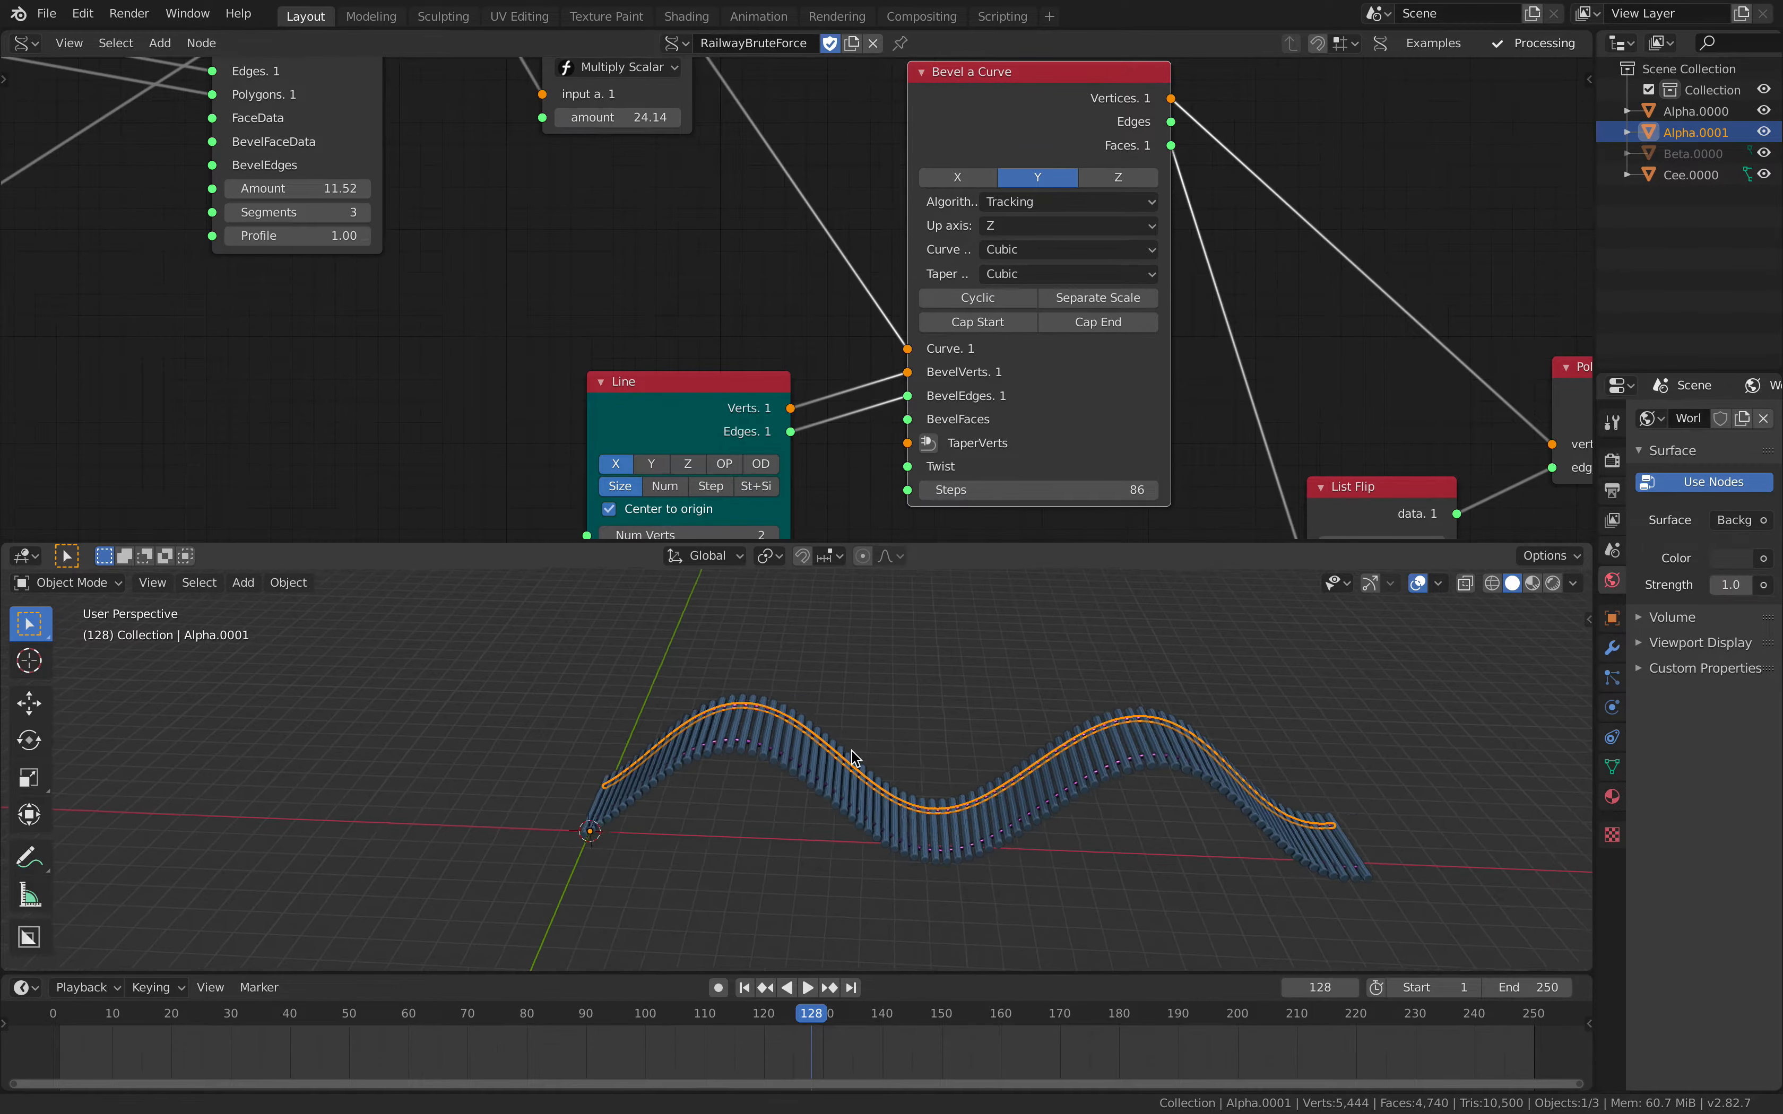
Set the oscillator to a Square wave and tweak its values for tall climbs and drops.
{"action": "left_click_drag", "start_coordinate": [854, 756], "coordinate": [785, 792]}
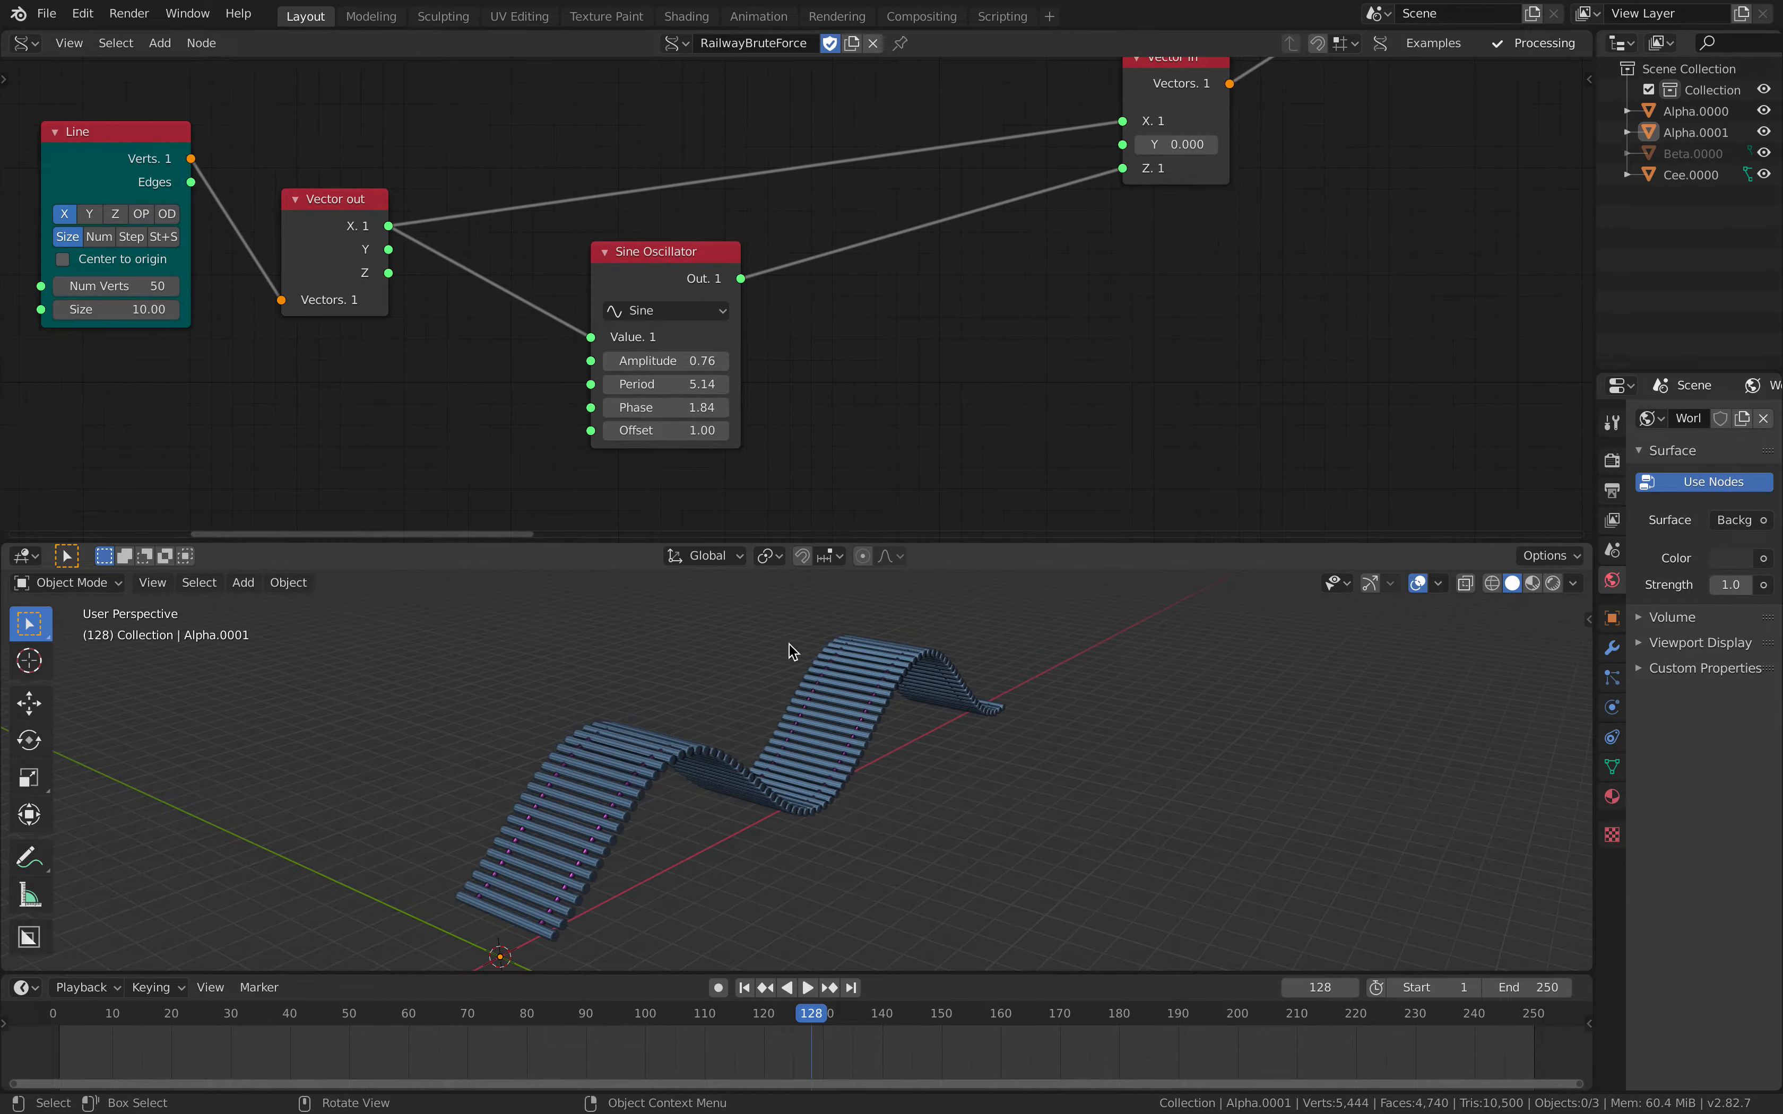
{"action": "left_click_drag", "start_coordinate": [637, 361], "coordinate": [671, 361]}
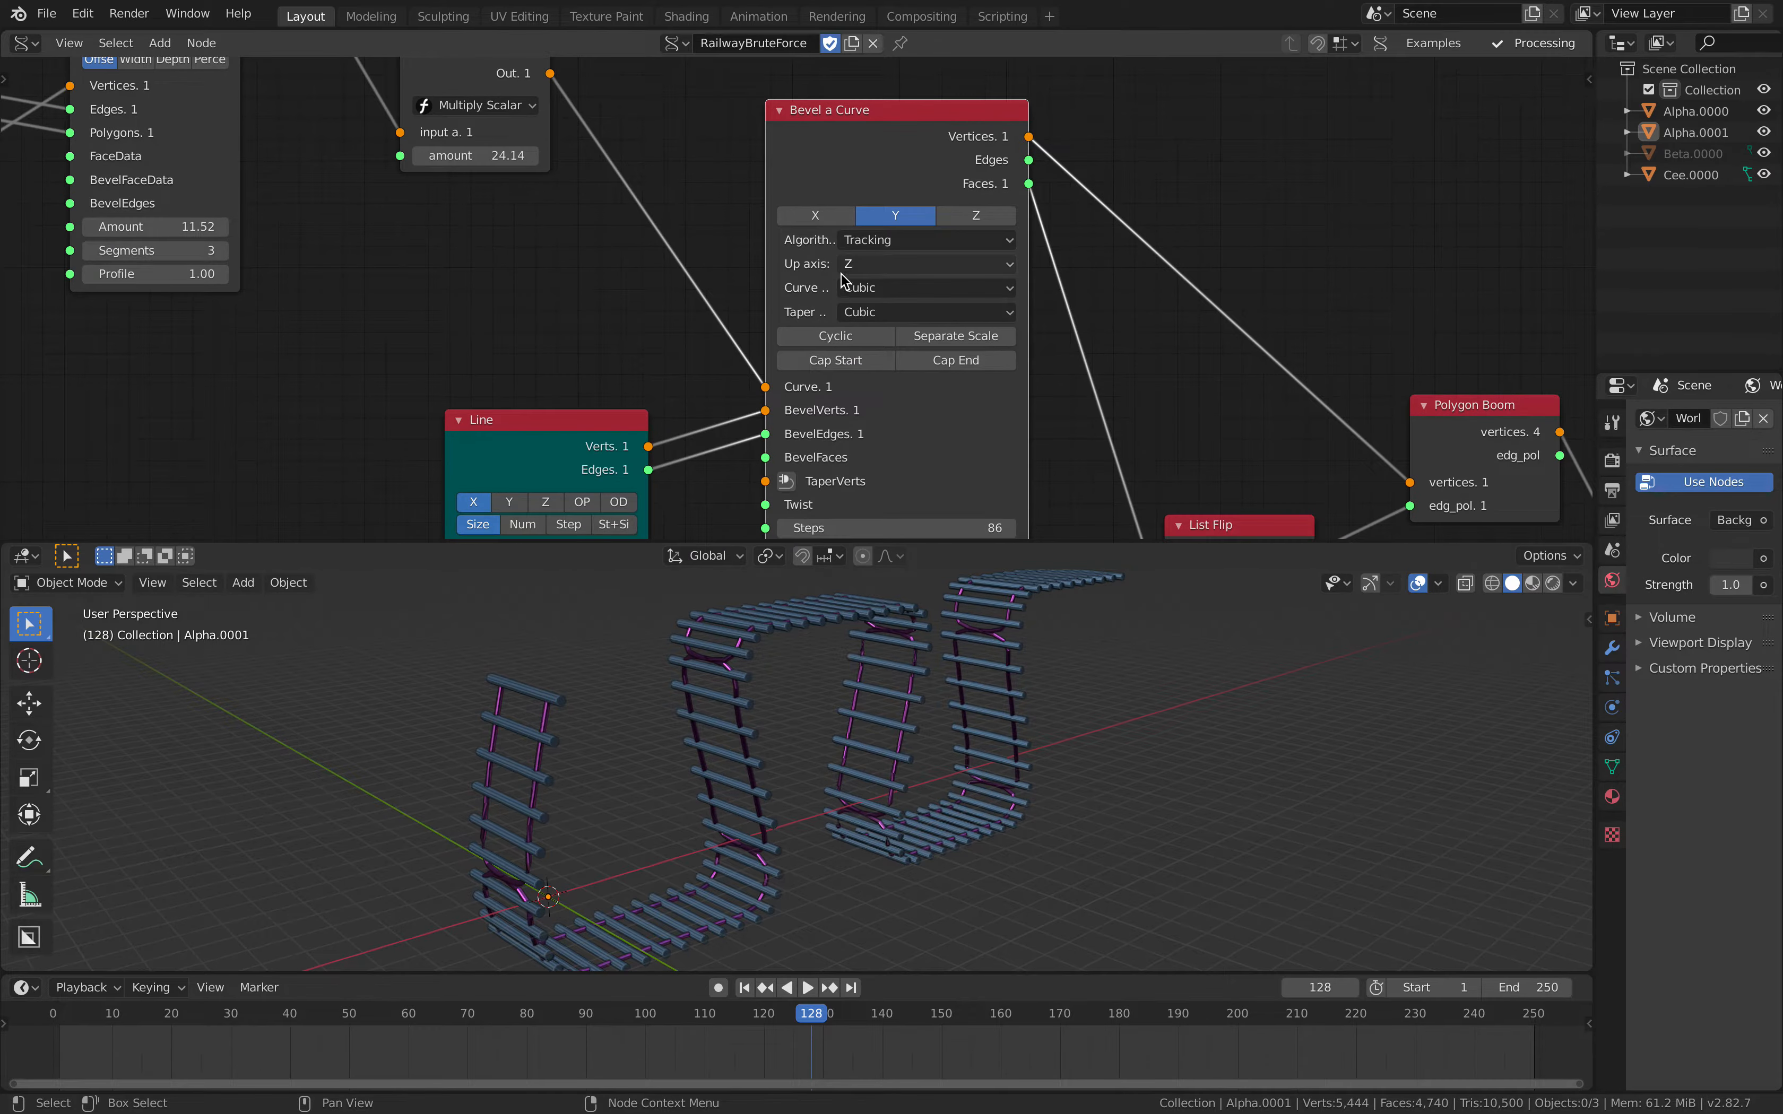
Preview Sine, Saw and Triangle oscillator shapes, then settle on Custom.
{"action": "left_click", "coordinate": [925, 286]}
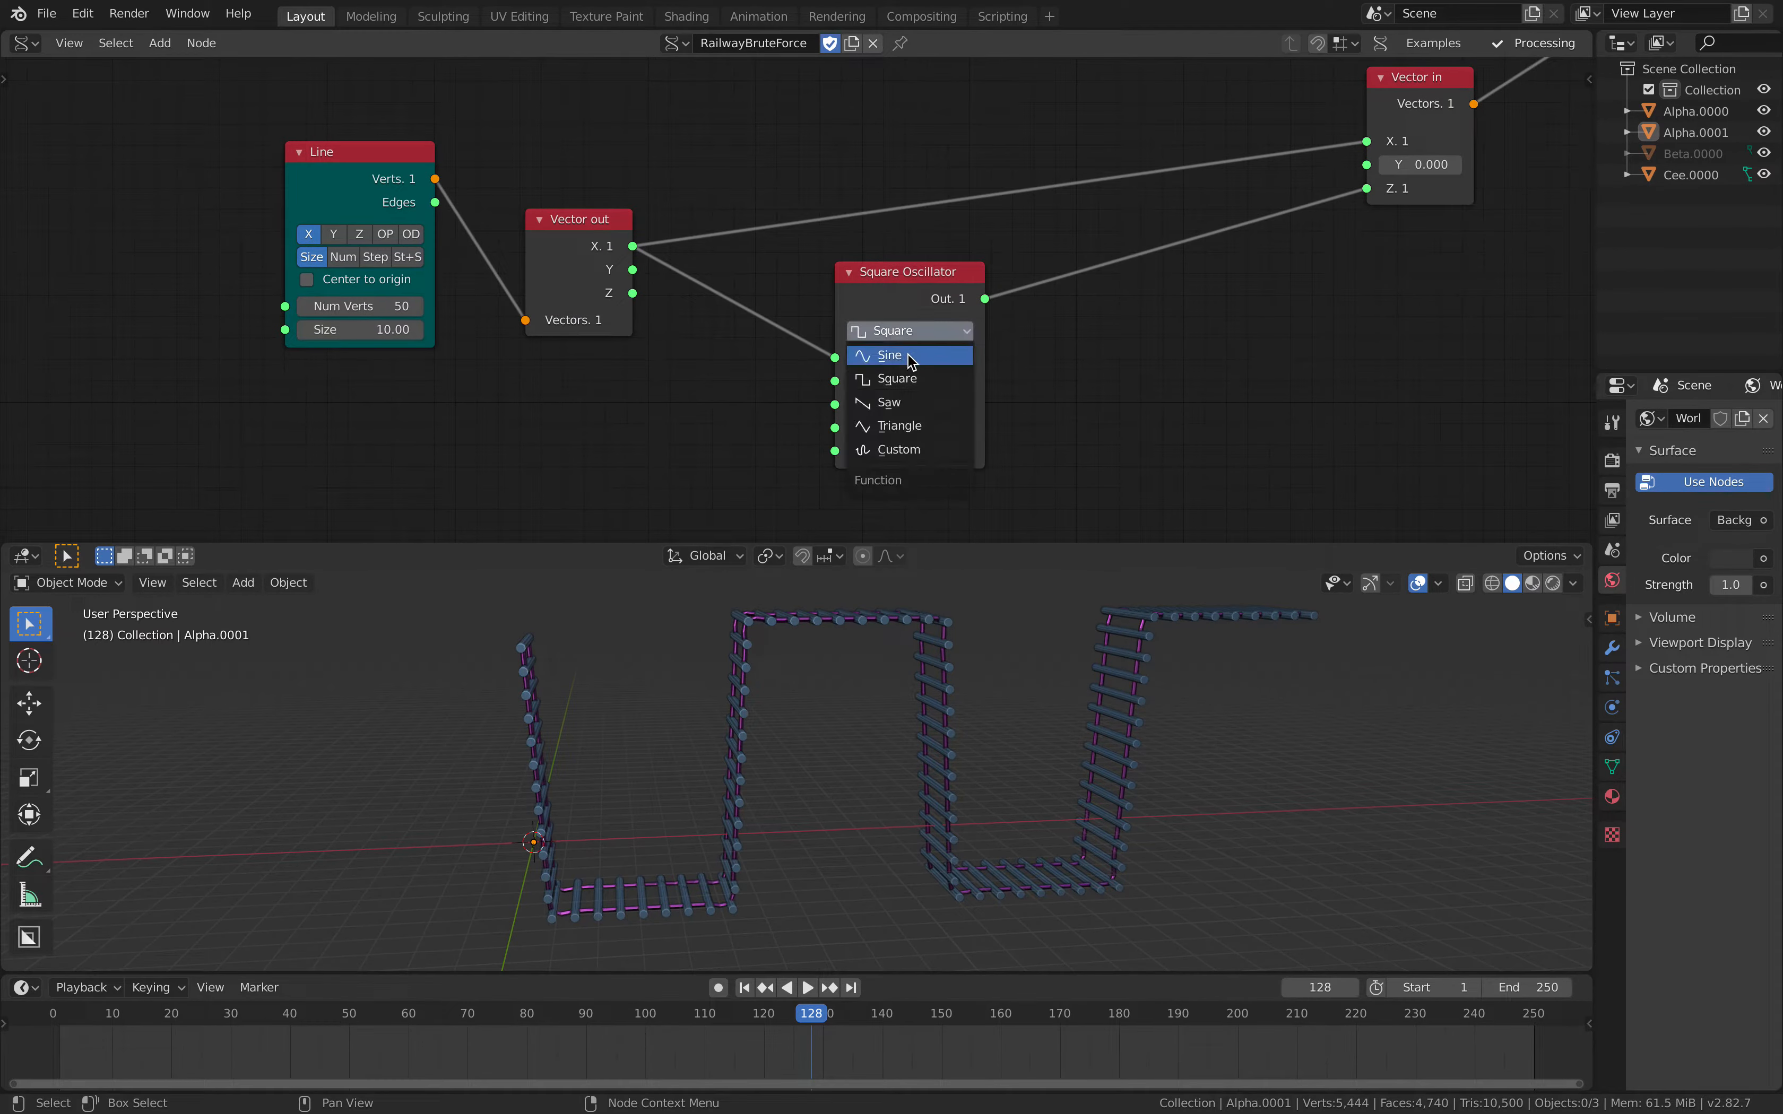
{"action": "left_click", "coordinate": [892, 353]}
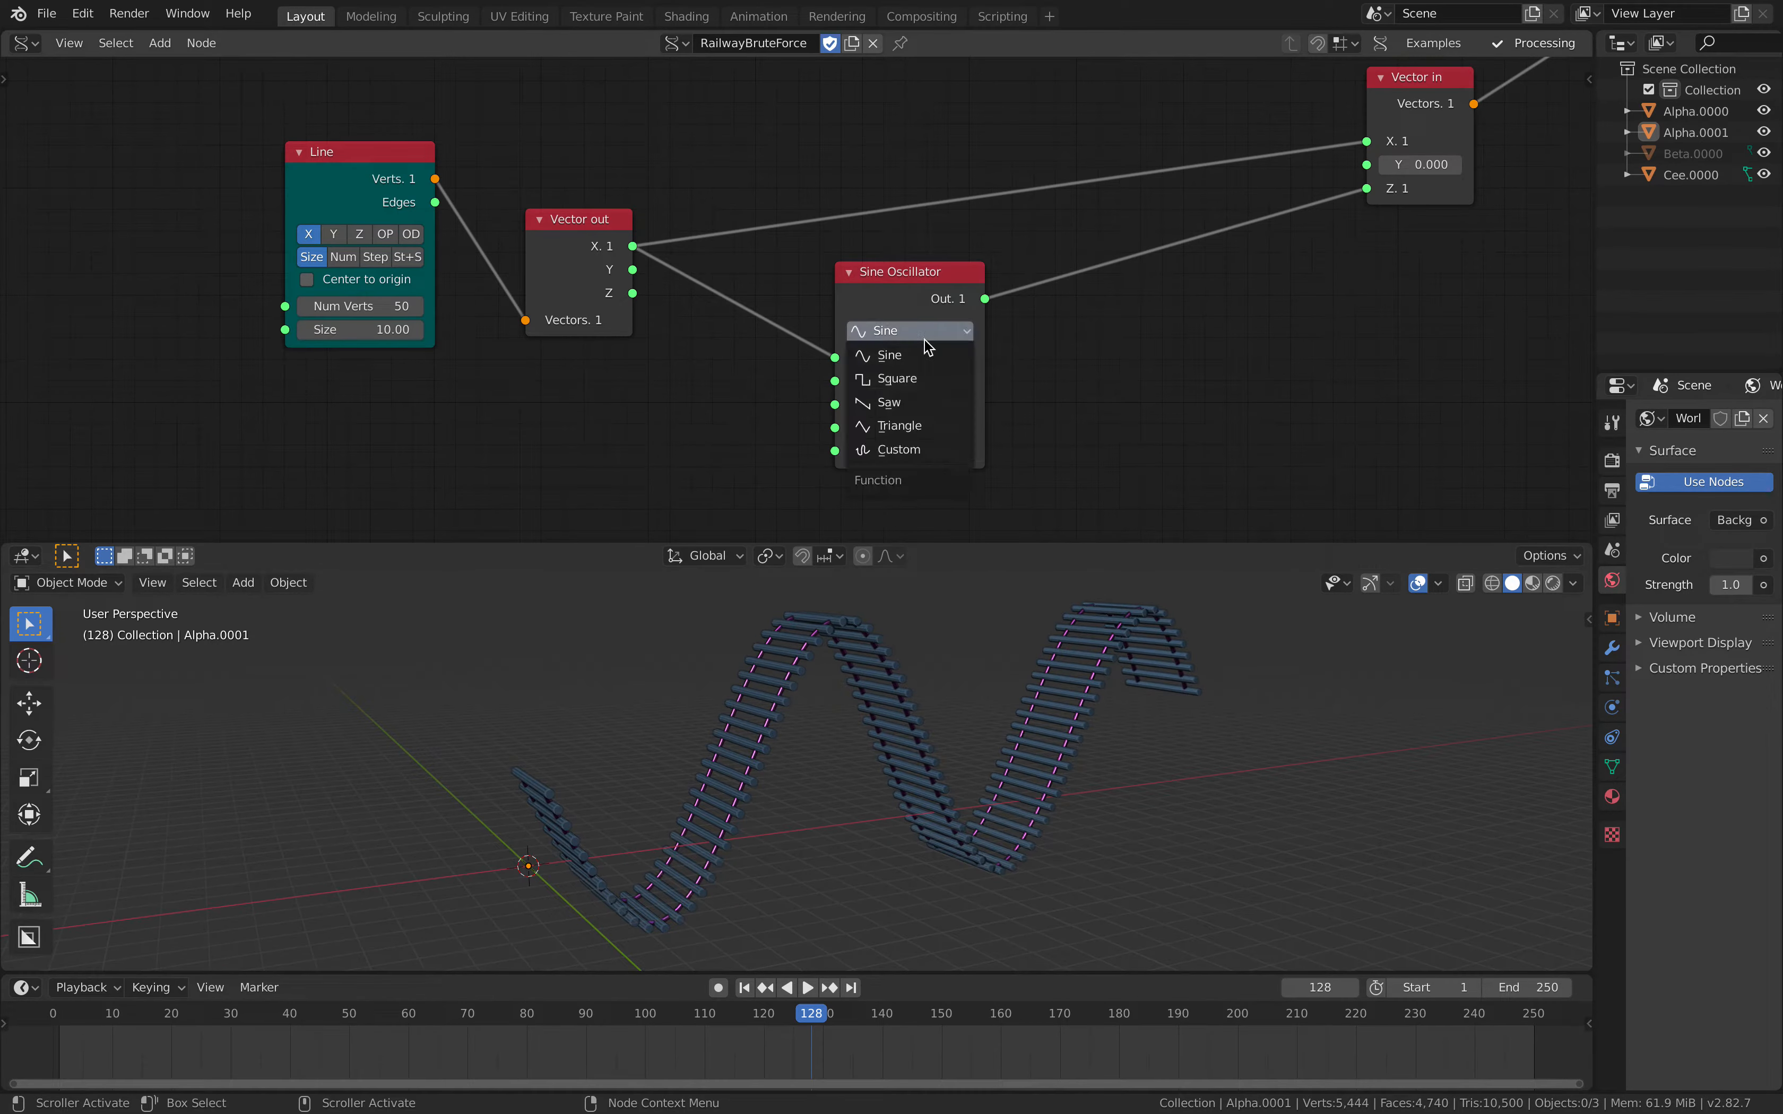
{"action": "left_click", "coordinate": [883, 402]}
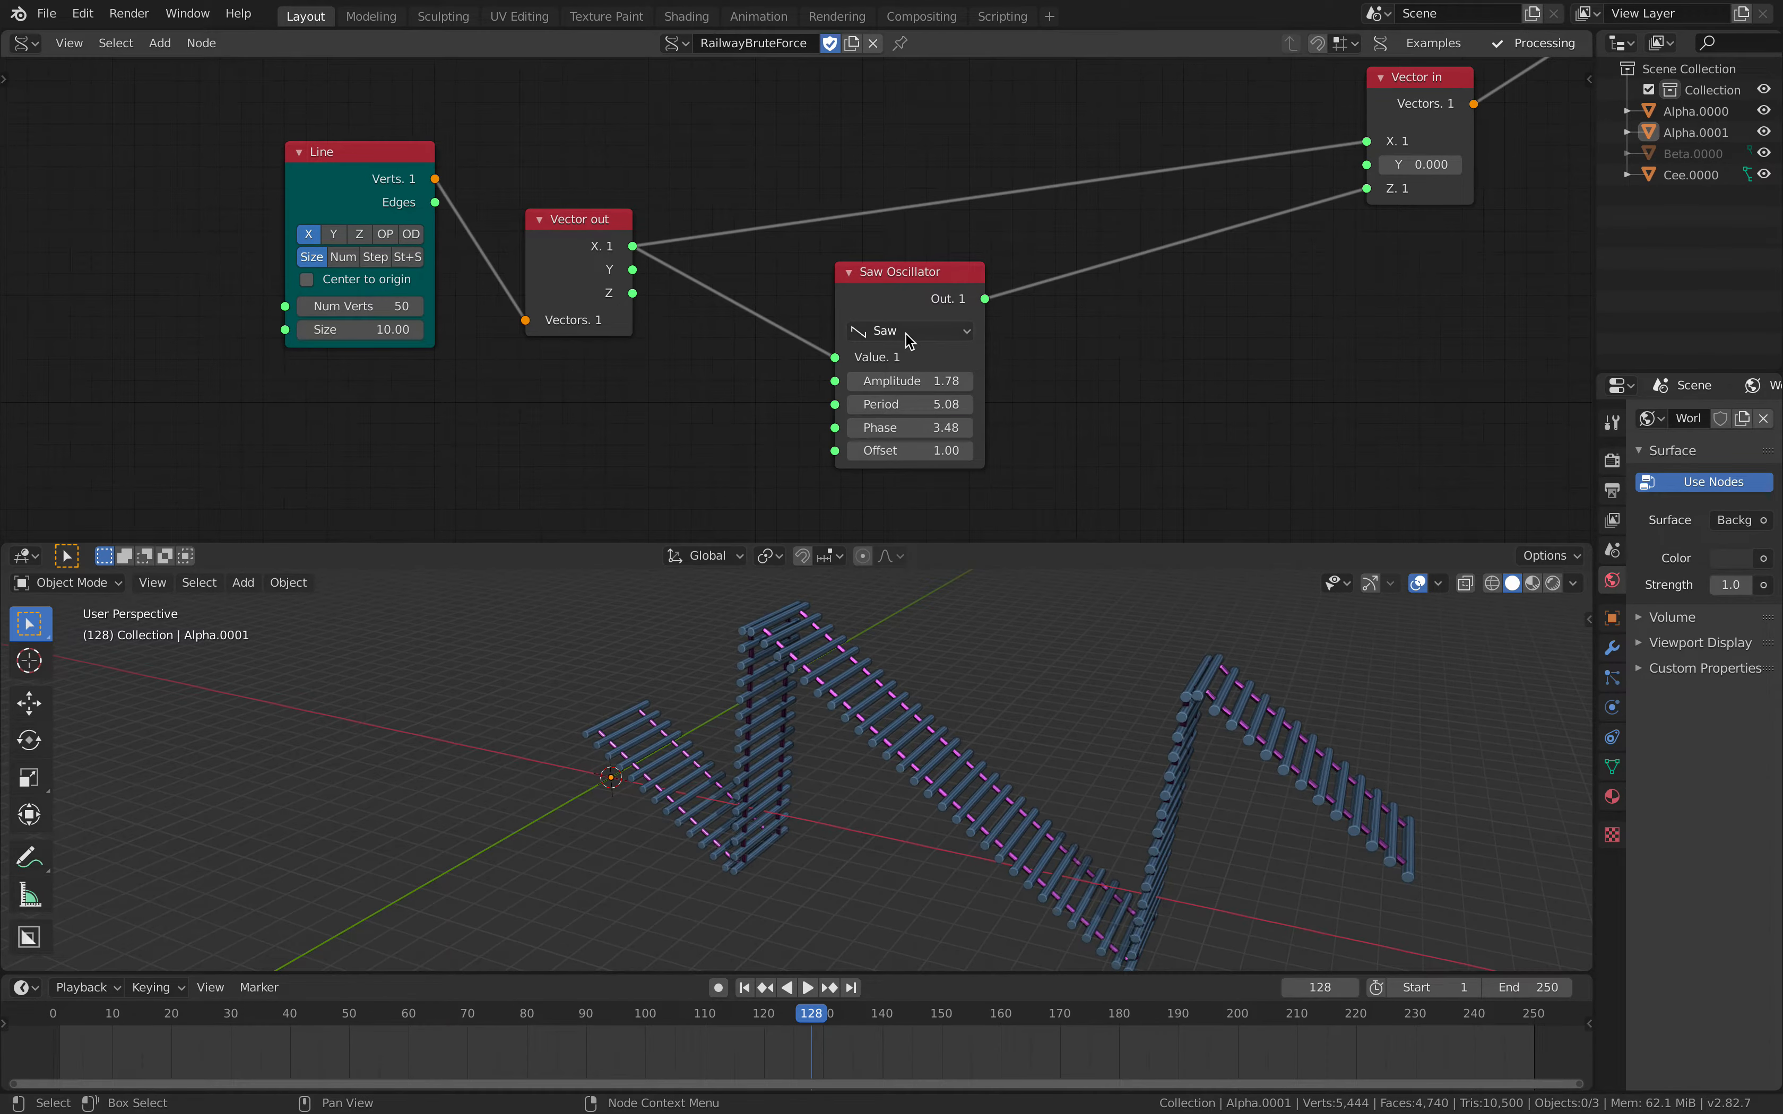
{"action": "left_click", "coordinate": [908, 330]}
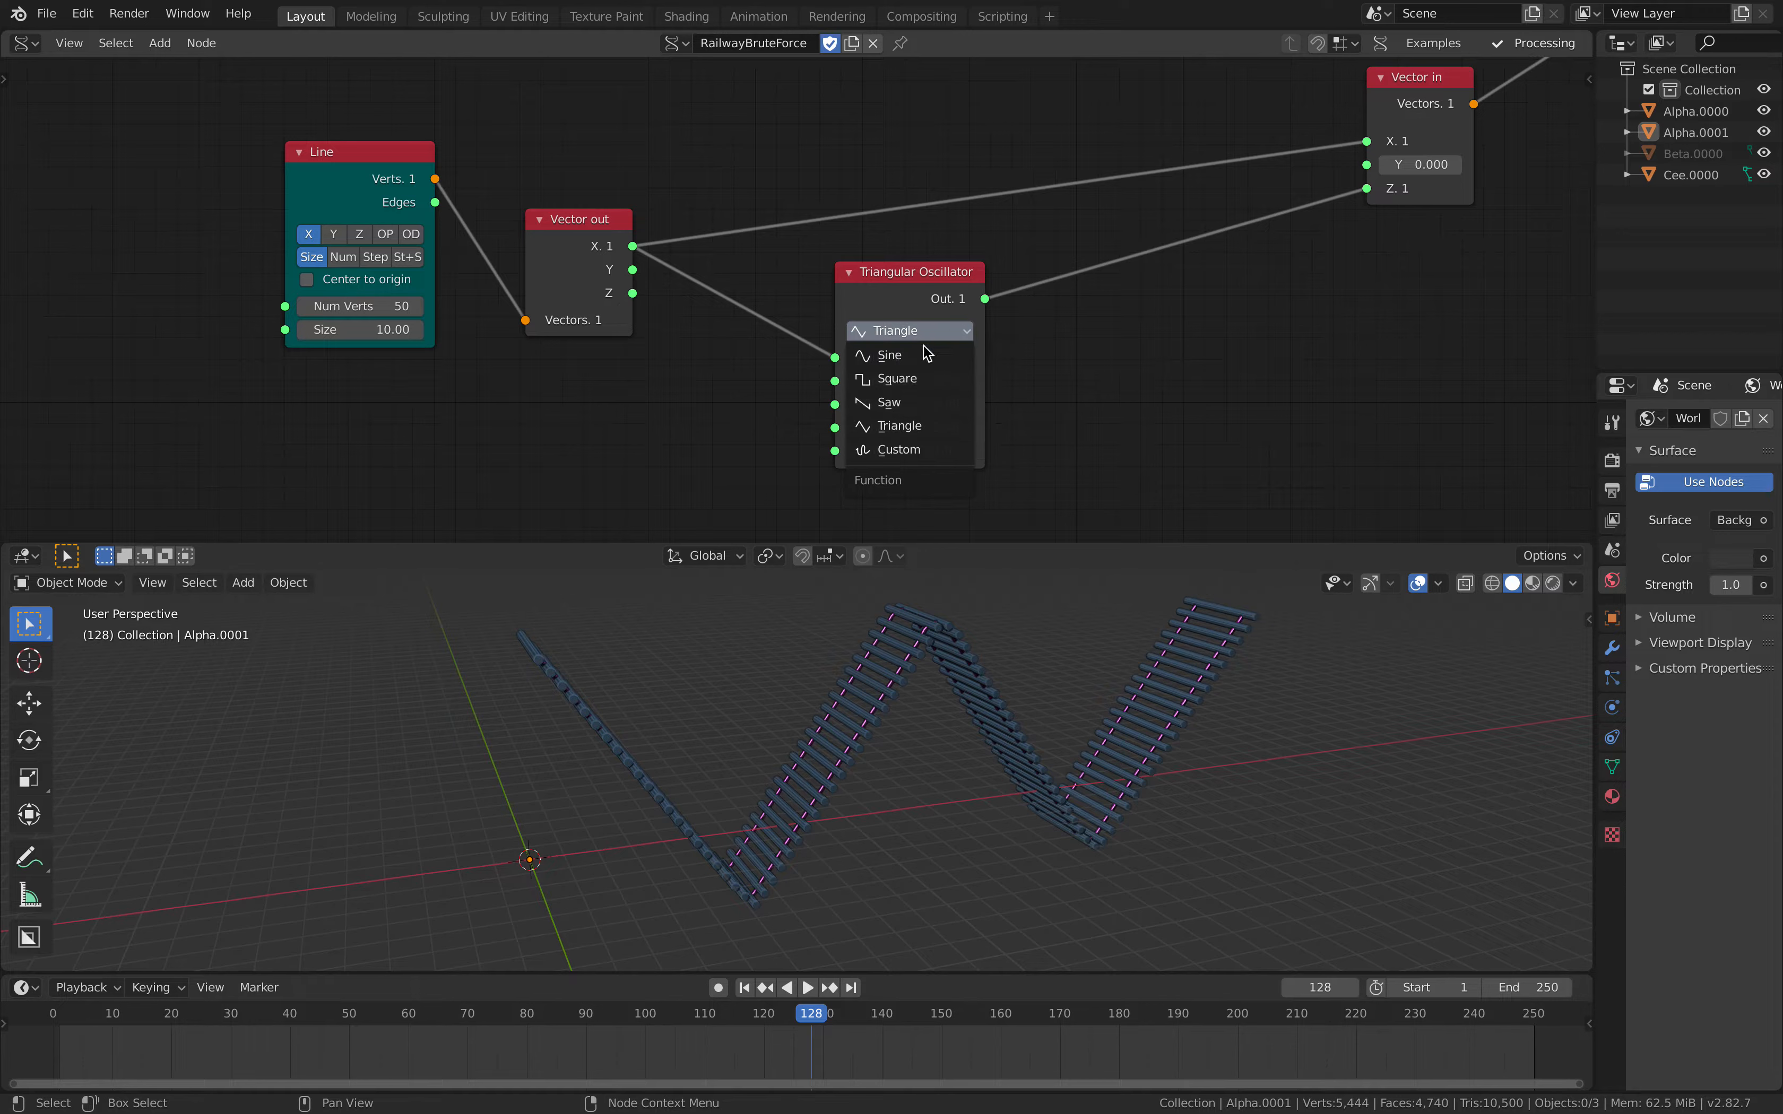
{"action": "left_click", "coordinate": [900, 449]}
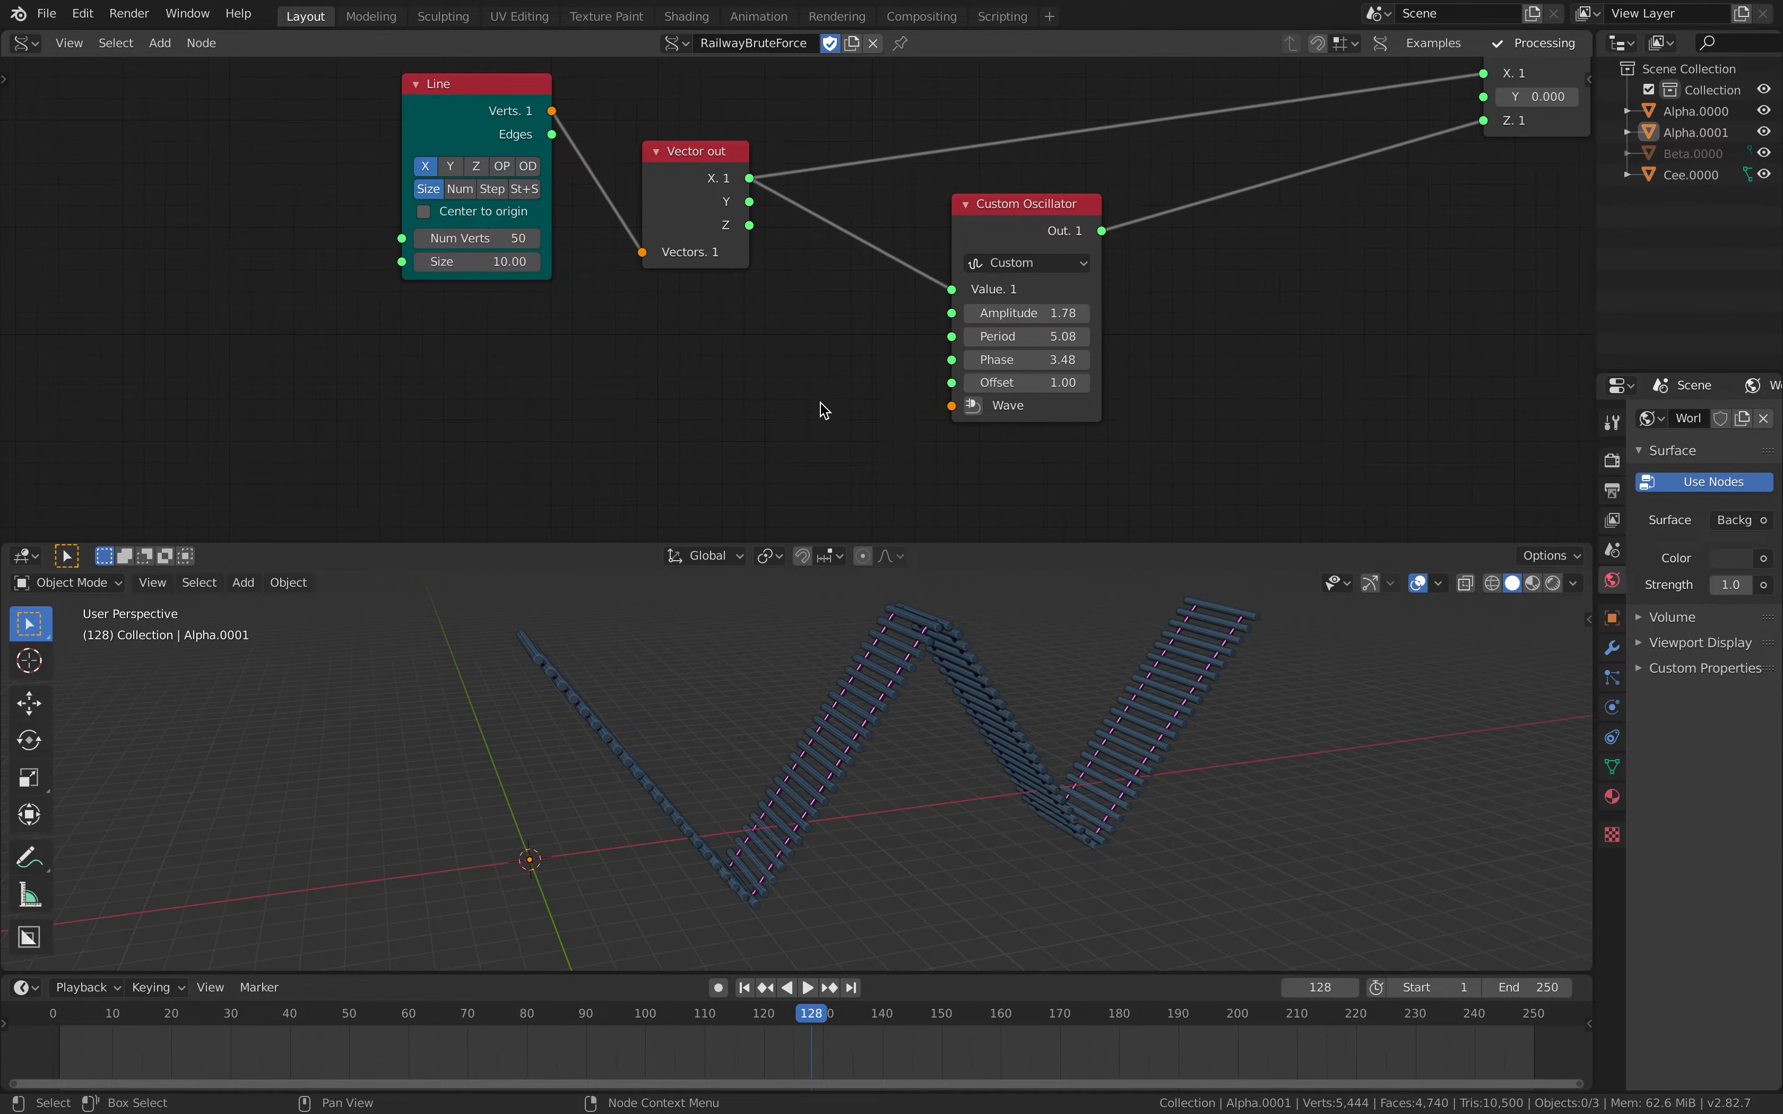
Add a Vector Noise node into the Wave socket and drag its seed to 48.
{"action": "left_click_drag", "start_coordinate": [475, 83], "coordinate": [341, 129]}
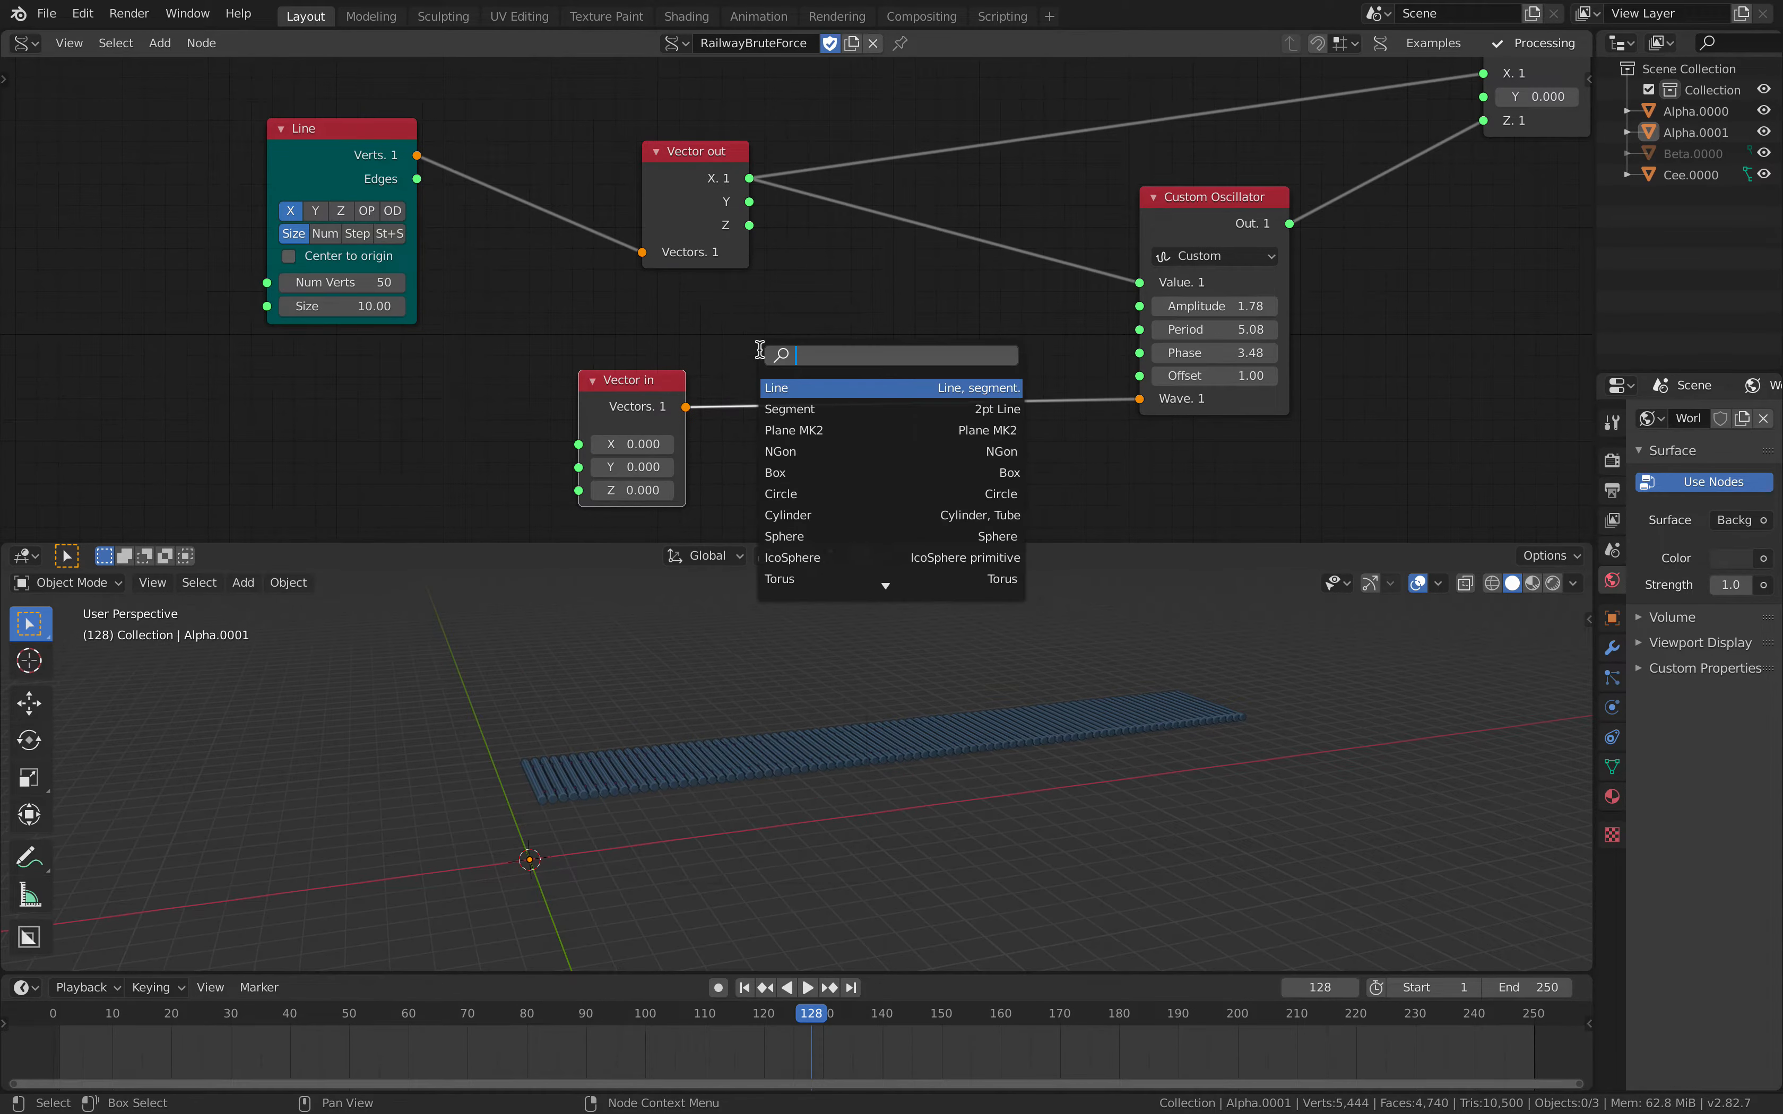
{"action": "type", "text": "vector no"}
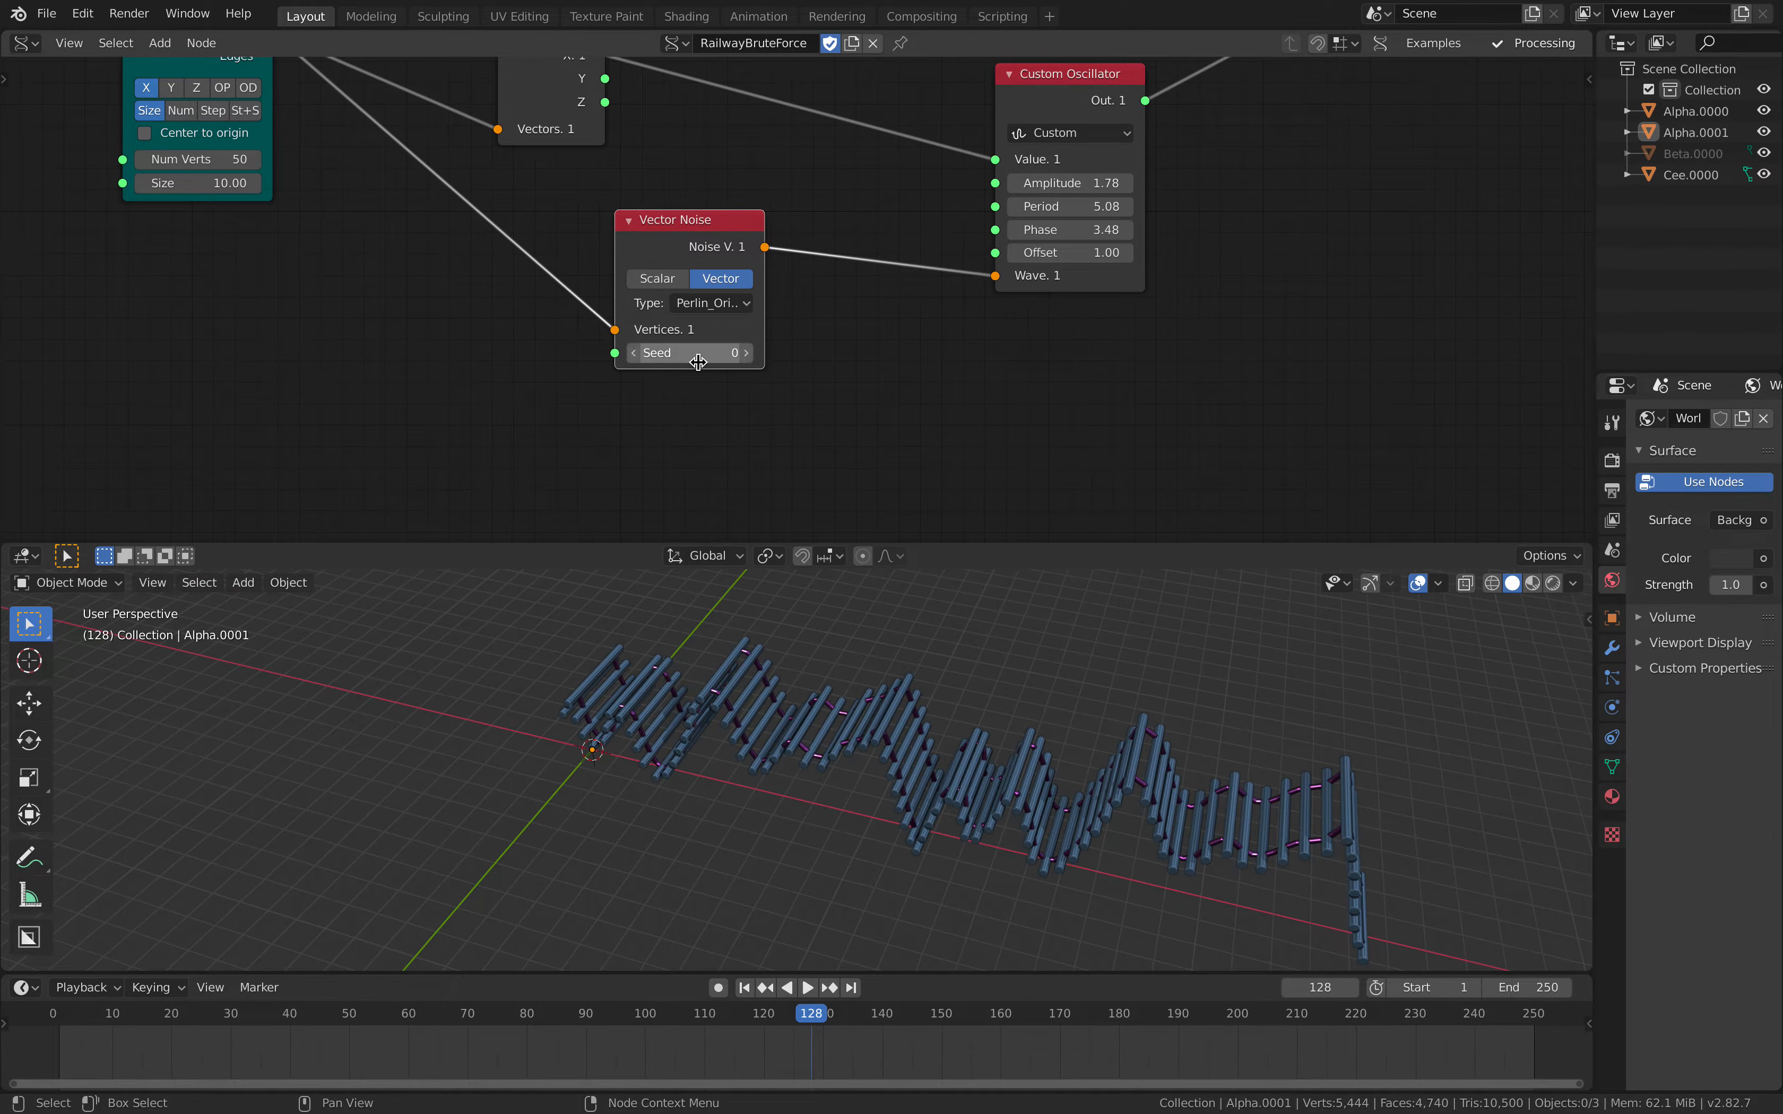
{"action": "left_click_drag", "start_coordinate": [687, 352], "coordinate": [687, 353]}
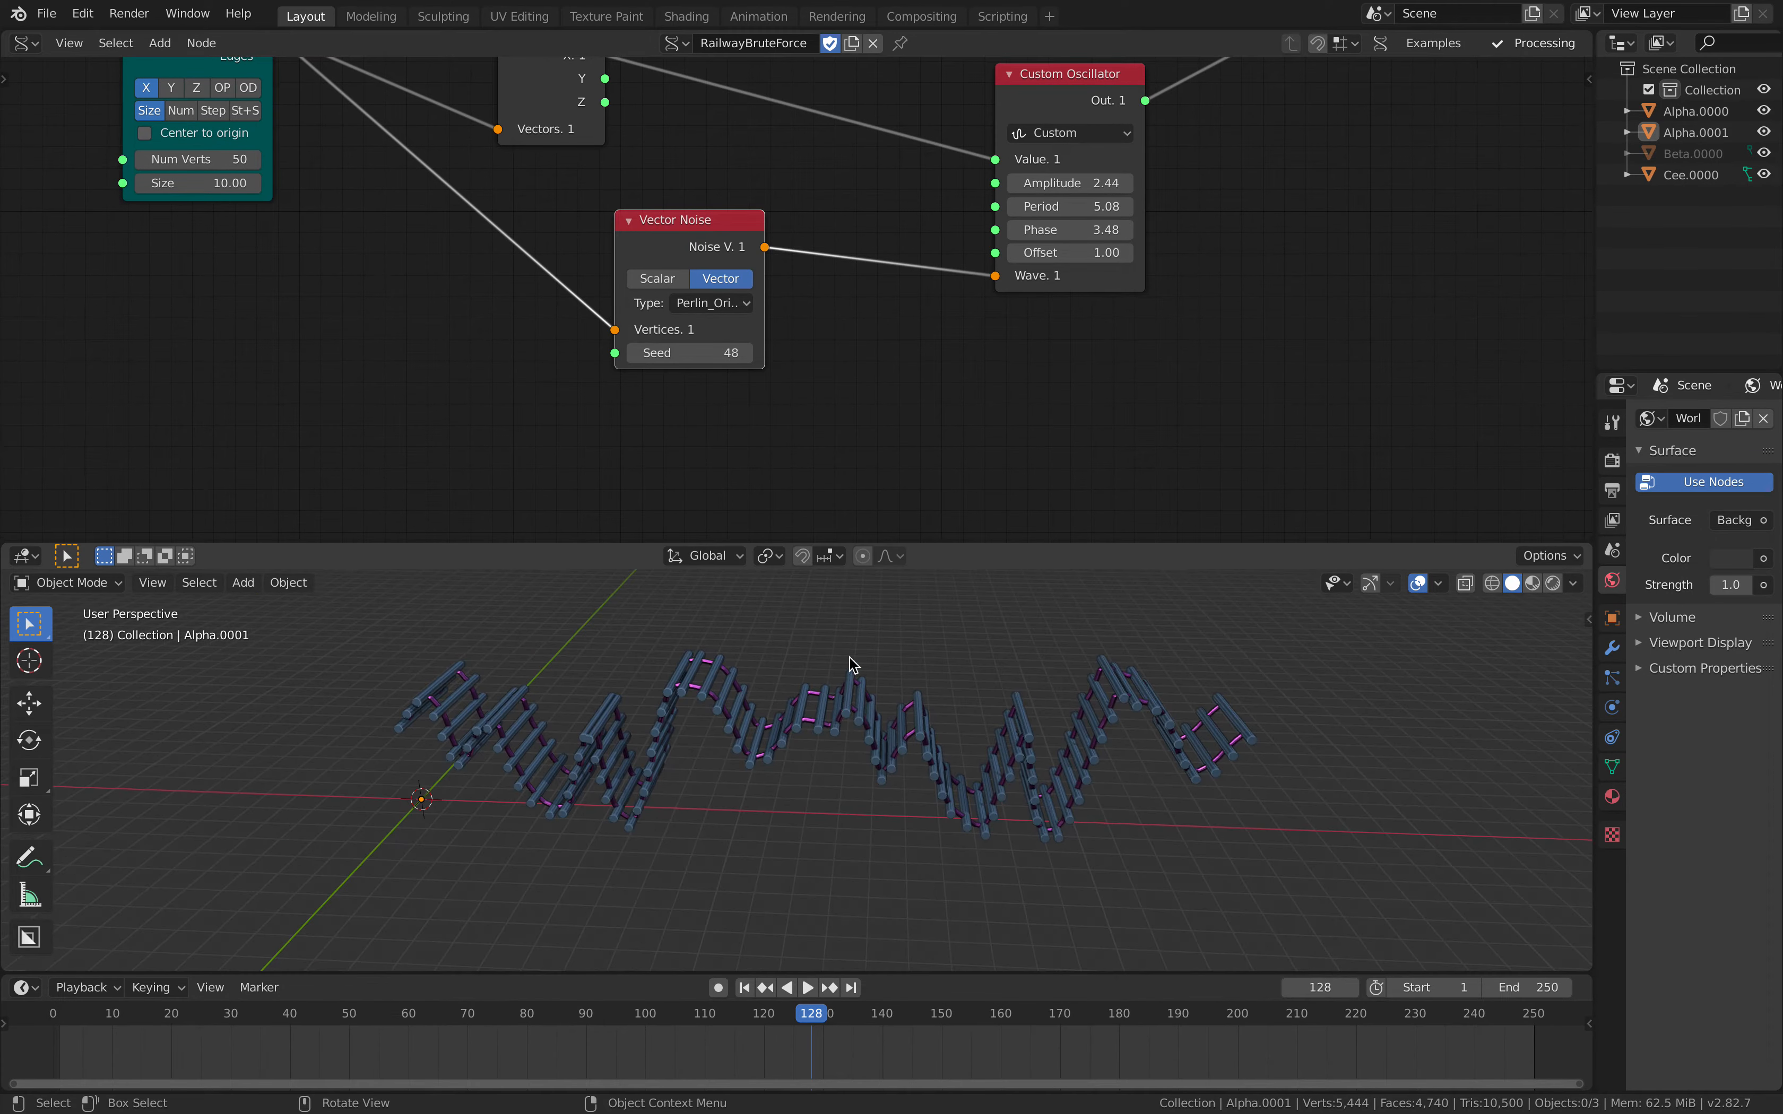
{"action": "left_click_drag", "start_coordinate": [716, 353], "coordinate": [750, 352]}
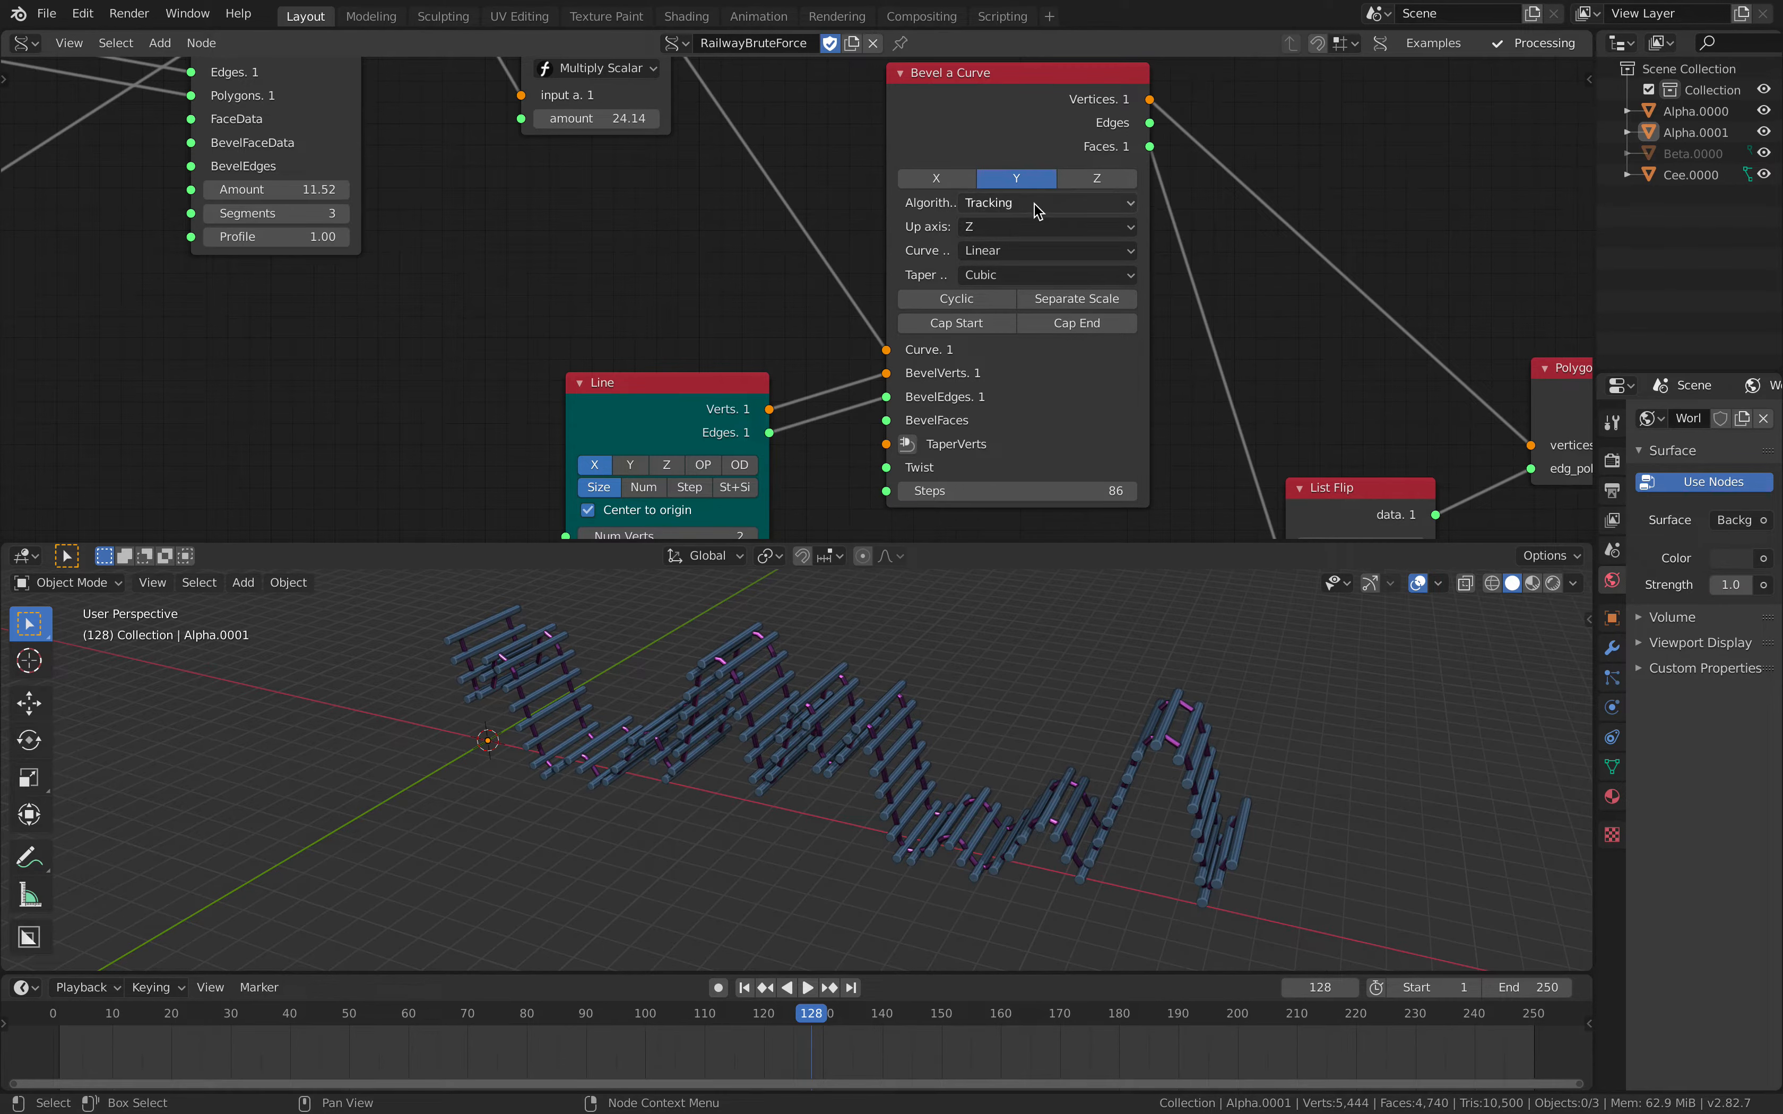
Switch the oscillator through Sine and Saw back to a Square wave.
{"action": "left_click", "coordinate": [1044, 203]}
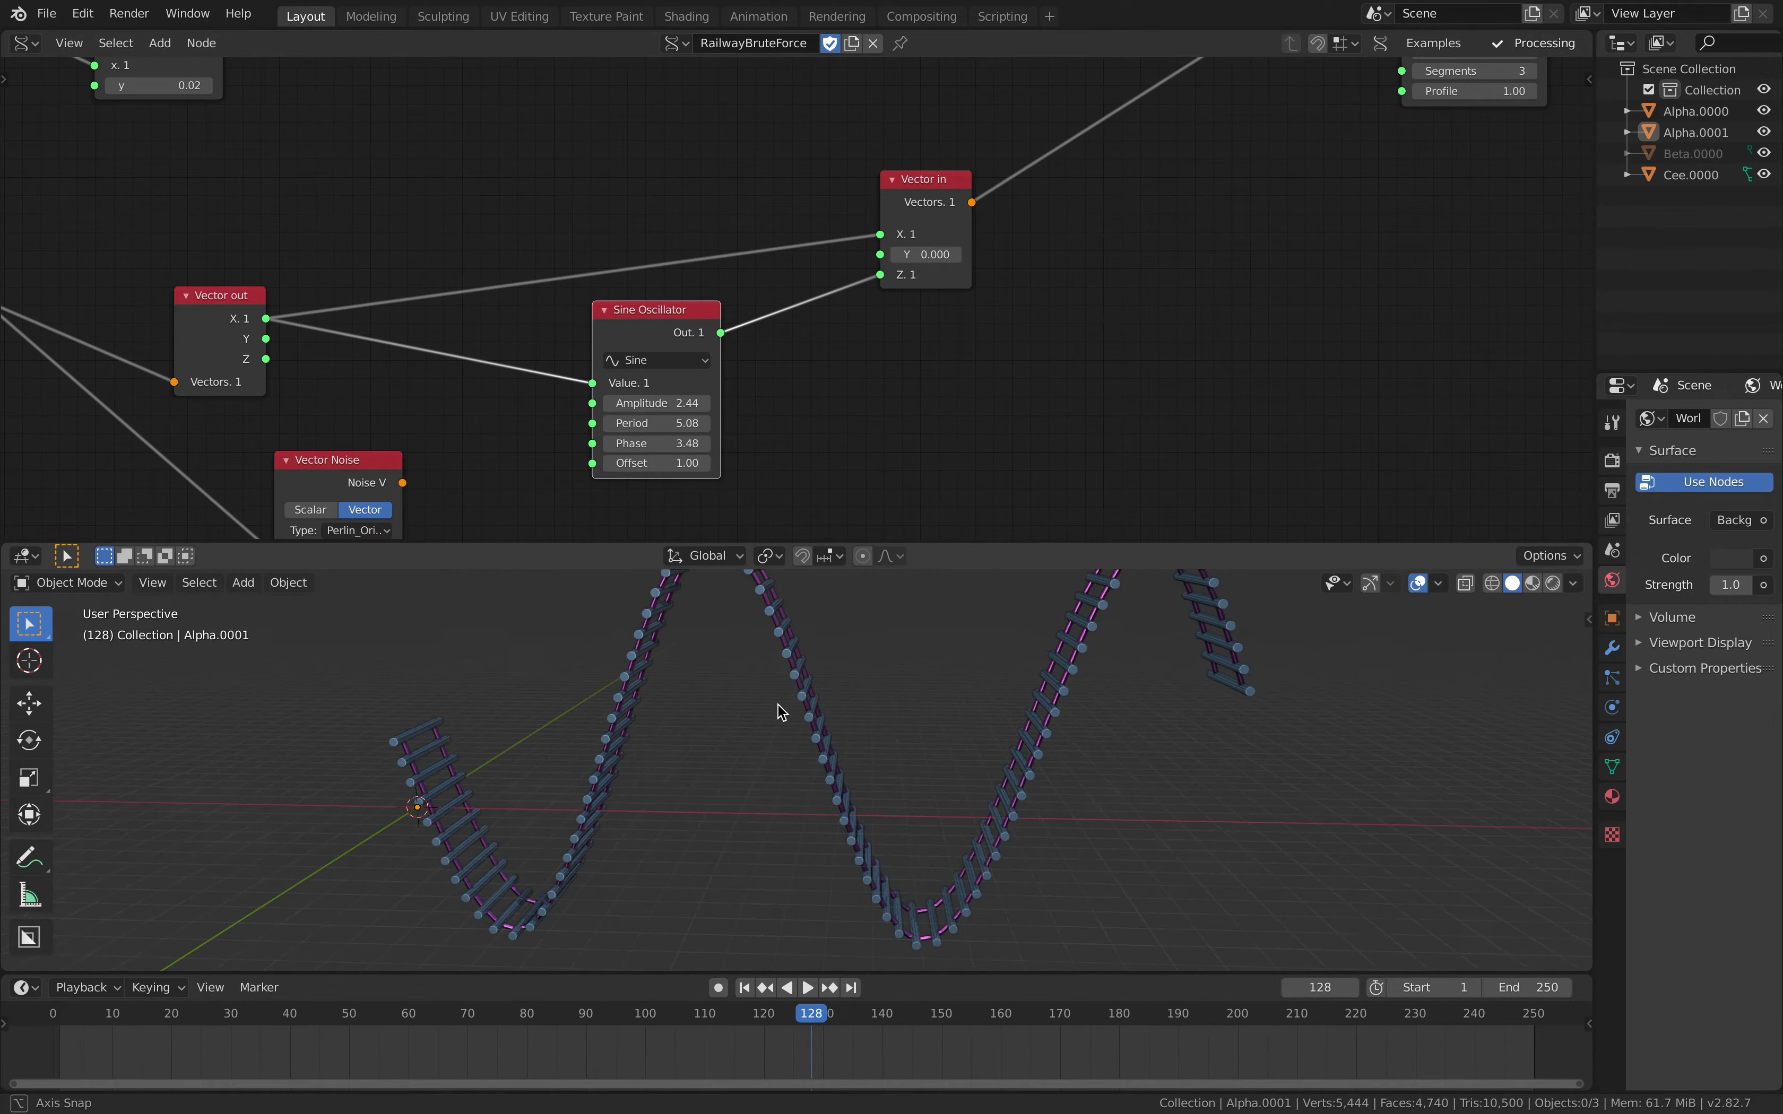
{"action": "left_click", "coordinate": [654, 360]}
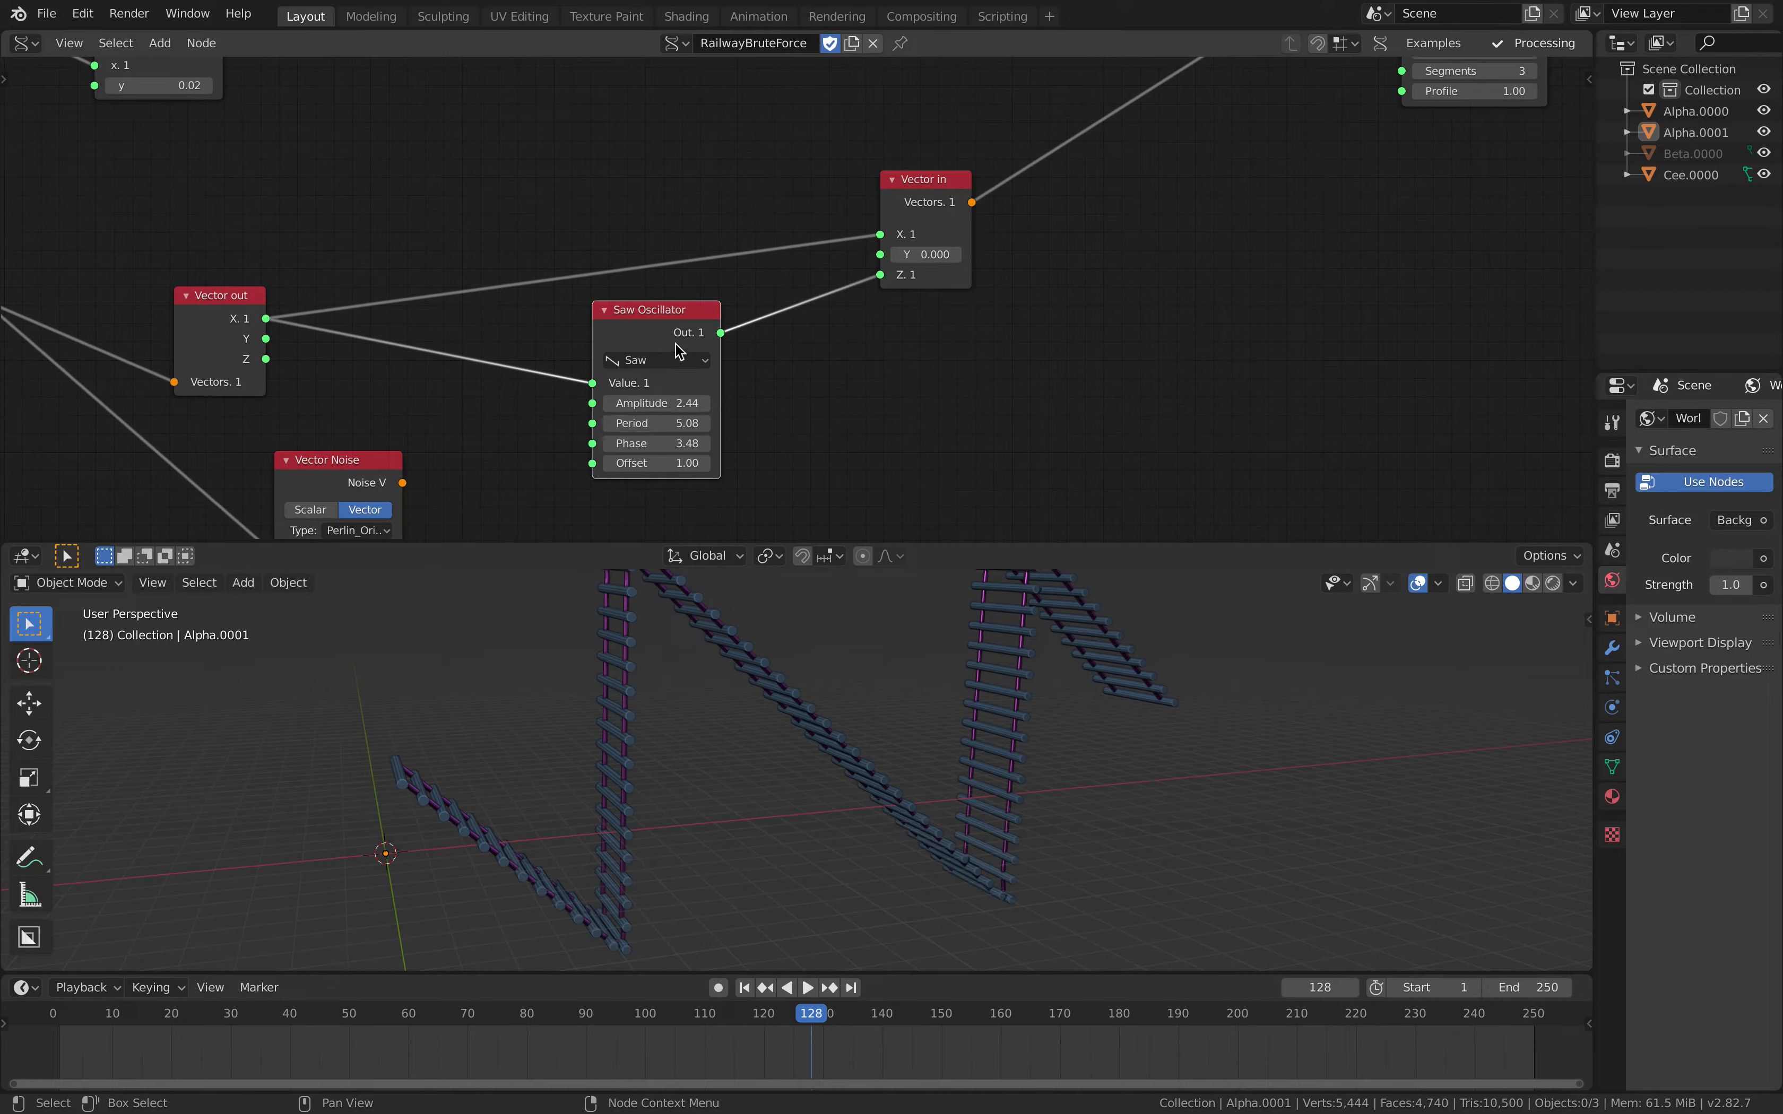
{"action": "left_click", "coordinate": [655, 360]}
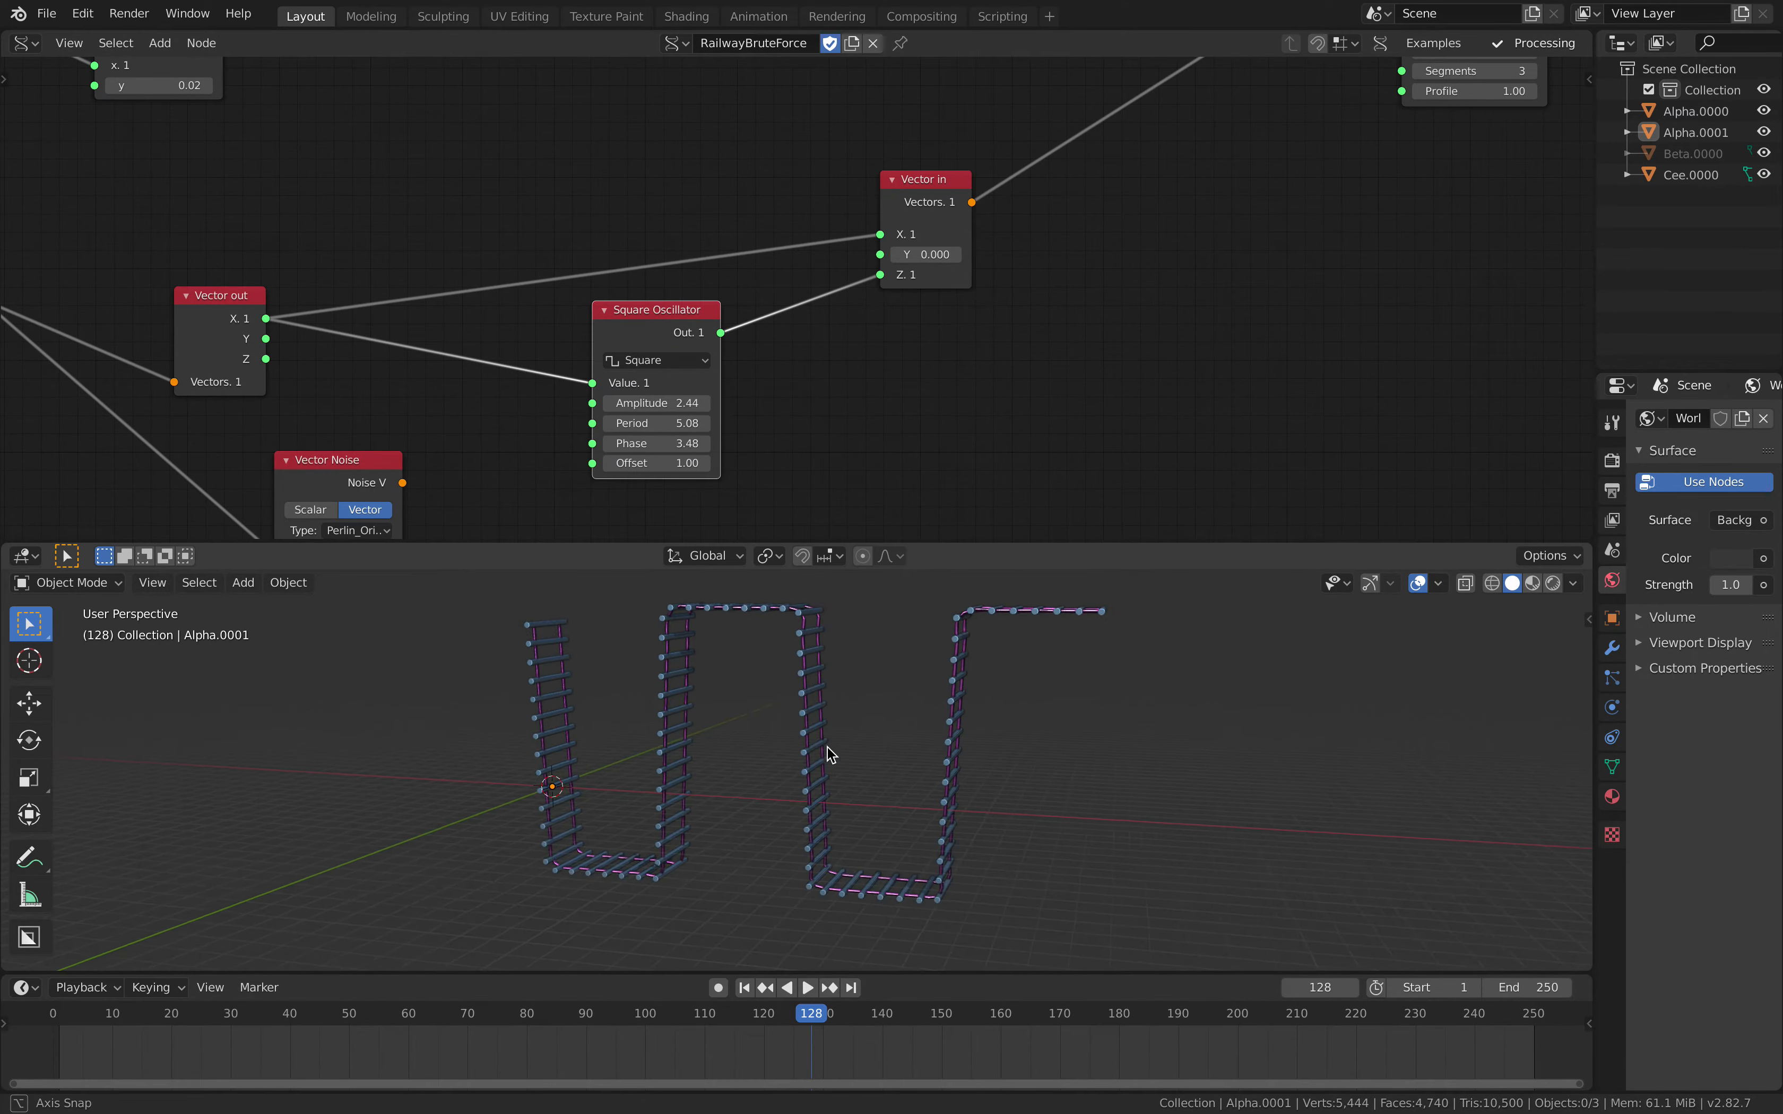
{"action": "left_click_drag", "start_coordinate": [830, 750], "coordinate": [728, 762]}
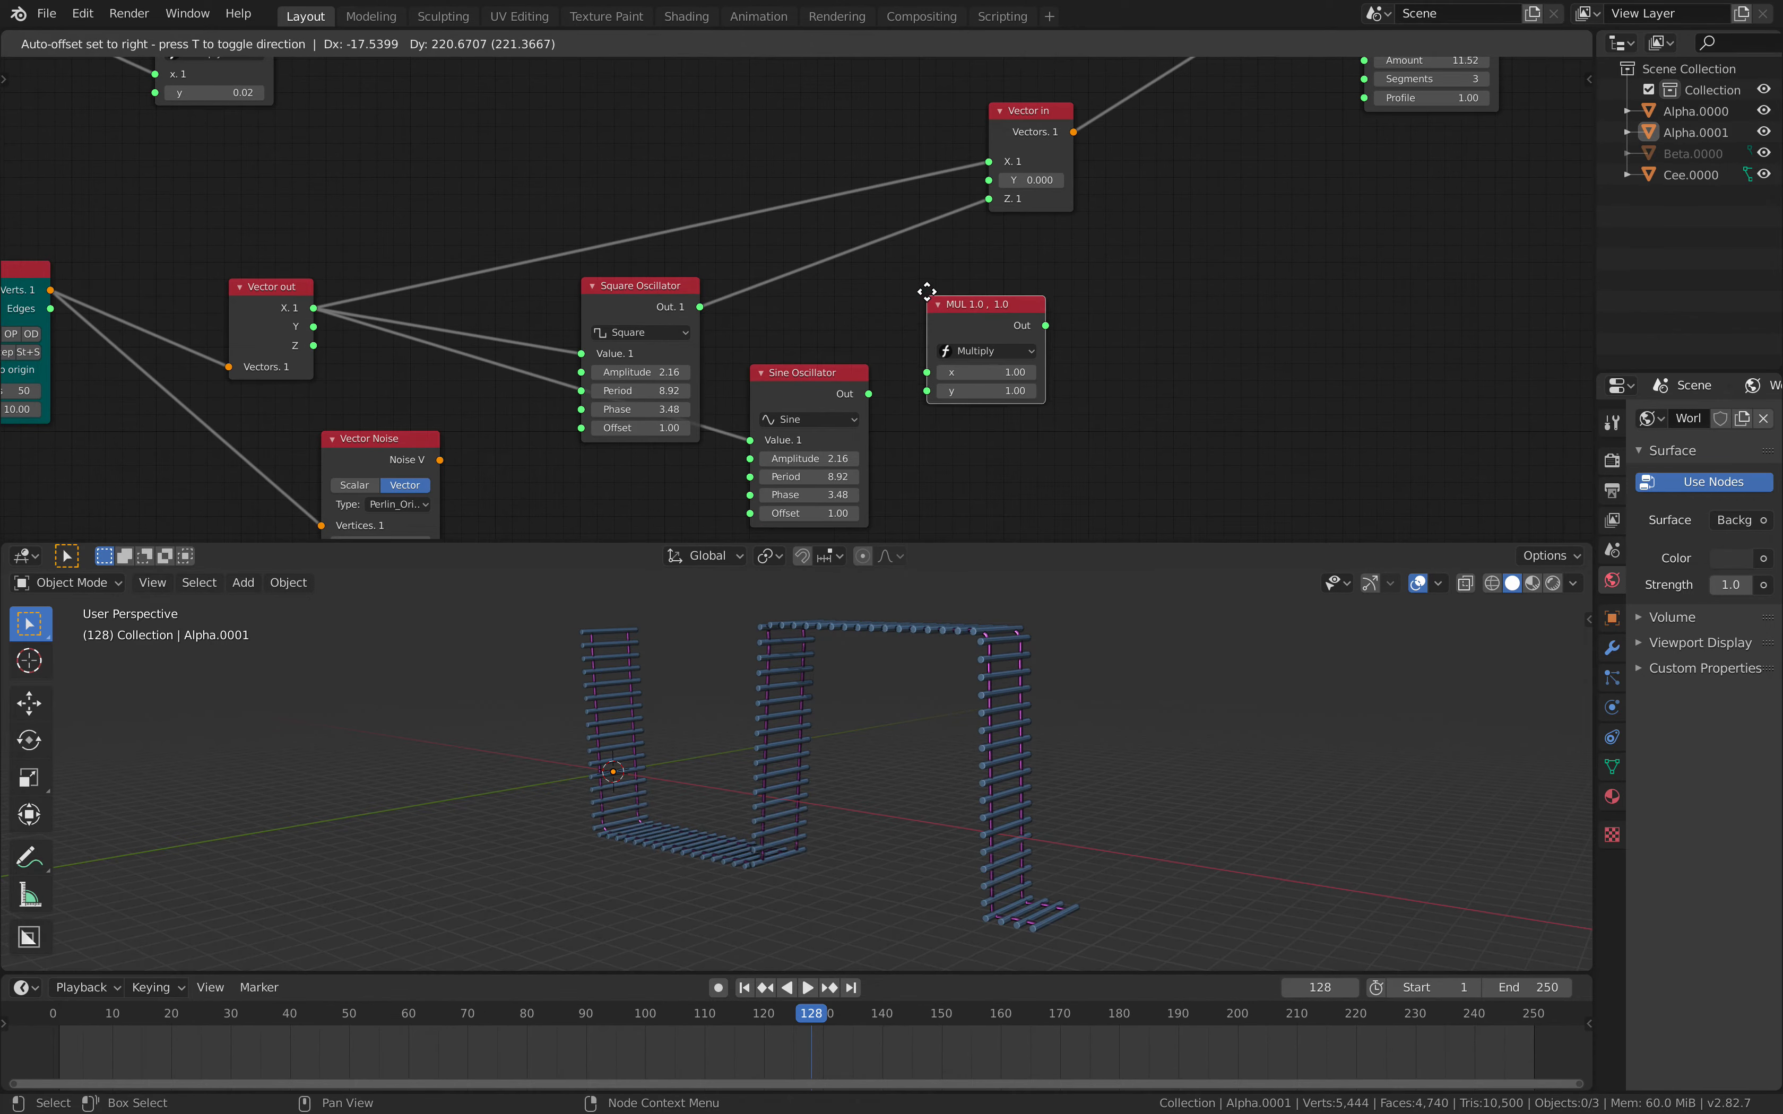
Insert a Multiply node before Vector in Z and retune the sine's period 10.78 and phase 3.72.
{"action": "left_click_drag", "start_coordinate": [700, 307], "coordinate": [937, 368]}
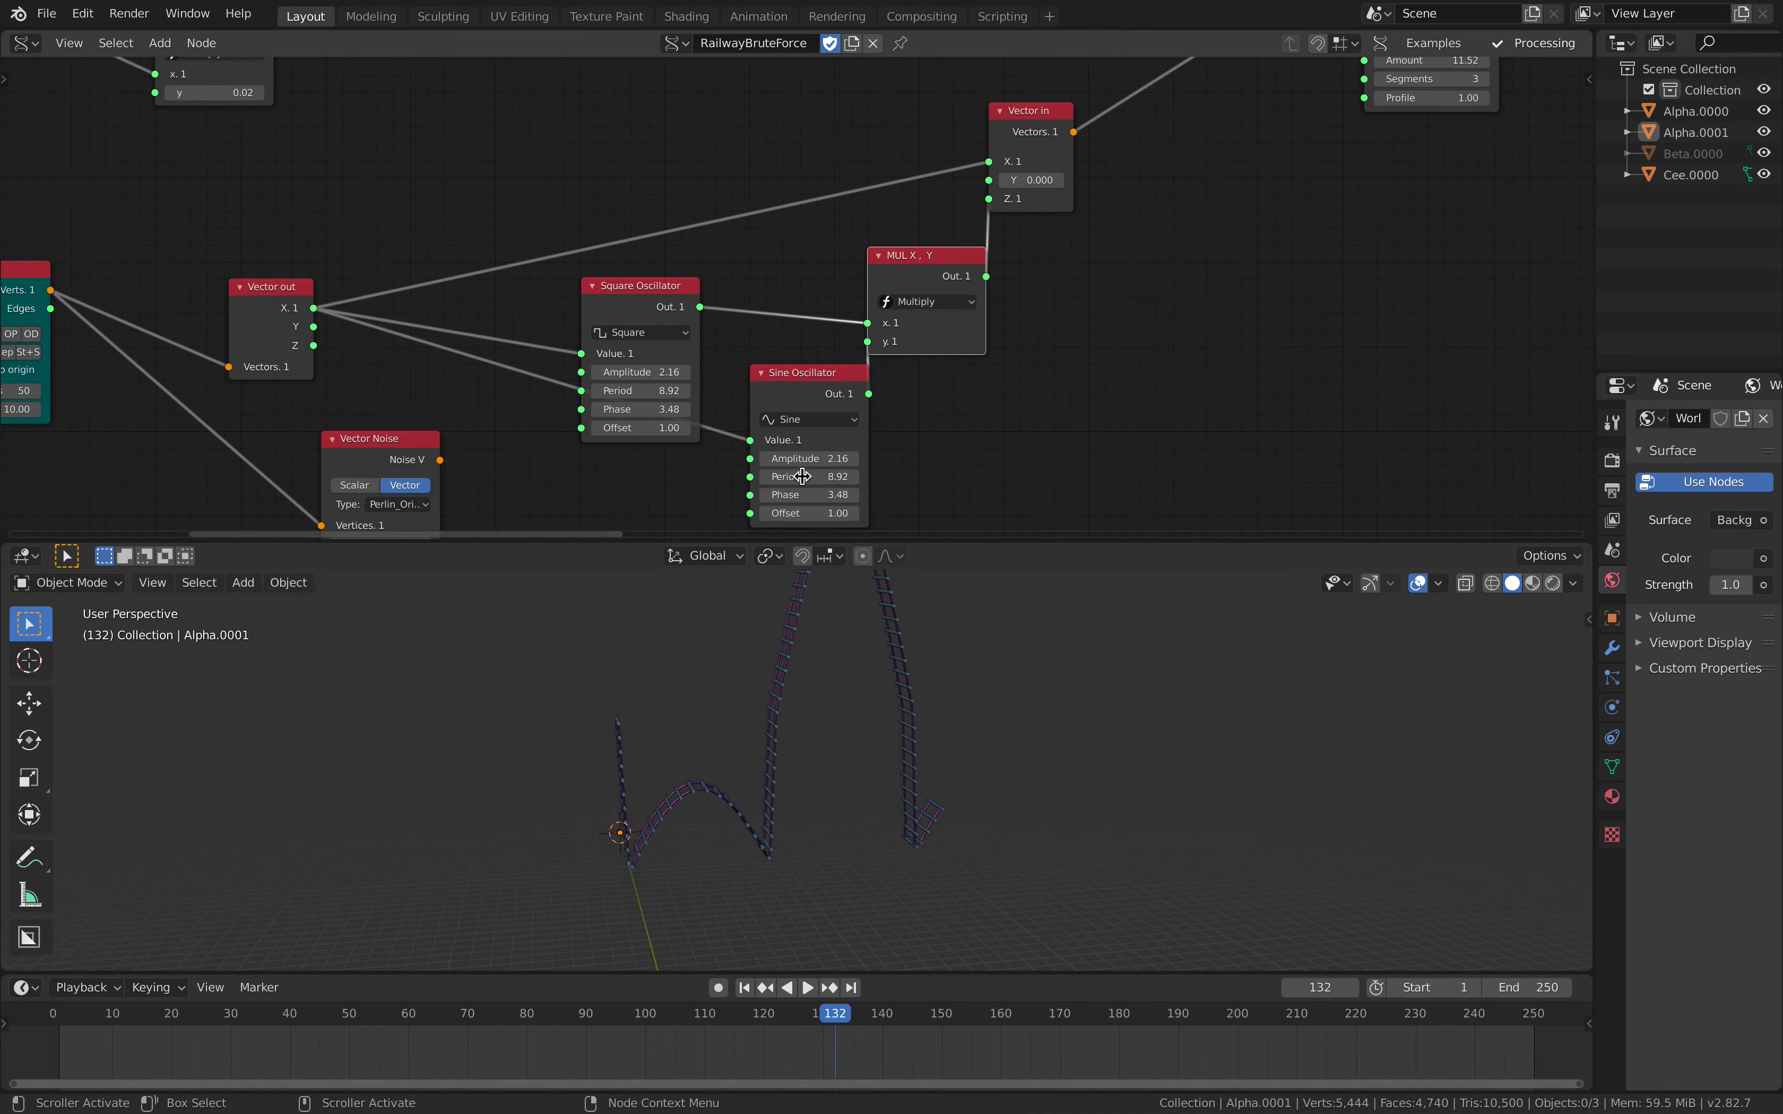
{"action": "left_click_drag", "start_coordinate": [784, 477], "coordinate": [858, 476]}
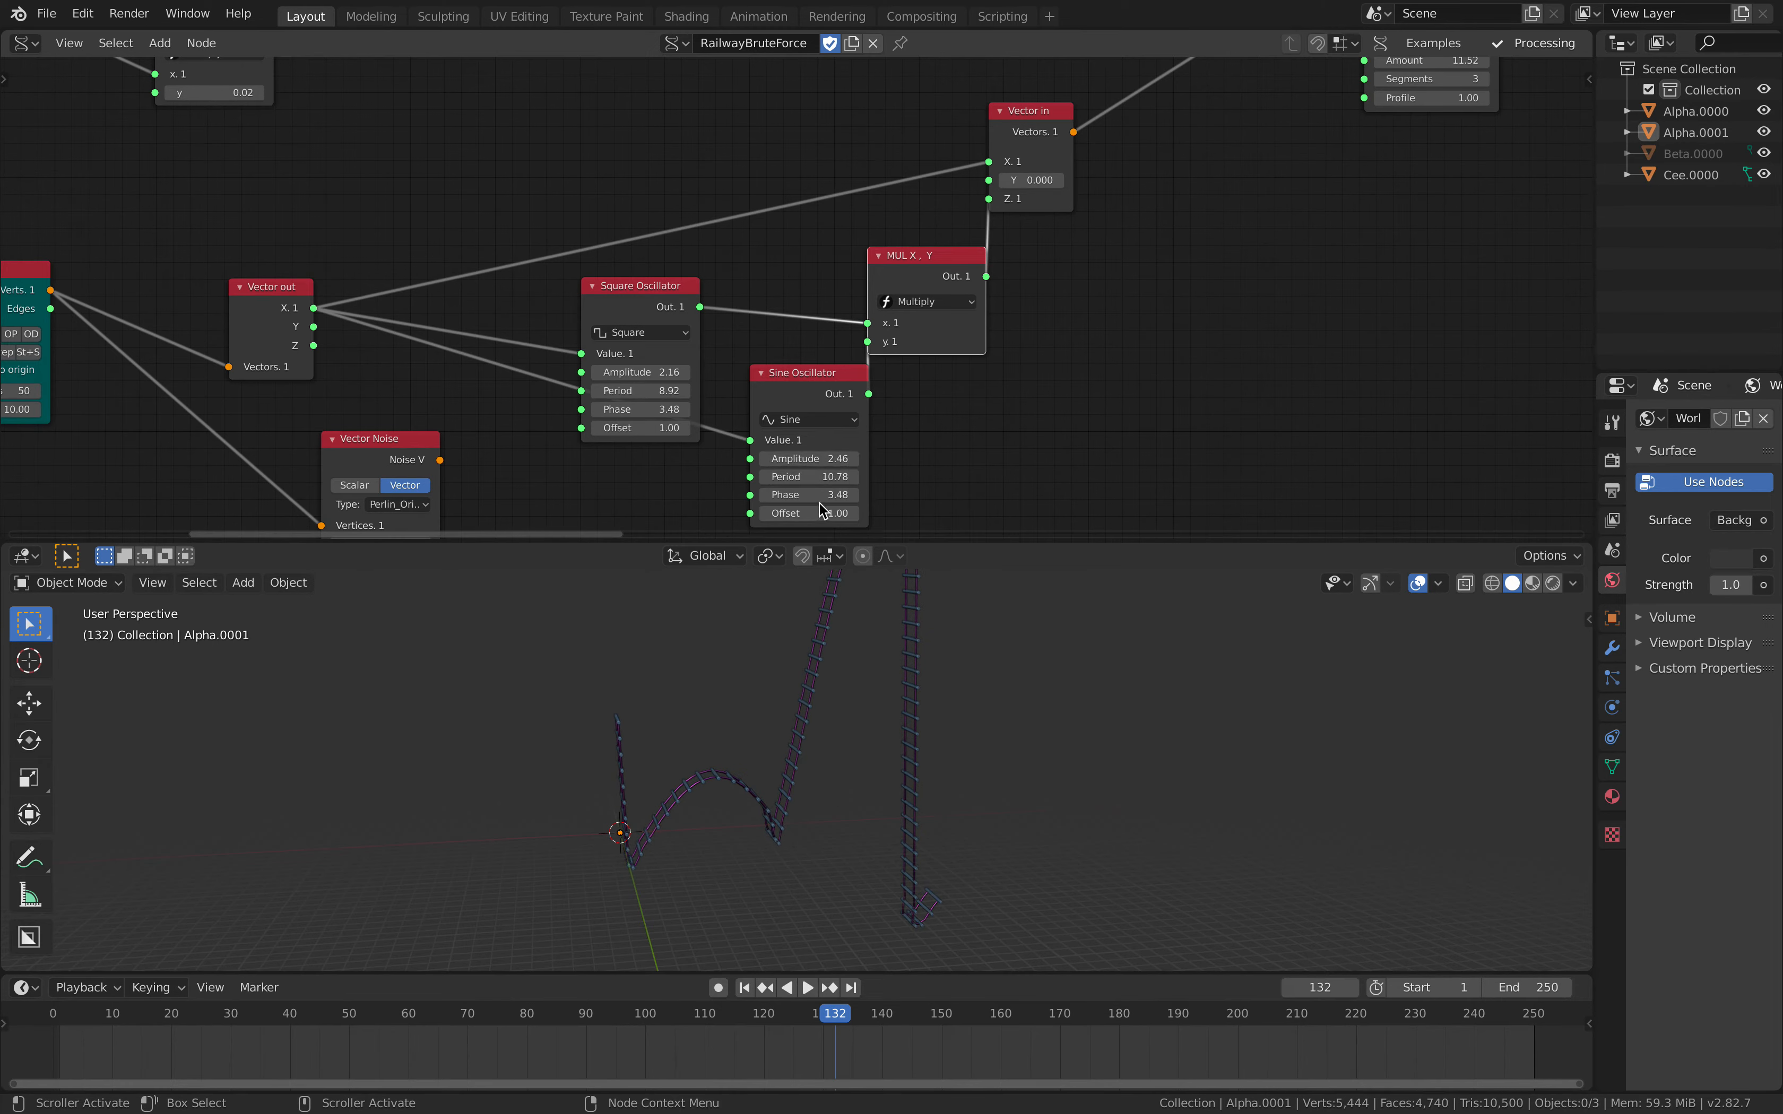
{"action": "left_click_drag", "start_coordinate": [807, 493], "coordinate": [825, 493]}
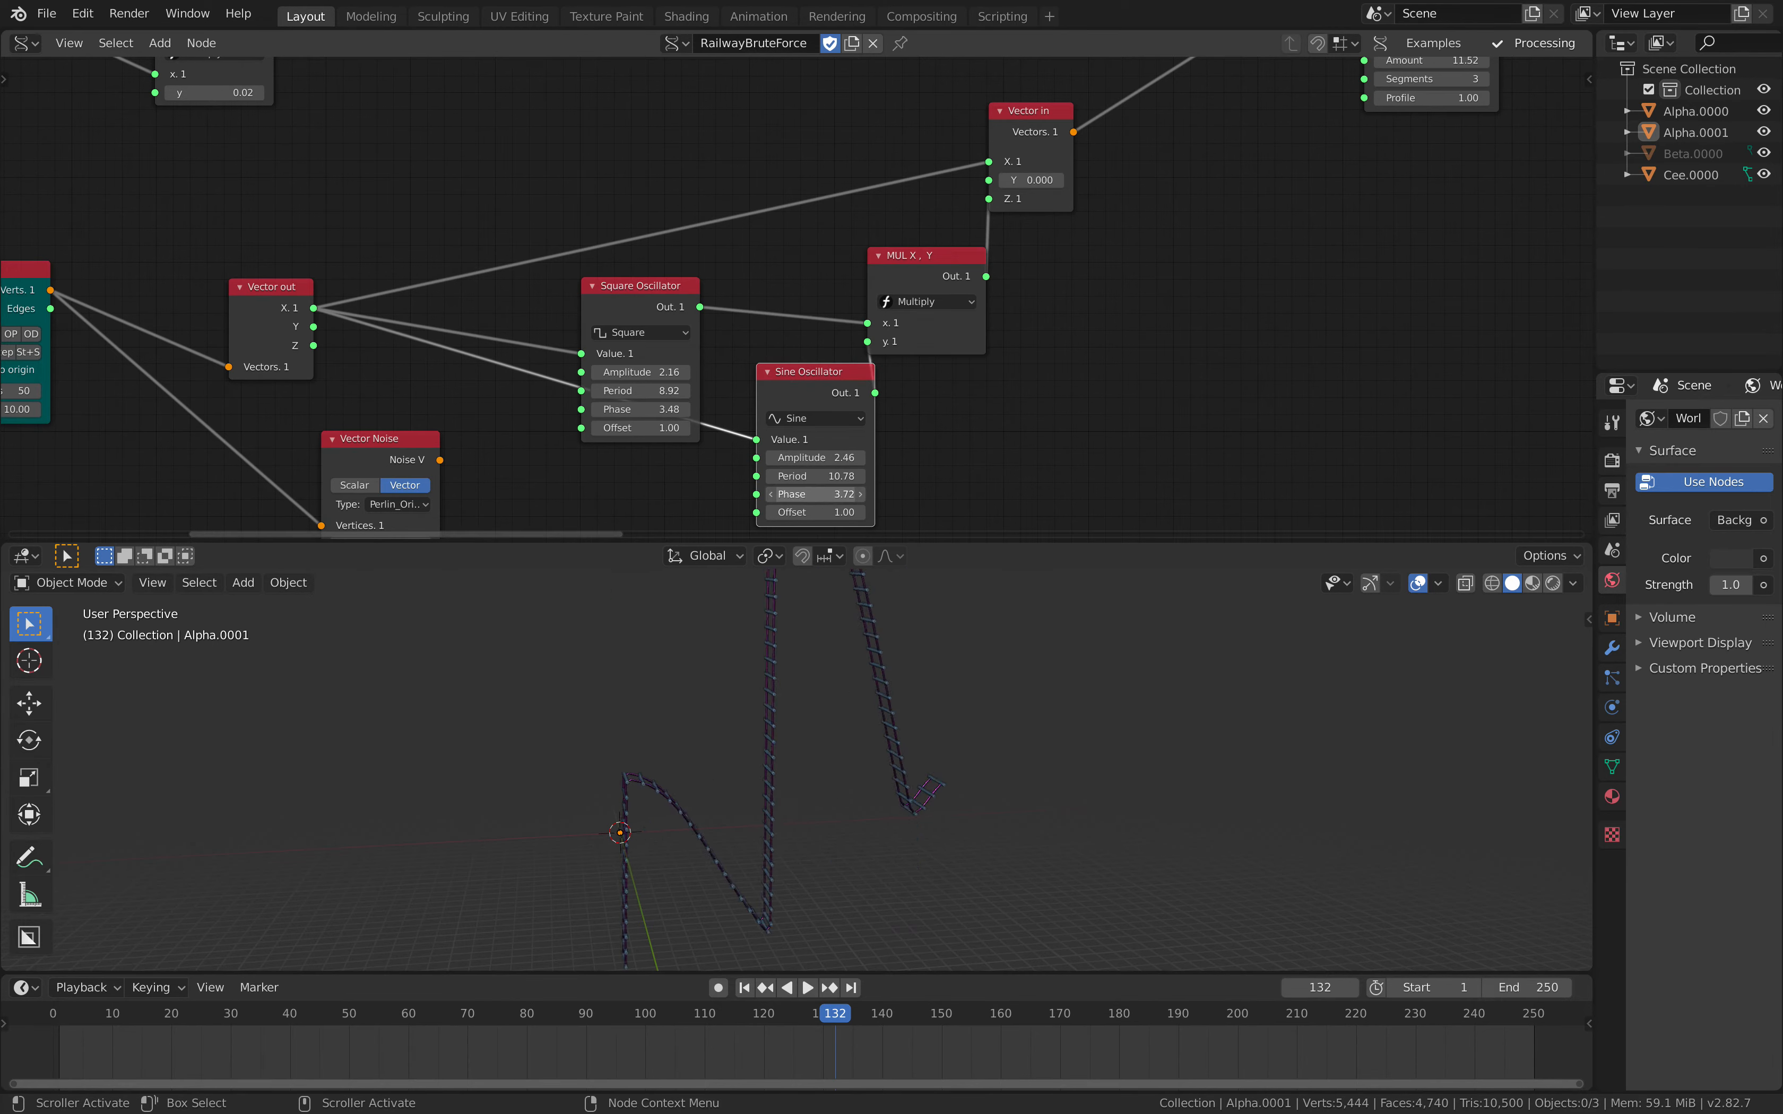